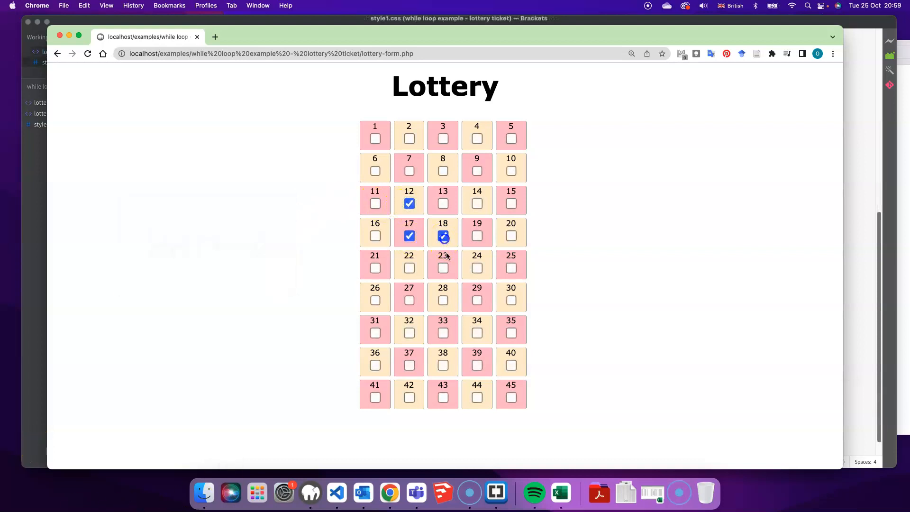
- Tick numbers 23, 28 and 33 on the lottery form, then bring up the Brackets code
{"action": "left_click", "coordinate": [443, 267]}
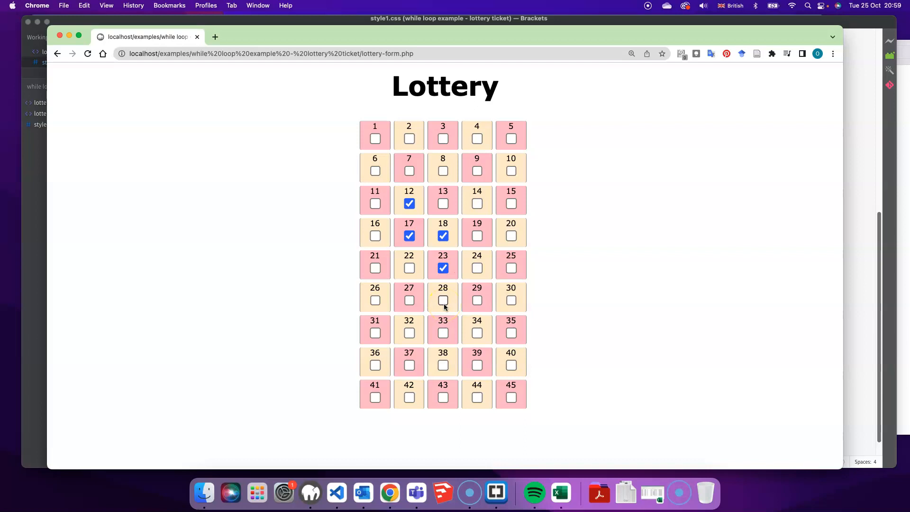
{"action": "left_click", "coordinate": [442, 301]}
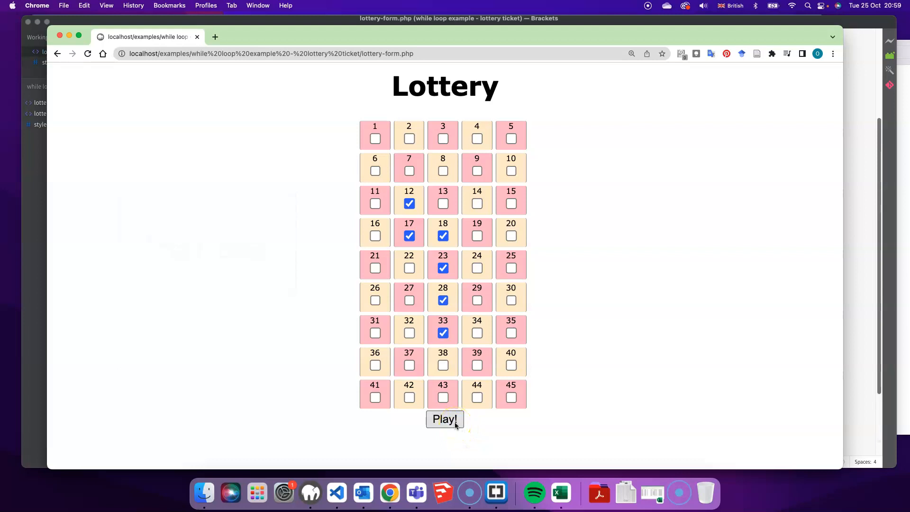
{"action": "left_click", "coordinate": [444, 419]}
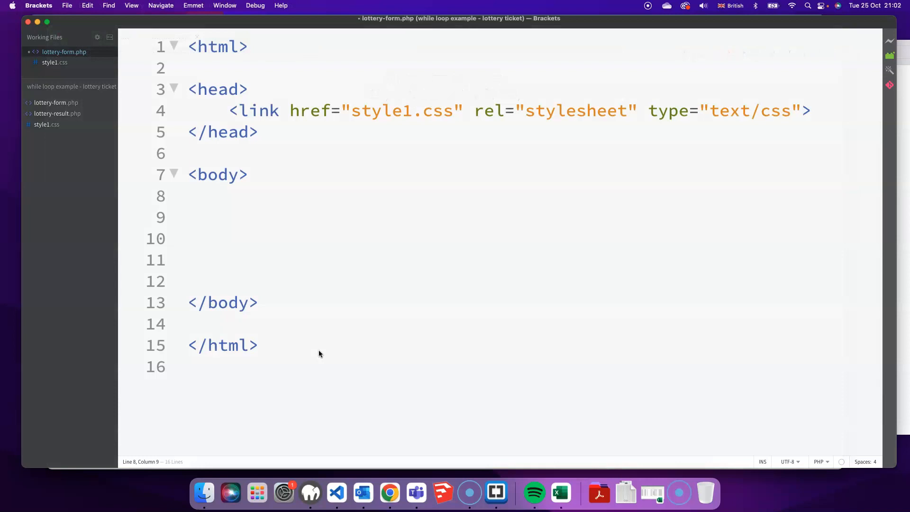
- Add a <div id="wrapper"> in the body holding a <?php ... ?> block
{"action": "left_click", "coordinate": [257, 197]}
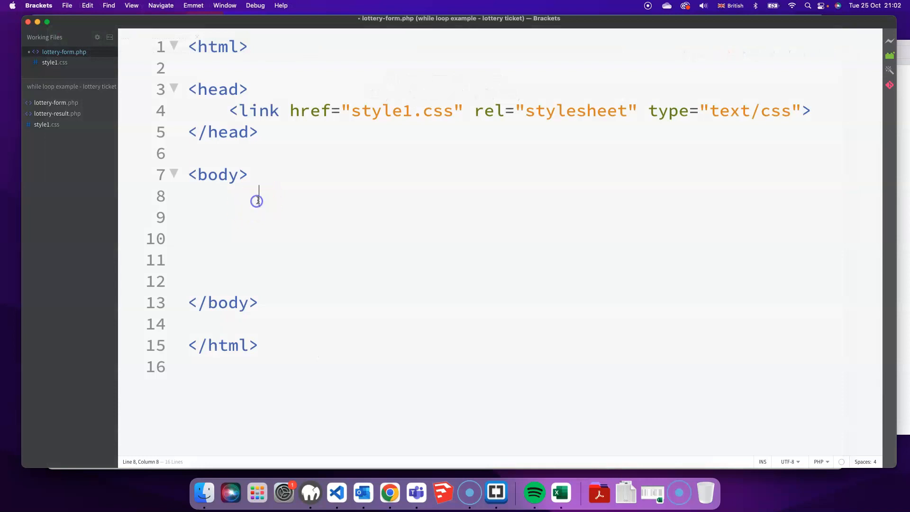
{"action": "type", "text": "<div id="}
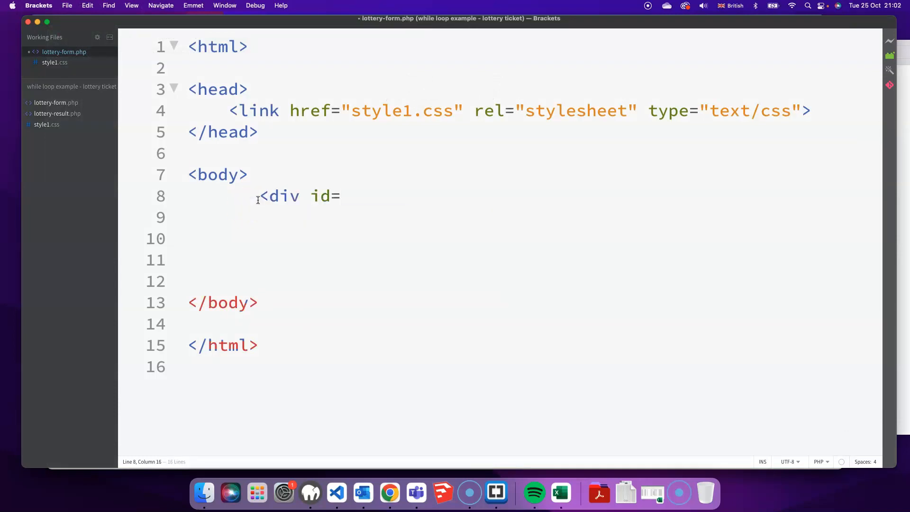
{"action": "type", "text": "\"wrapper\">"}
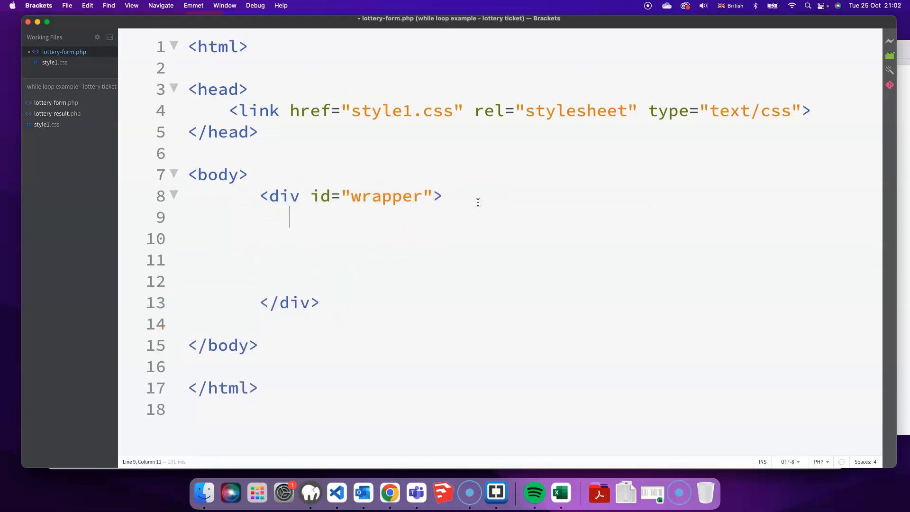
{"action": "type", "text": "<?php"}
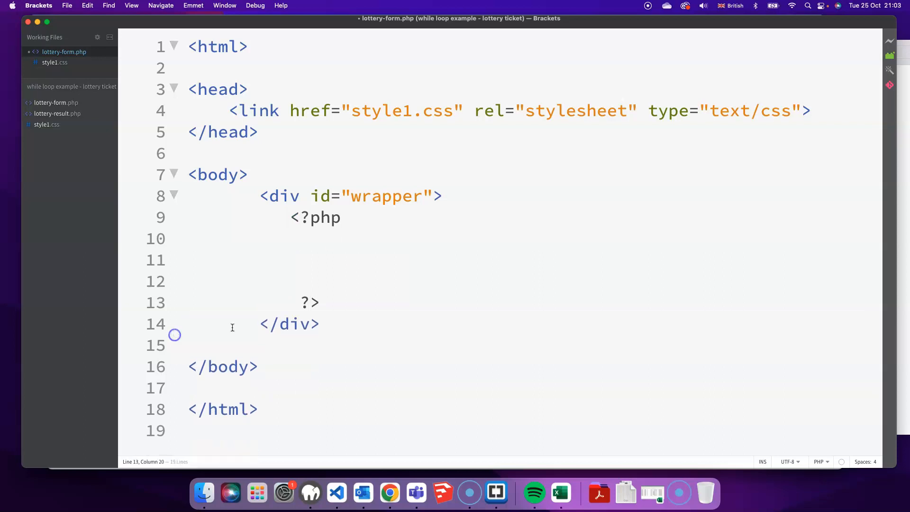
{"action": "left_click", "coordinate": [339, 237]}
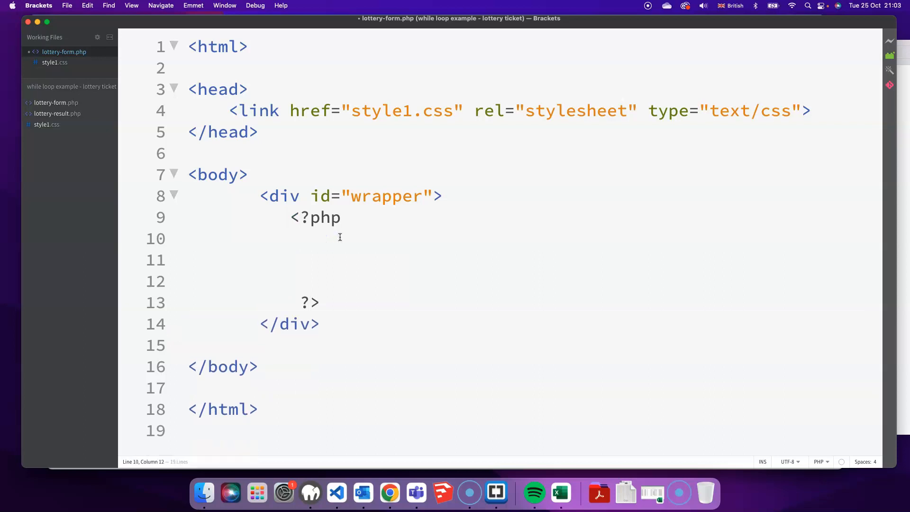
- Start the PHP block with a counter $i set to 1
{"action": "left_click", "coordinate": [301, 238]}
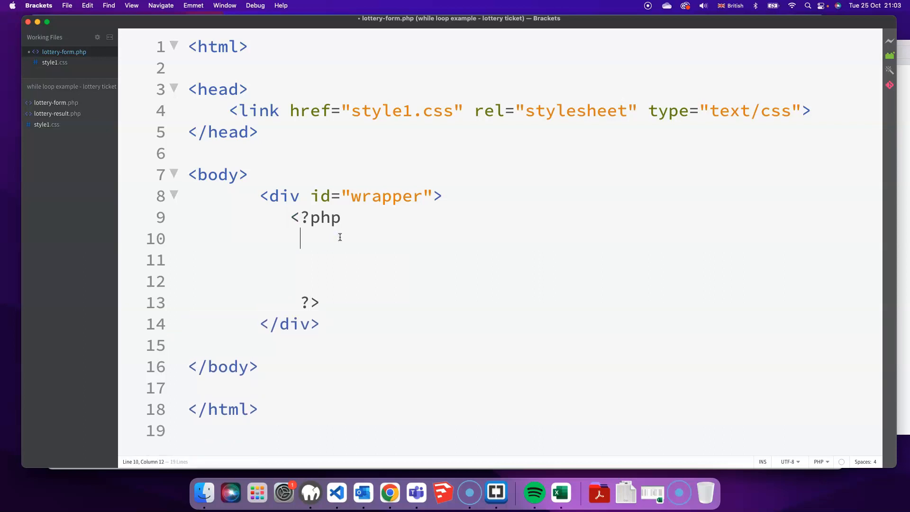
{"action": "left_click", "coordinate": [389, 492]}
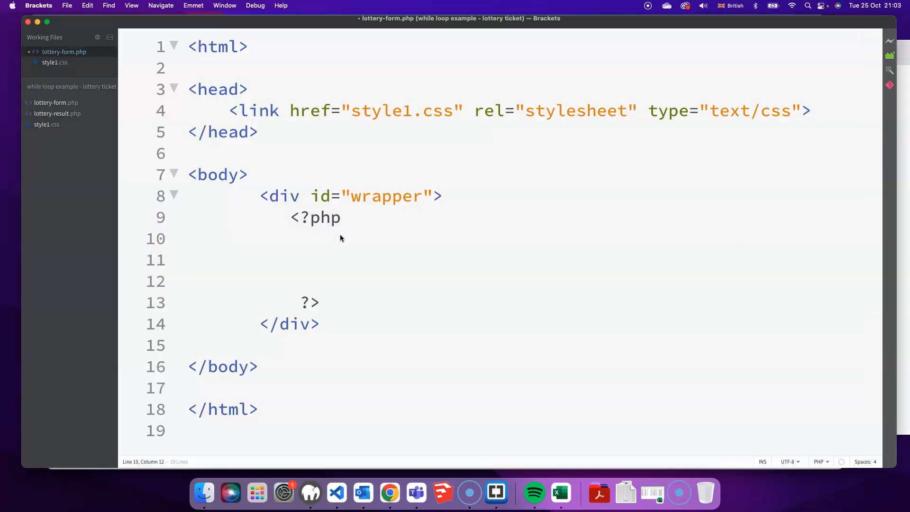
{"action": "type", "text": "$i"}
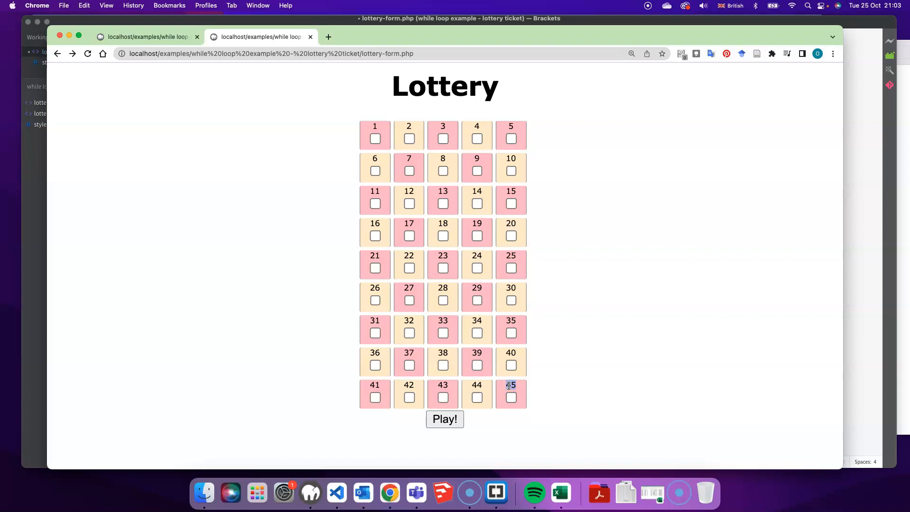
{"action": "left_click", "coordinate": [234, 254]}
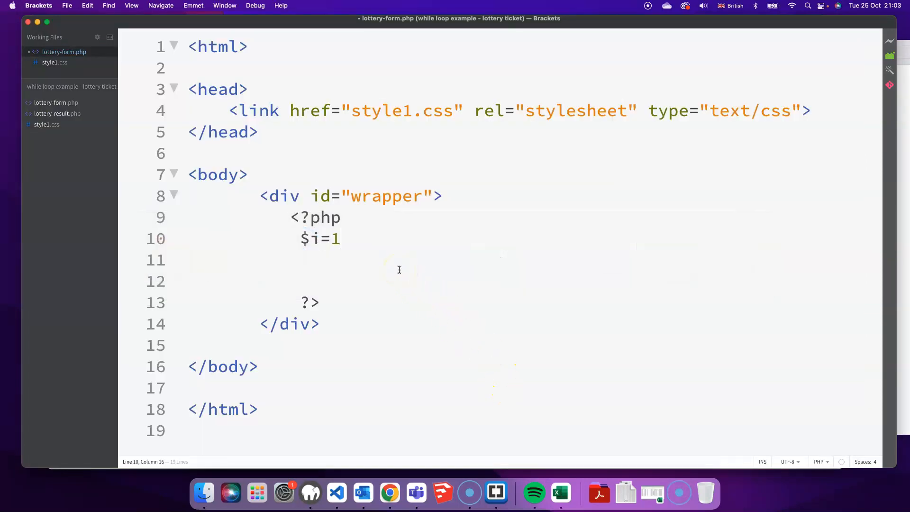
- Write while($i<=45){ } with $i++; inside the loop body
{"action": "type", "text": ";"}
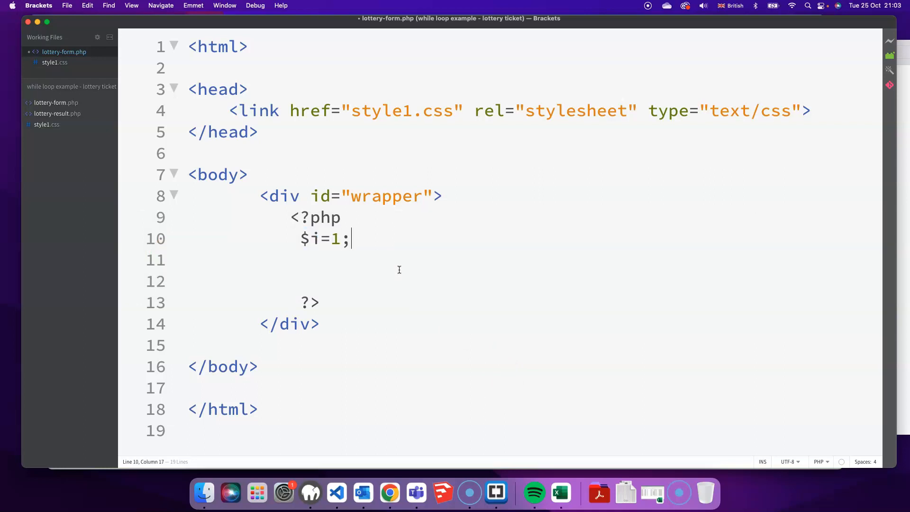
{"action": "type", "text": "whi"}
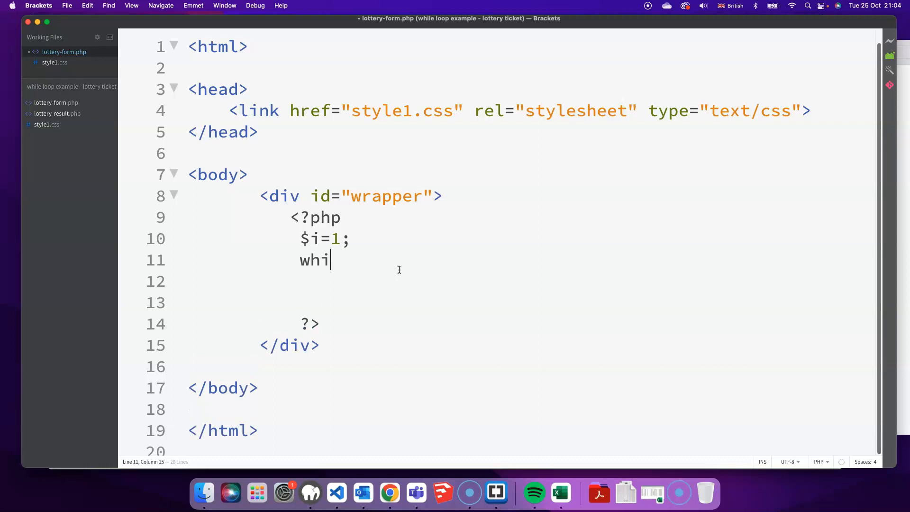
{"action": "type", "text": "le()"}
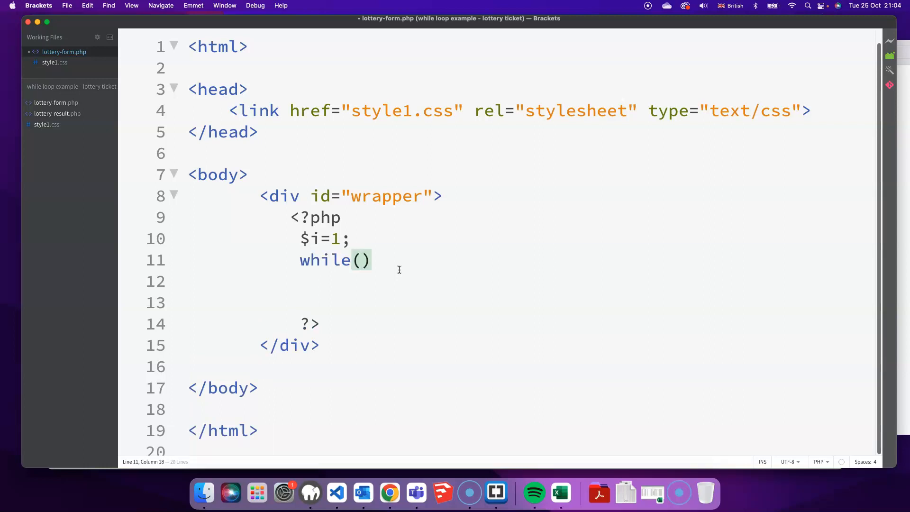
{"action": "type", "text": "$"}
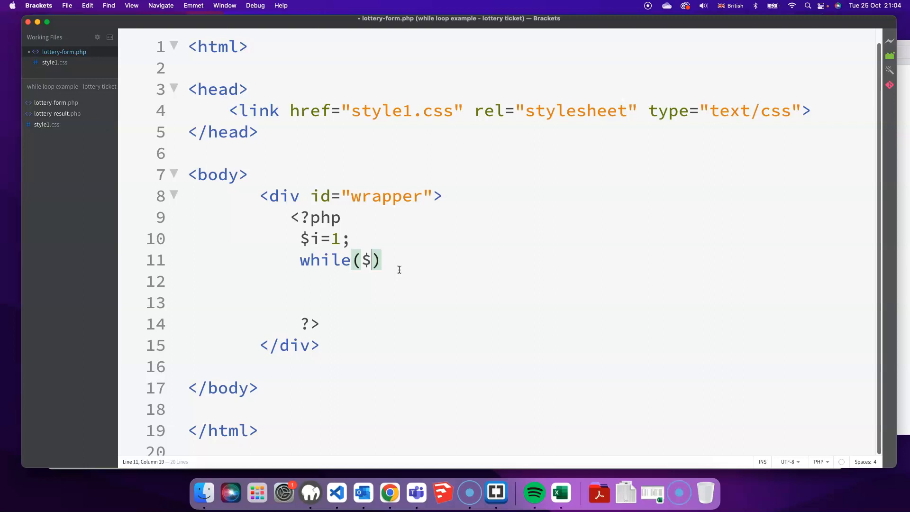
{"action": "type", "text": "i<"}
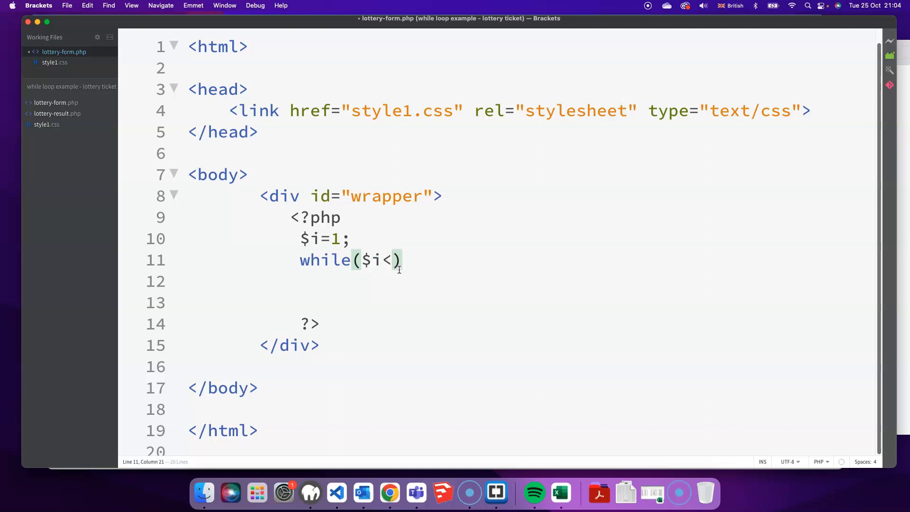
{"action": "type", "text": "=45"}
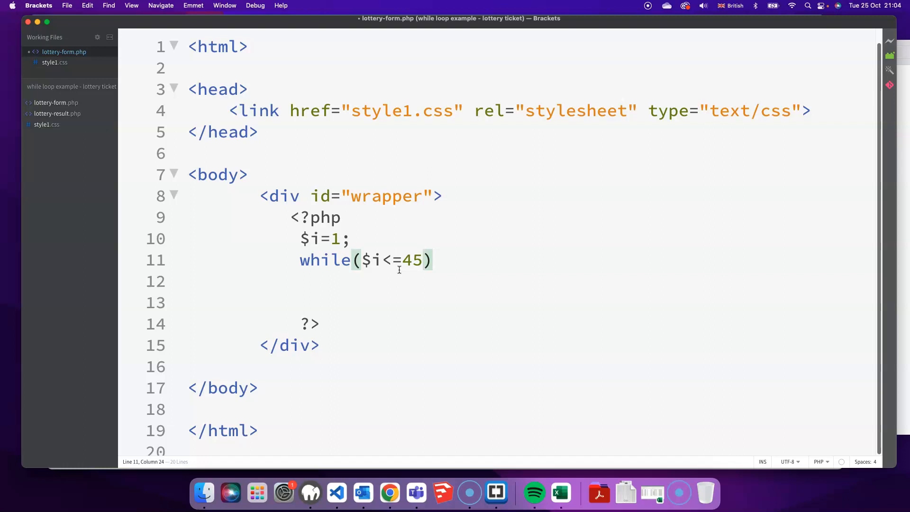
{"action": "type", "text": "{"}
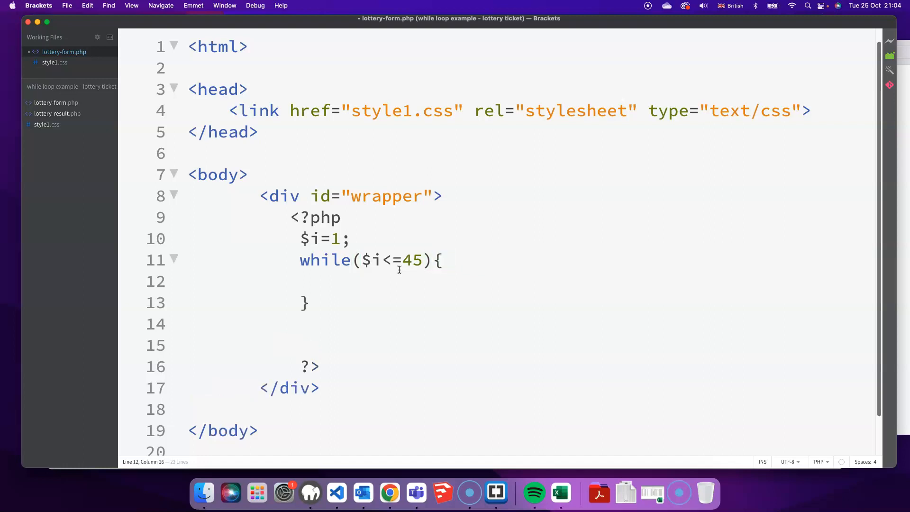
{"action": "key", "text": "Return"}
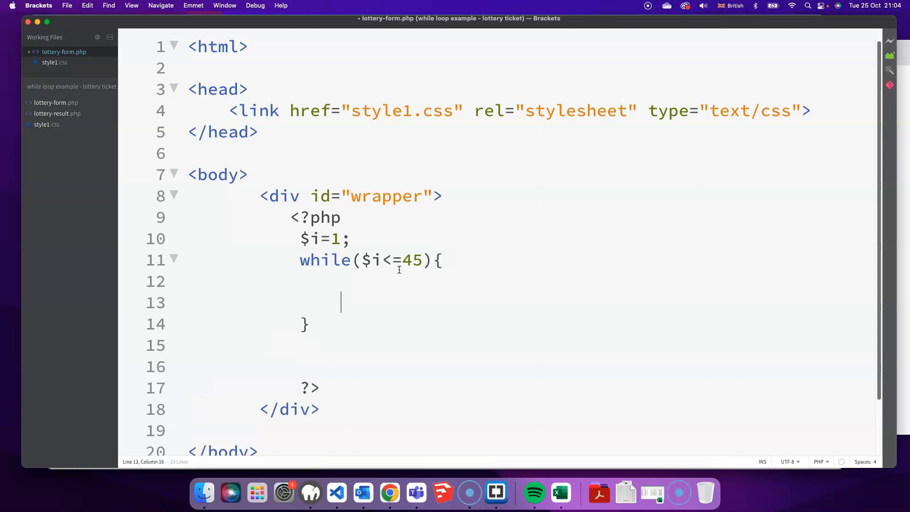
{"action": "type", "text": "$i"}
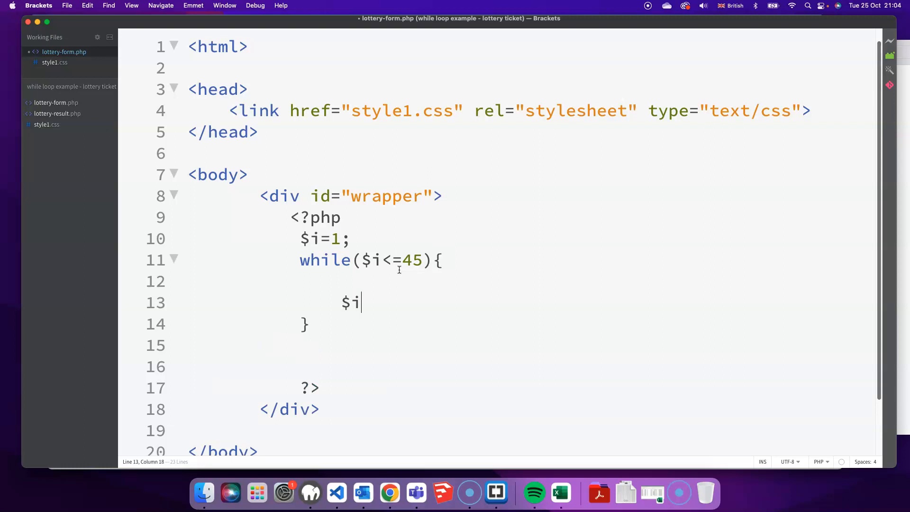
{"action": "type", "text": "++;"}
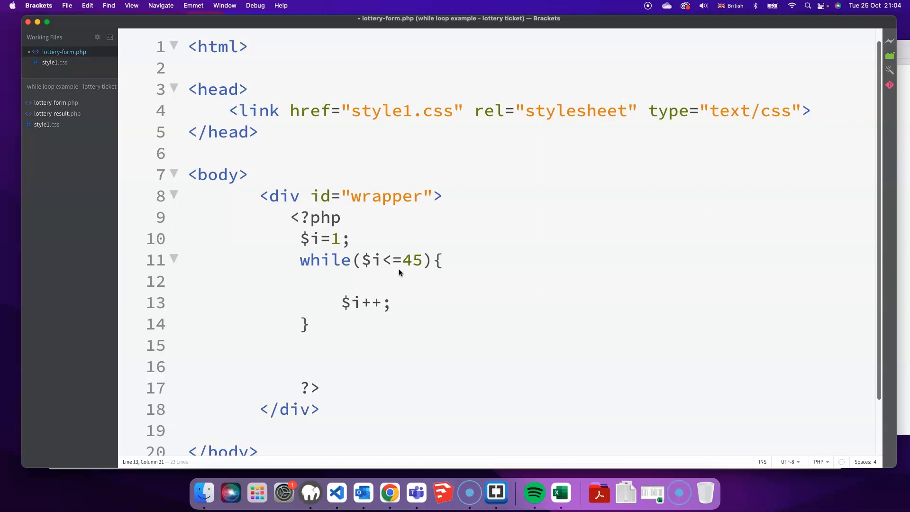
{"action": "mouse_move", "coordinate": [363, 291]}
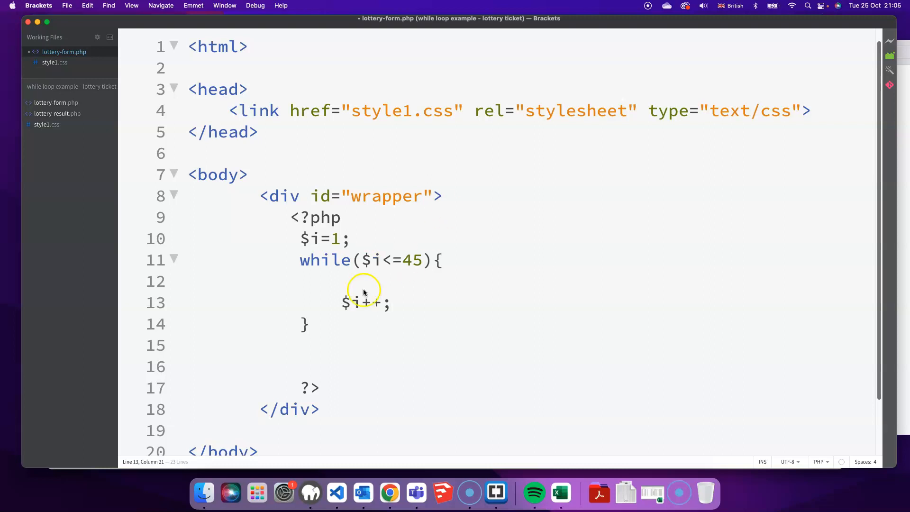
- Add echo '<div>'.$i.'</div>'; before the increment so each number gets its own div
{"action": "left_click", "coordinate": [345, 281]}
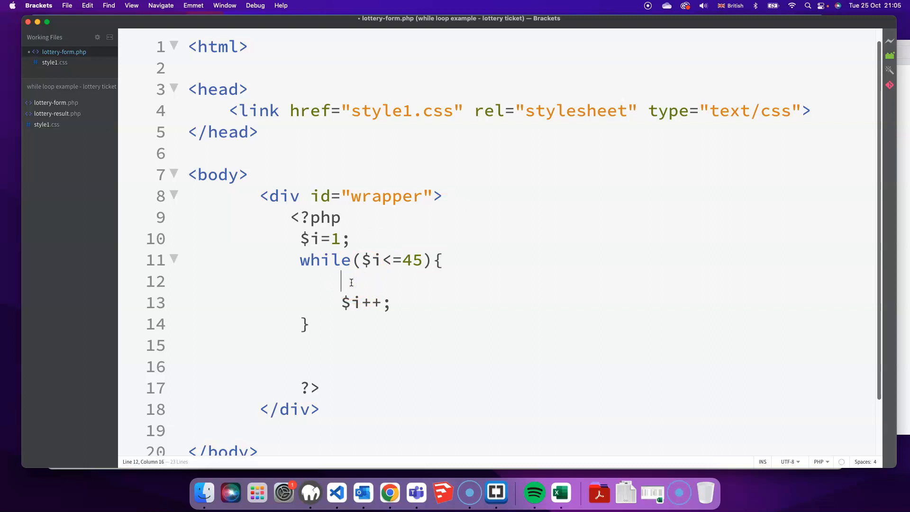
{"action": "type", "text": "echo"}
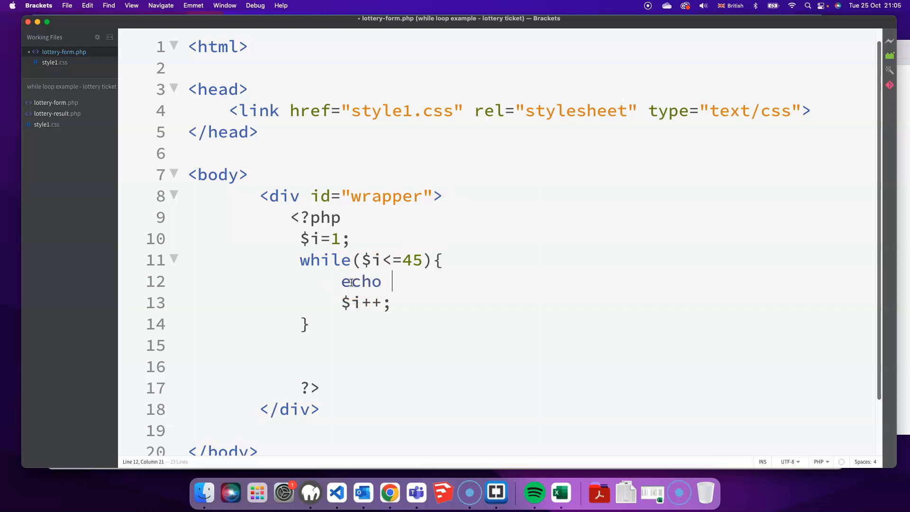
{"action": "type", "text": "''"}
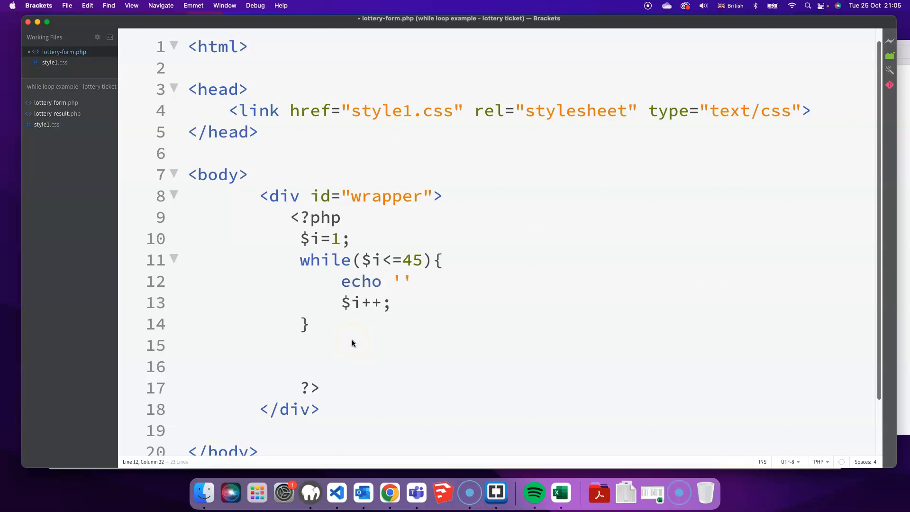
{"action": "type", "text": "<div>"}
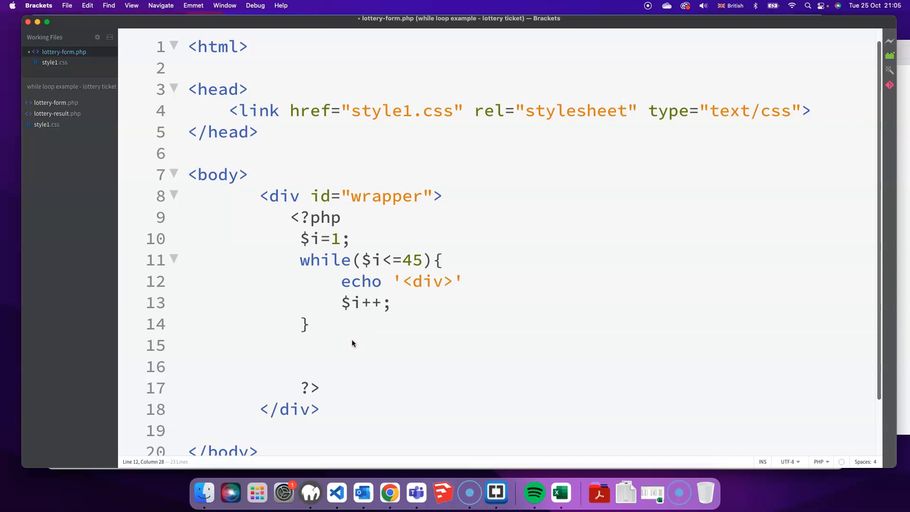
{"action": "left_click", "coordinate": [462, 280]}
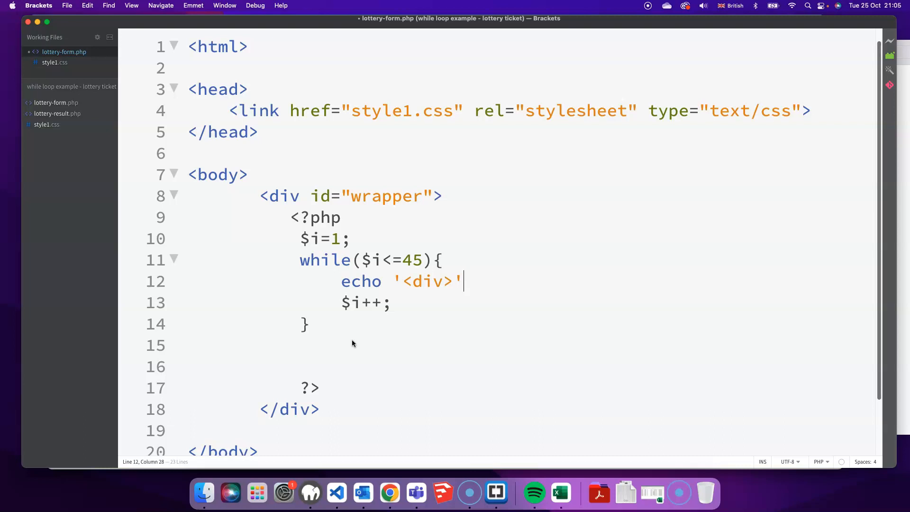
{"action": "type", "text": "."}
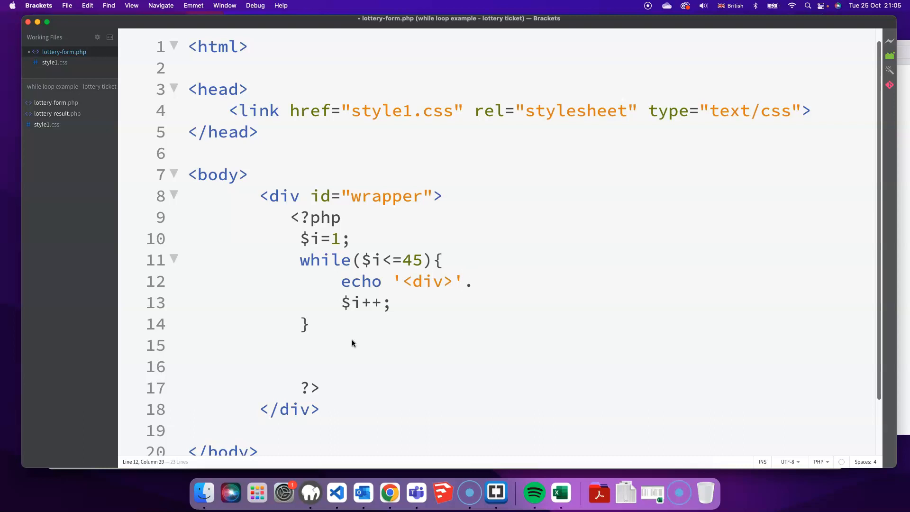
{"action": "type", "text": "$i"}
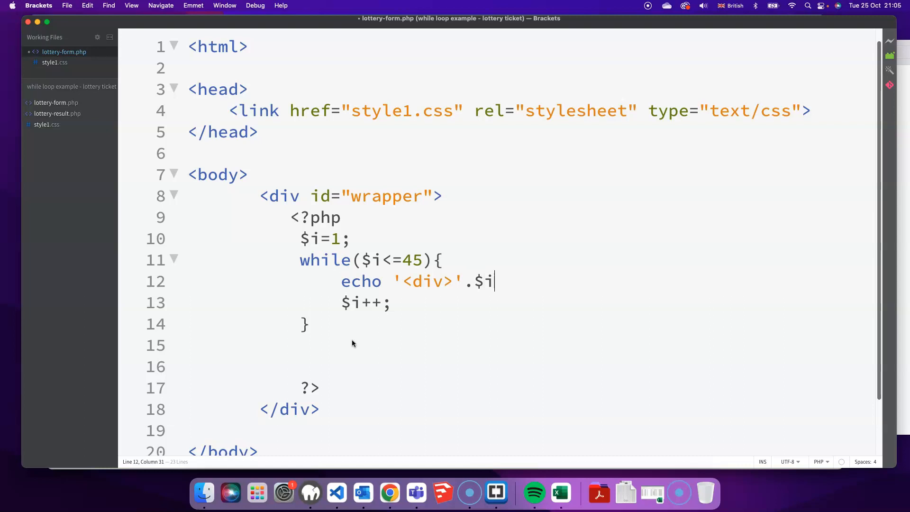
{"action": "type", "text": ".''"}
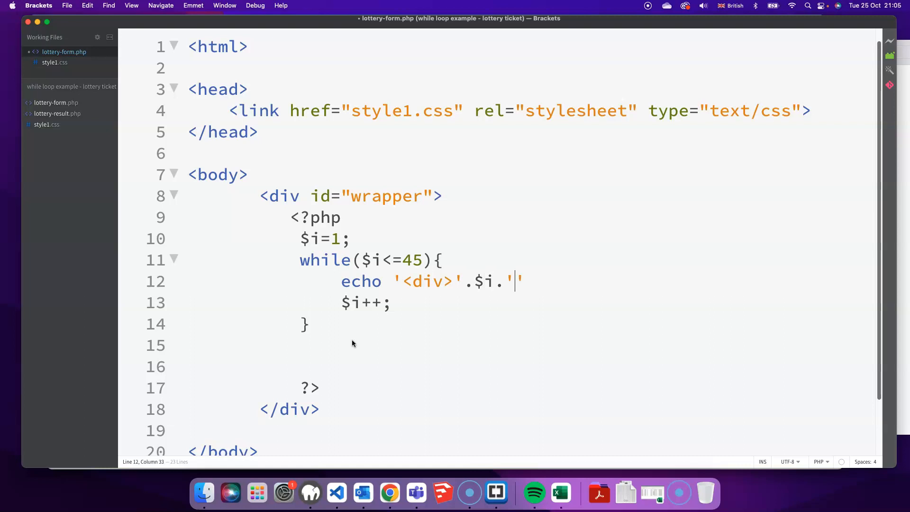
{"action": "type", "text": "</d"}
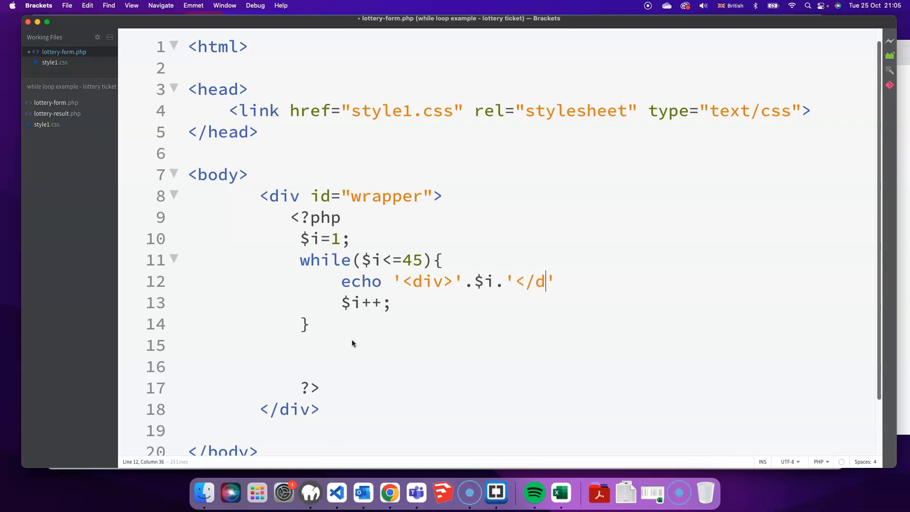
{"action": "type", "text": "iv>'"}
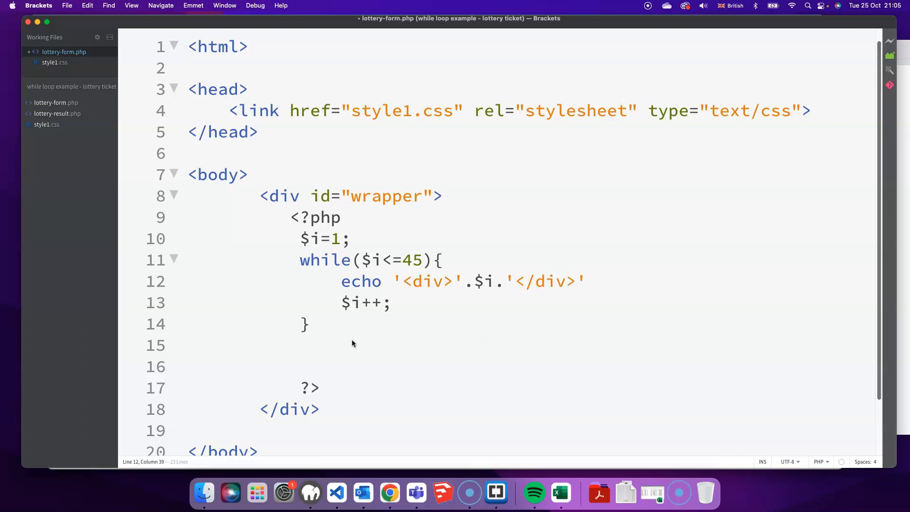
{"action": "type", "text": ";"}
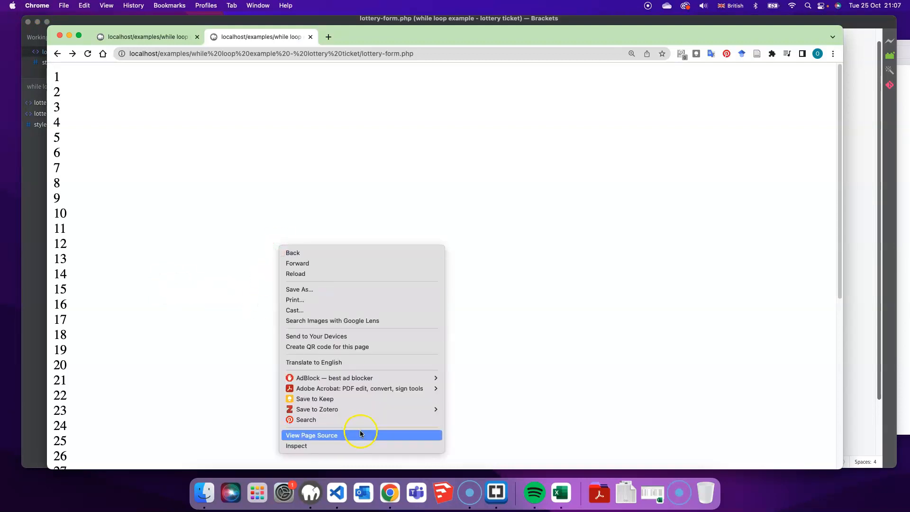
- View the page source in Chrome and mark the first generated div on the run-together line
{"action": "left_click", "coordinate": [312, 435]}
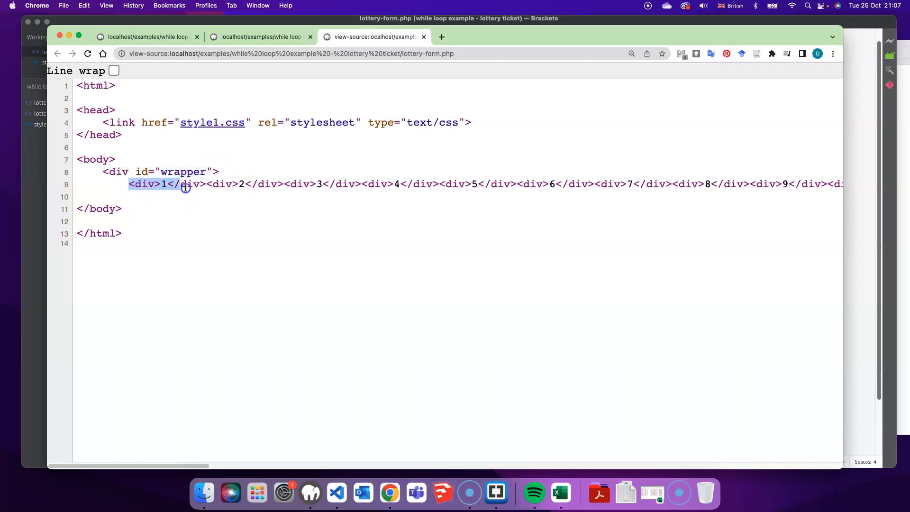
{"action": "left_click", "coordinate": [284, 183]}
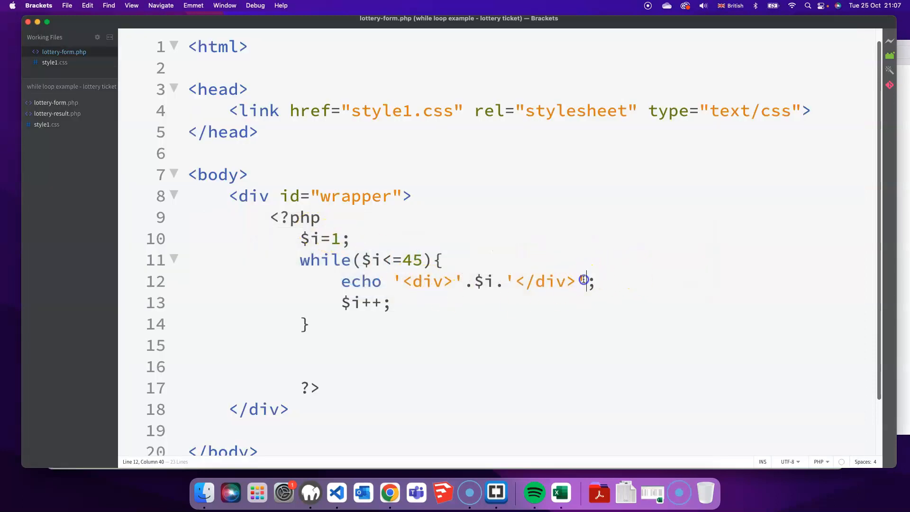
- Append .PHP_EOL to the echo so each div ends with a line break
{"action": "type", "text": ".P"}
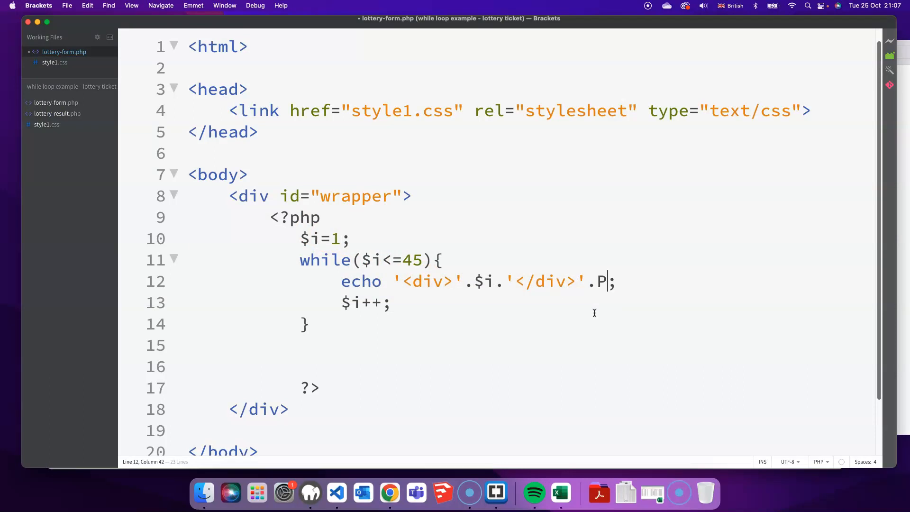
{"action": "type", "text": "HP_EO"}
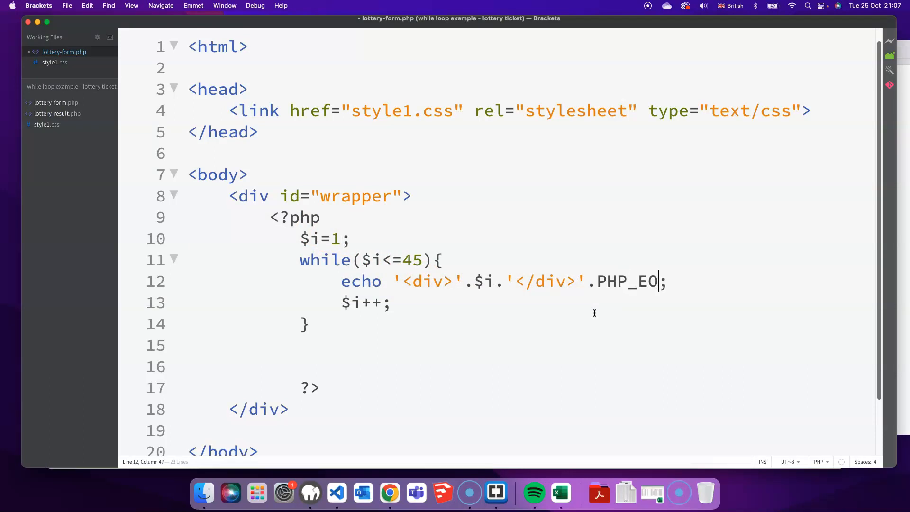
{"action": "type", "text": "L"}
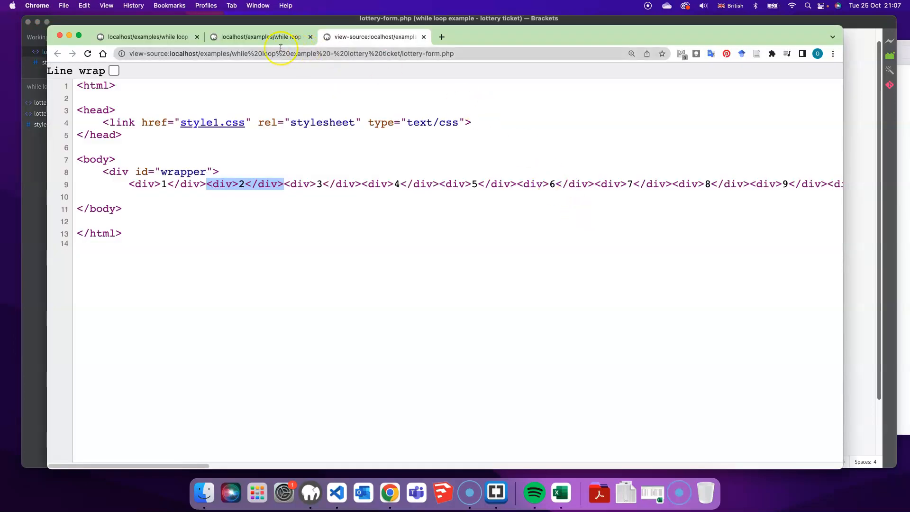
- Refresh the view-source tab and scroll through divs 1 to 45, each now on its own line
{"action": "left_click", "coordinate": [259, 37]}
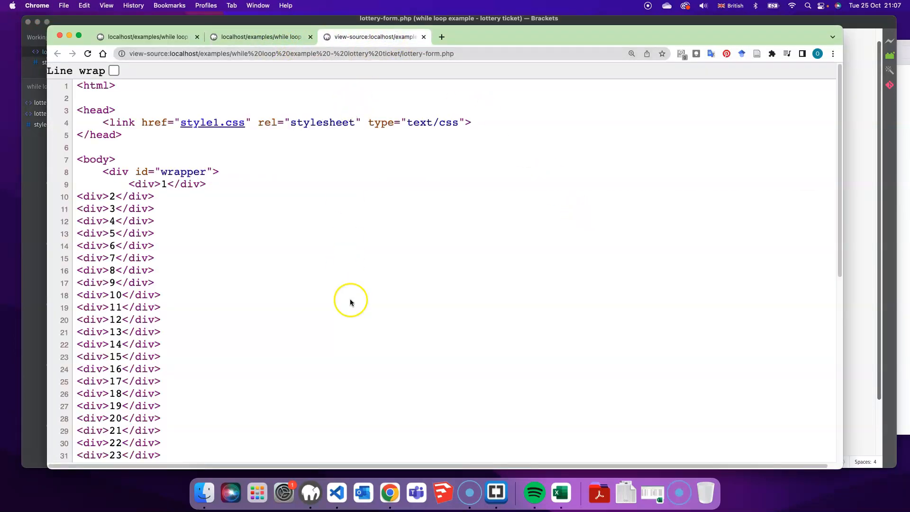
{"action": "scroll", "scroll_direction": "down", "scroll_amount": 3}
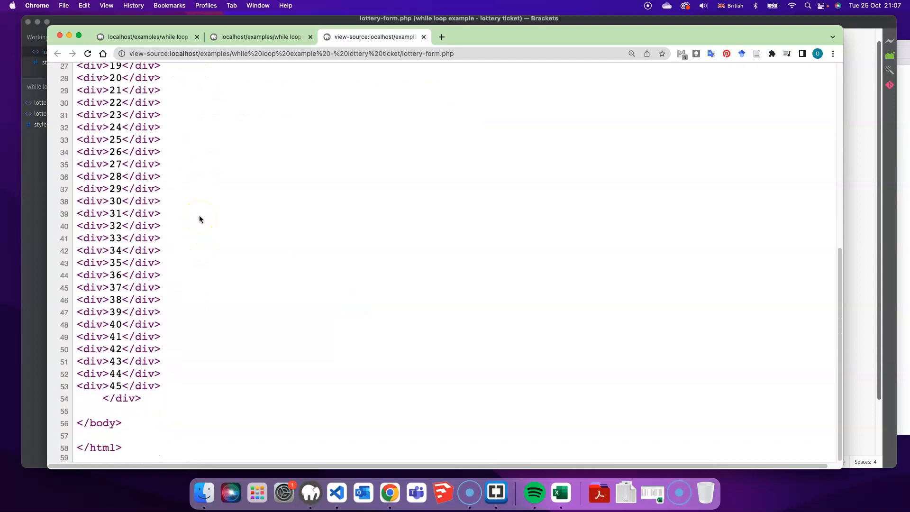
{"action": "scroll", "scroll_direction": "up", "scroll_amount": 3}
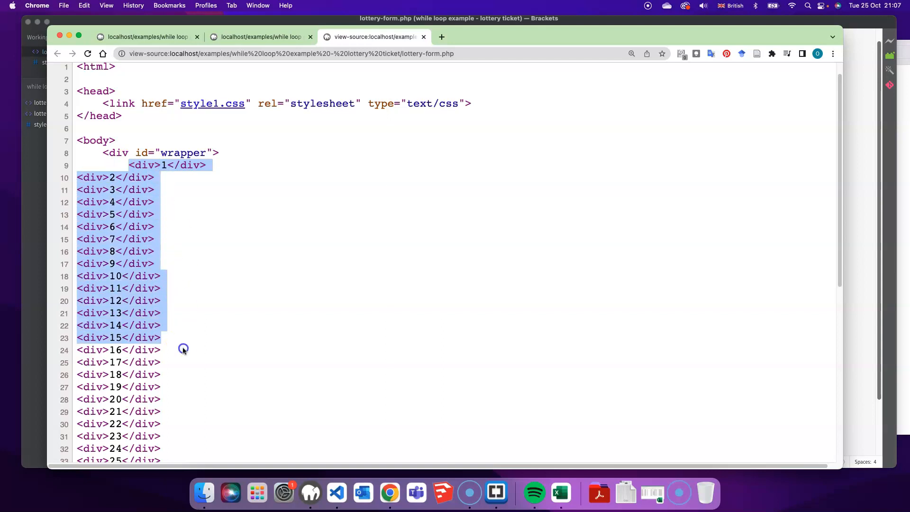
{"action": "scroll", "scroll_direction": "down", "scroll_amount": 3}
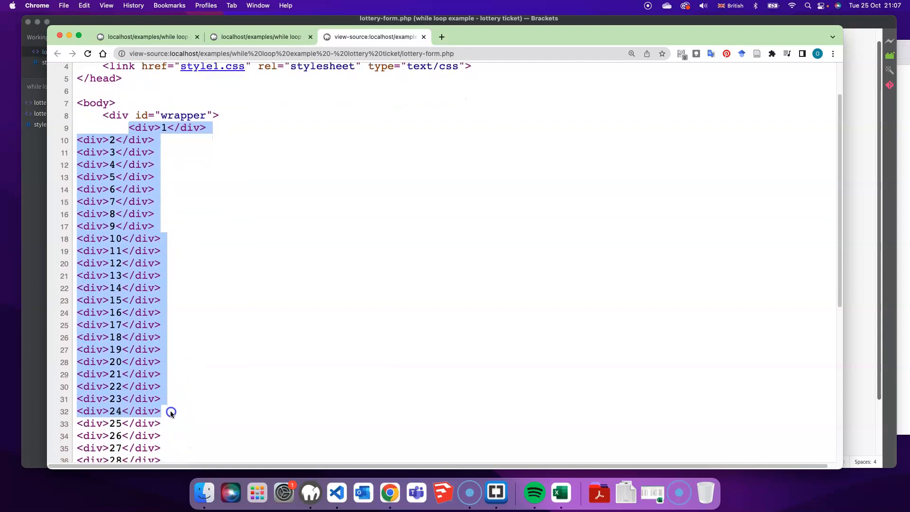
{"action": "scroll", "scroll_direction": "down", "scroll_amount": 3}
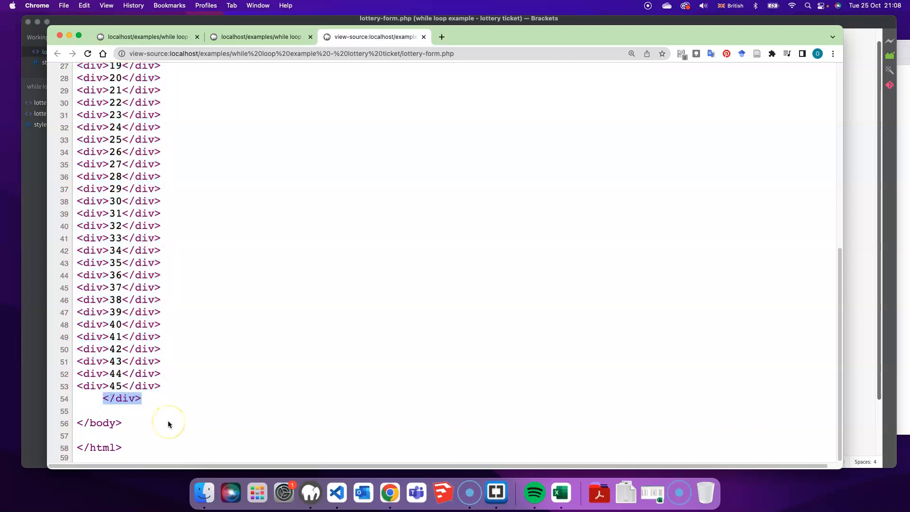
{"action": "mouse_move", "coordinate": [278, 82]}
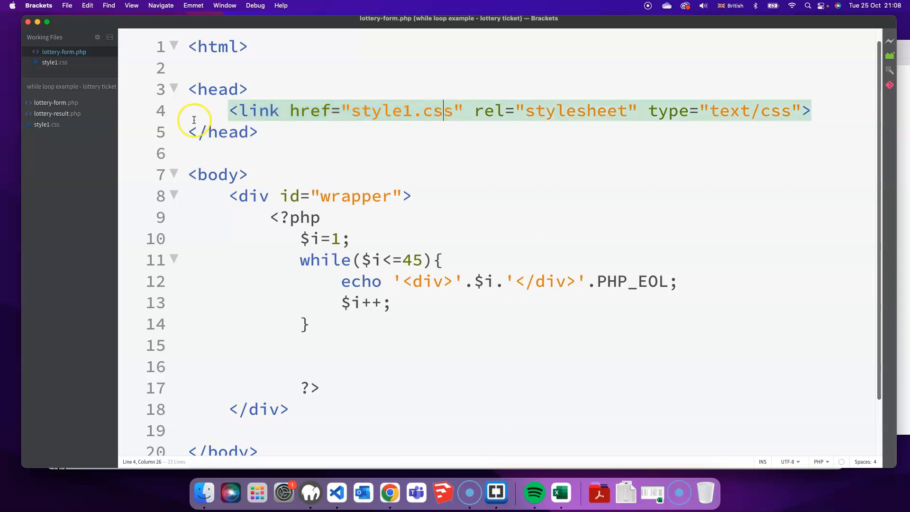
- In style1.css, start a div > div rule with float: left and 35px width and height
{"action": "left_click", "coordinate": [54, 63]}
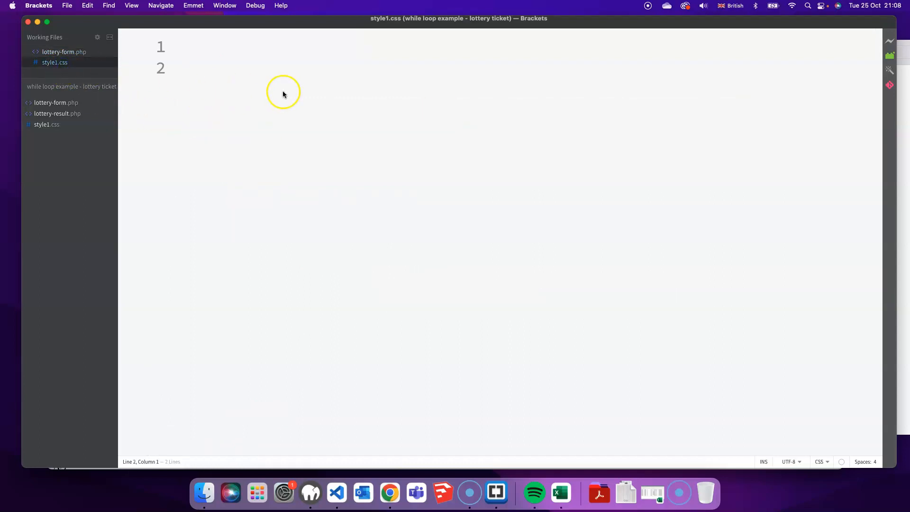
{"action": "left_click", "coordinate": [203, 46]}
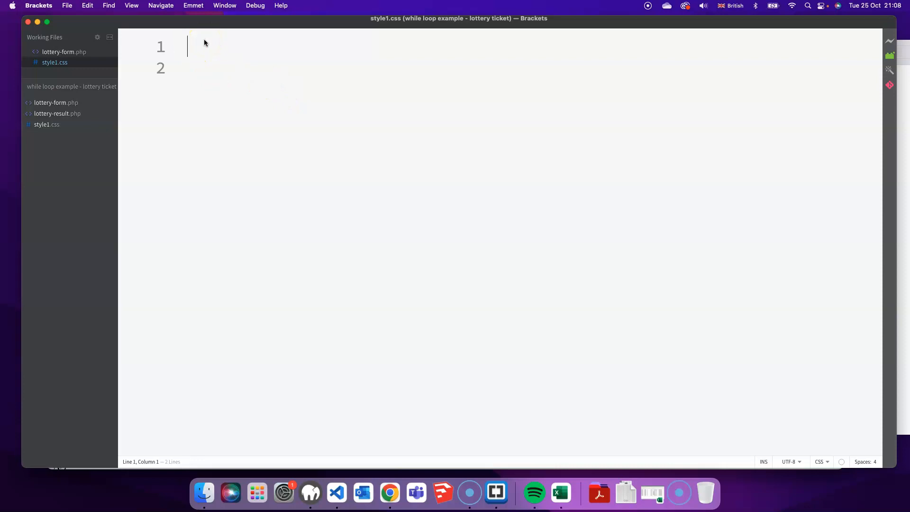
{"action": "type", "text": "div"}
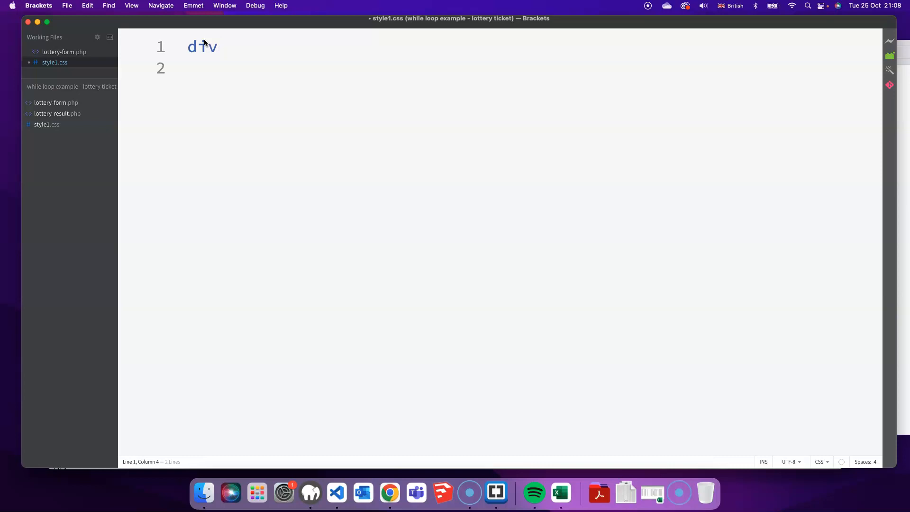
{"action": "type", "text": ">div"}
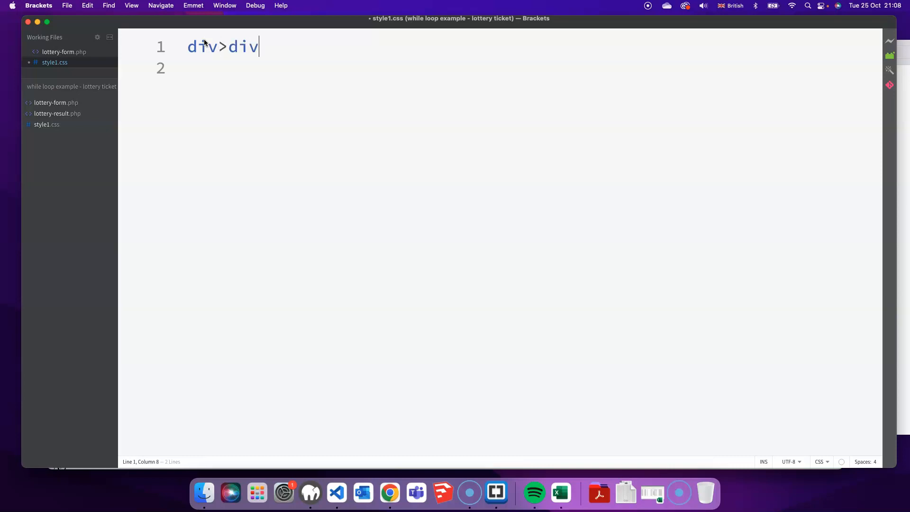
{"action": "type", "text": "{"}
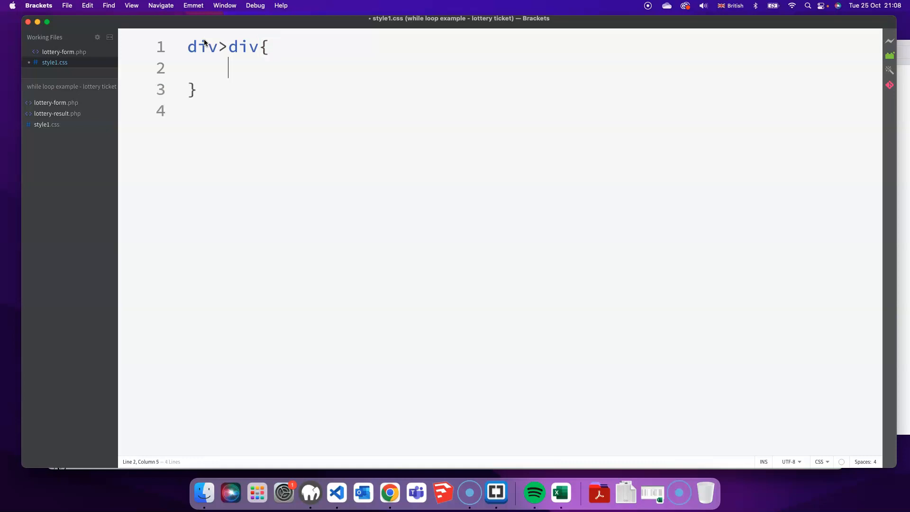
{"action": "type", "text": "float:left"}
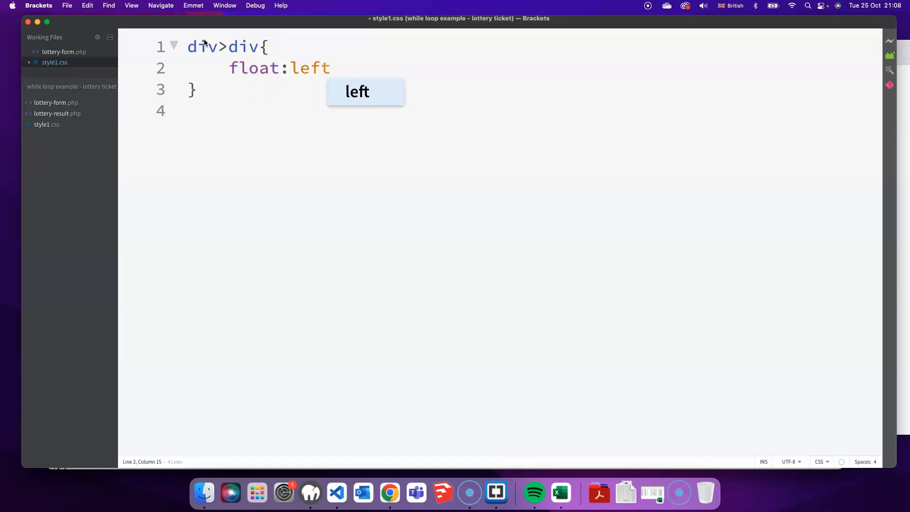
{"action": "type", "text": ";\\nwi"}
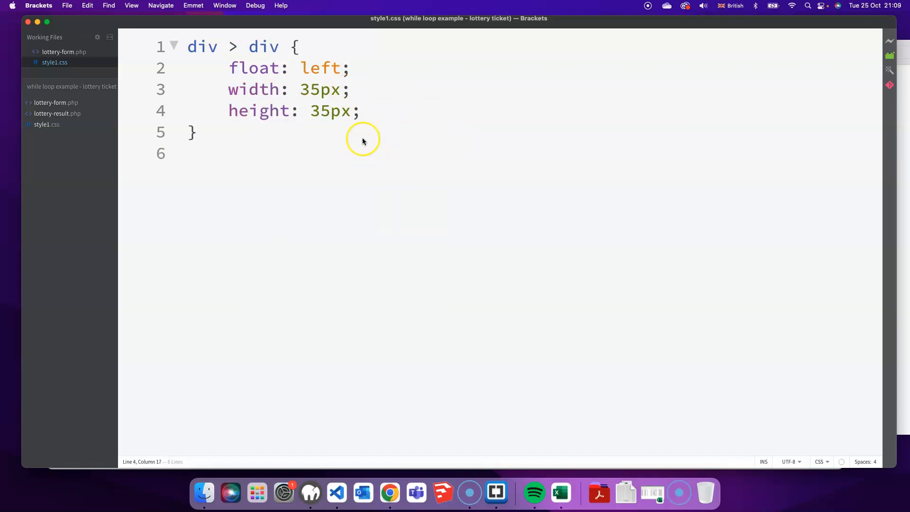
- Give the div > div rule a solid 1px border
{"action": "type", "text": "b"}
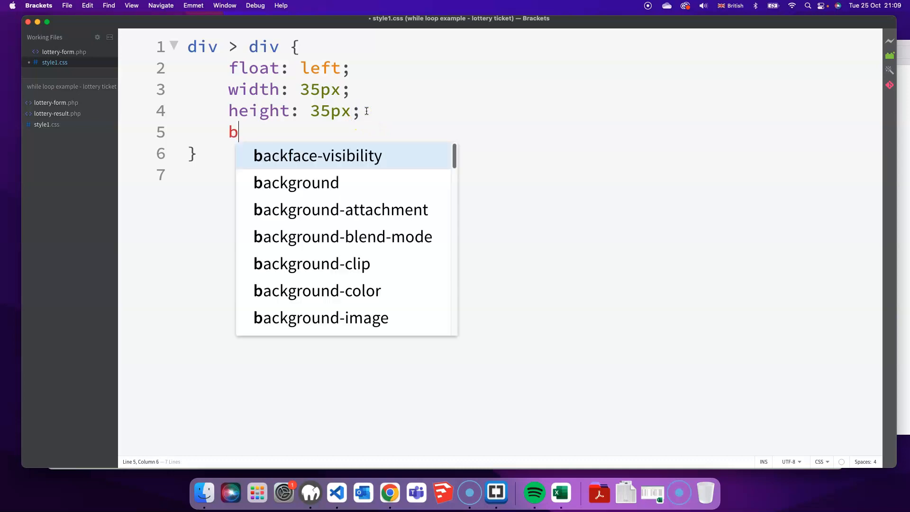
{"action": "type", "text": "order:"}
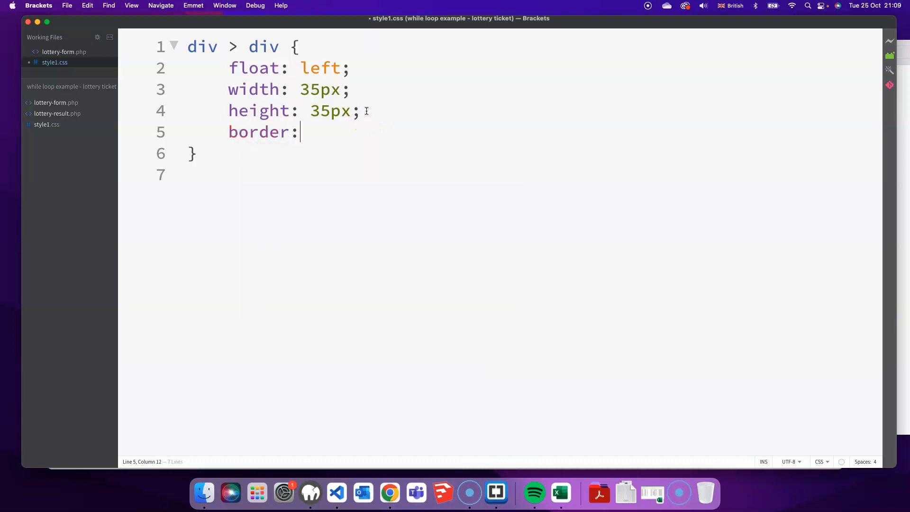
{"action": "type", "text": "solid 1"}
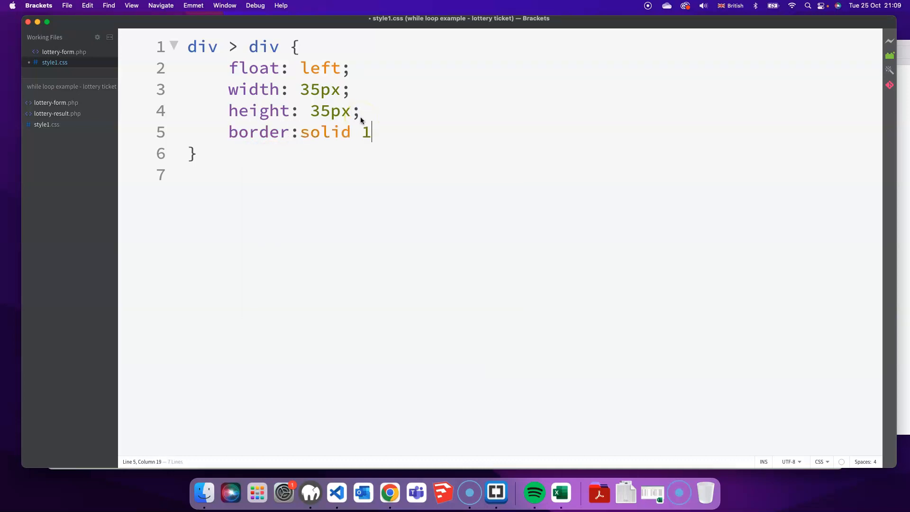
- Reload the lottery form so numbers 1–45 show as bordered floating boxes
{"action": "left_click", "coordinate": [389, 493]}
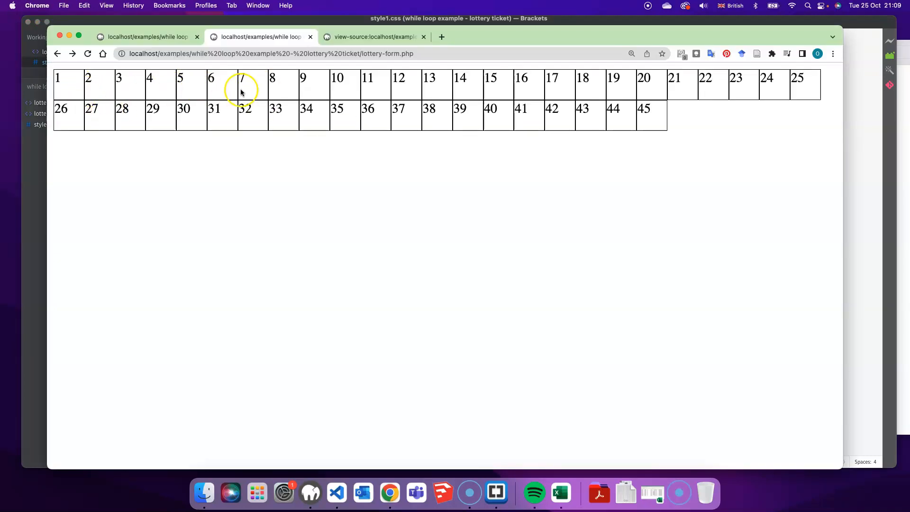
{"action": "mouse_move", "coordinate": [228, 95]}
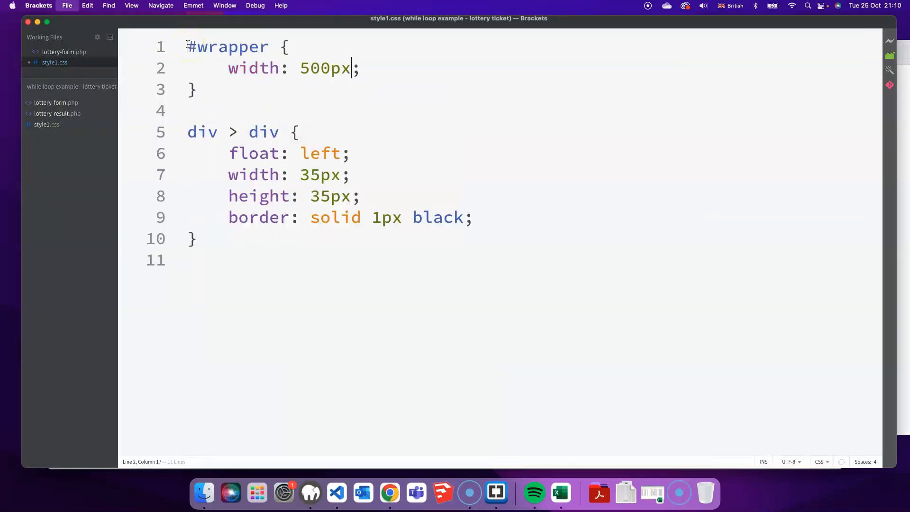
- Add margin:3px to the boxes, auto side margins and centred text to #wrapper, and a Verdana body font
{"action": "left_click", "coordinate": [390, 493]}
{"action": "type", "text": "22"}
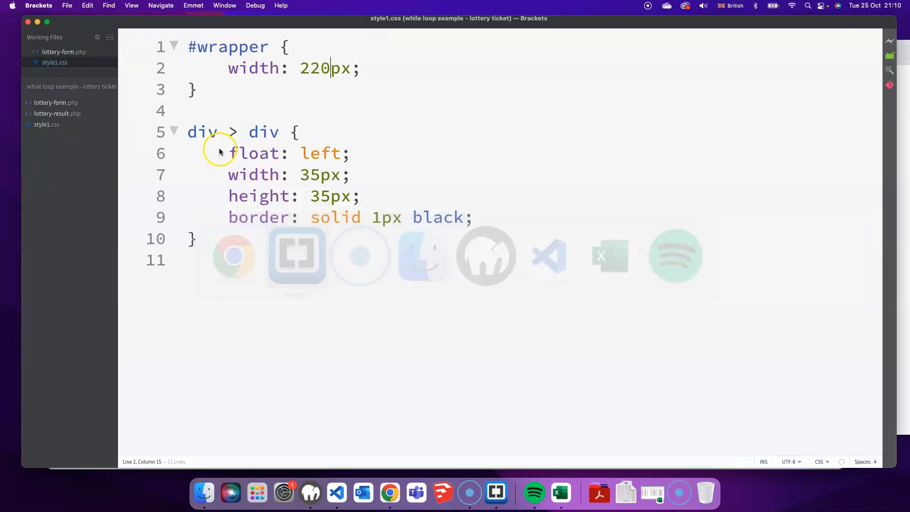
{"action": "left_click", "coordinate": [472, 217]}
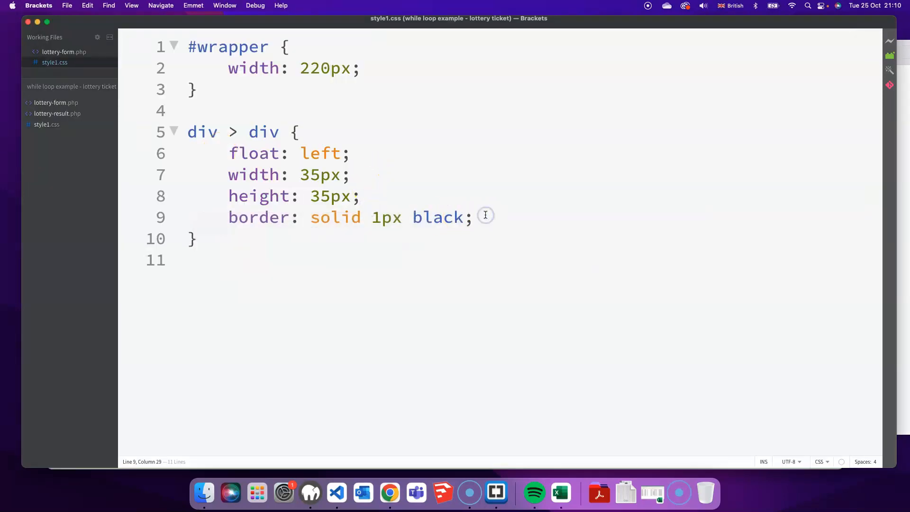
{"action": "type", "text": "margin:3px;"}
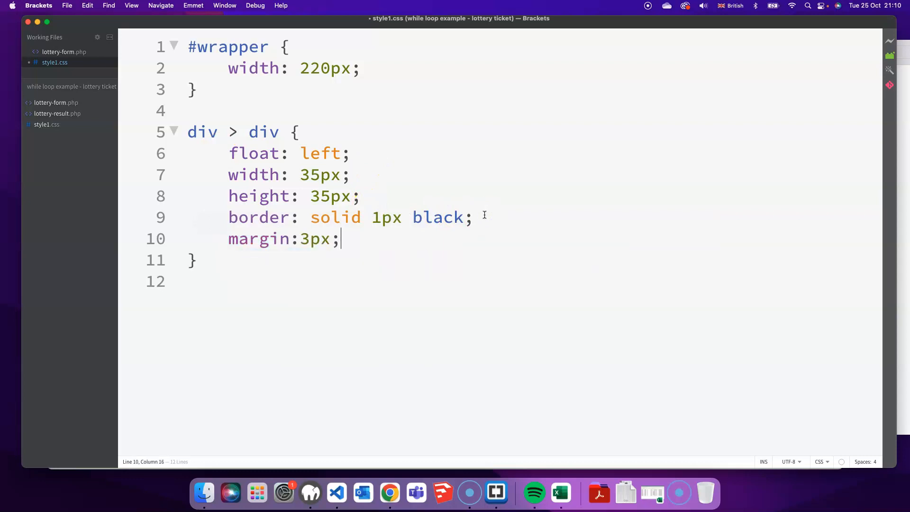
{"action": "left_click", "coordinate": [390, 493]}
{"action": "type", "text": "margin-left:auto;"}
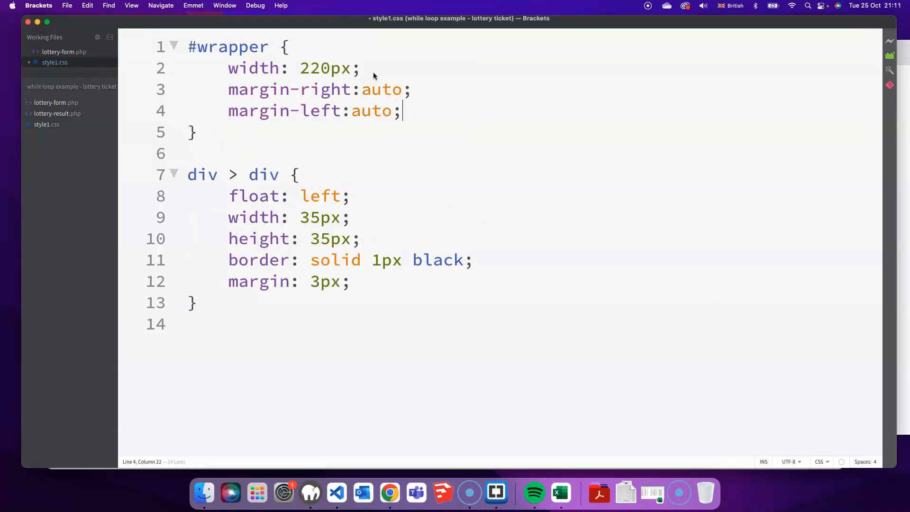
{"action": "left_click", "coordinate": [390, 493]}
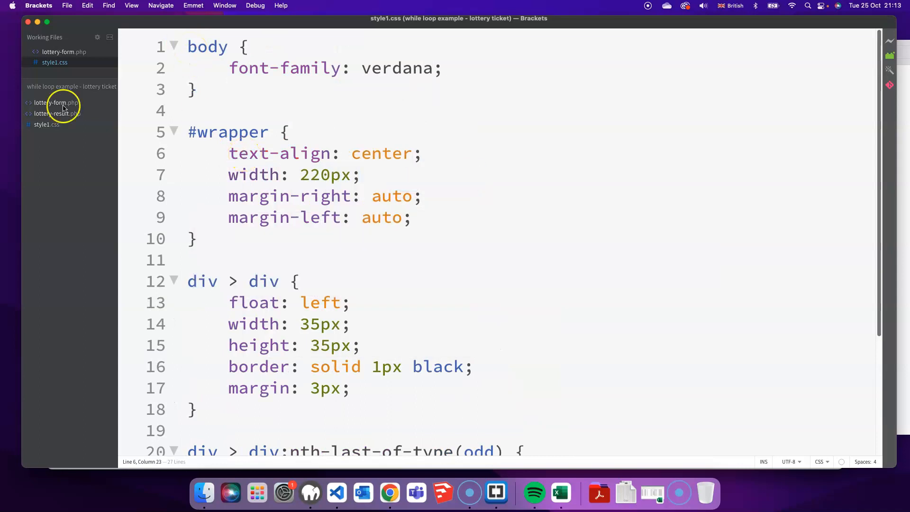
- Add grey 1px left and right borders, 2px border-radius and 0.7em font size to the box rule
{"action": "left_click", "coordinate": [269, 303]}
{"action": "type", "text": "border-radius"}
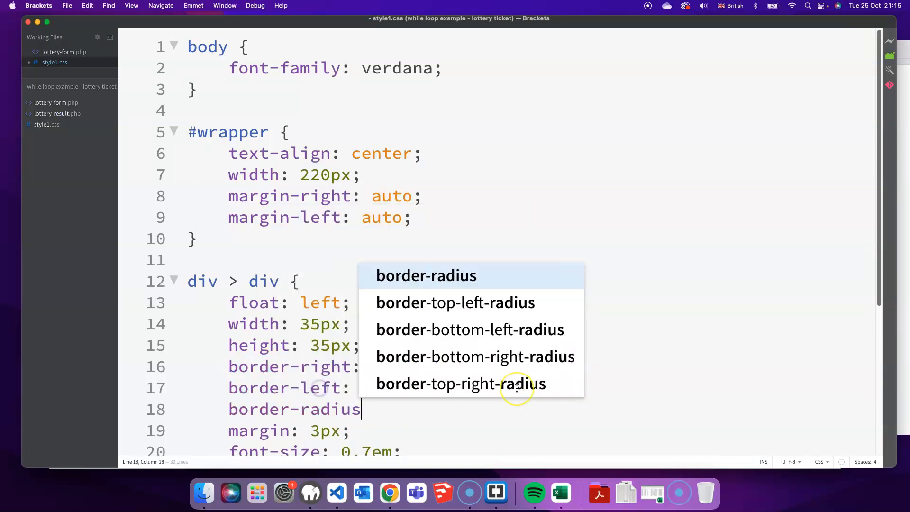
{"action": "left_click", "coordinate": [389, 492]}
{"action": "type", "text": ": 2px;"}
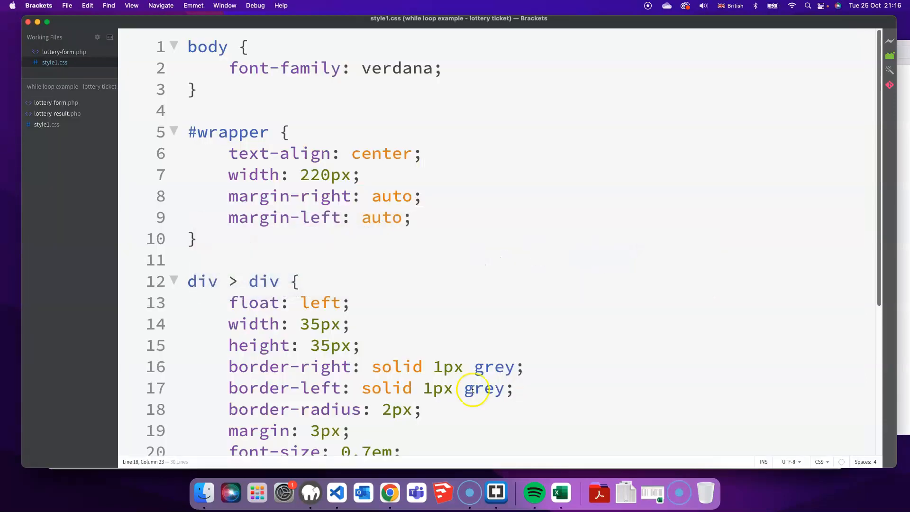
- In lottery-form.php break the loop's single echo into separate echo statements
{"action": "left_click", "coordinate": [63, 52]}
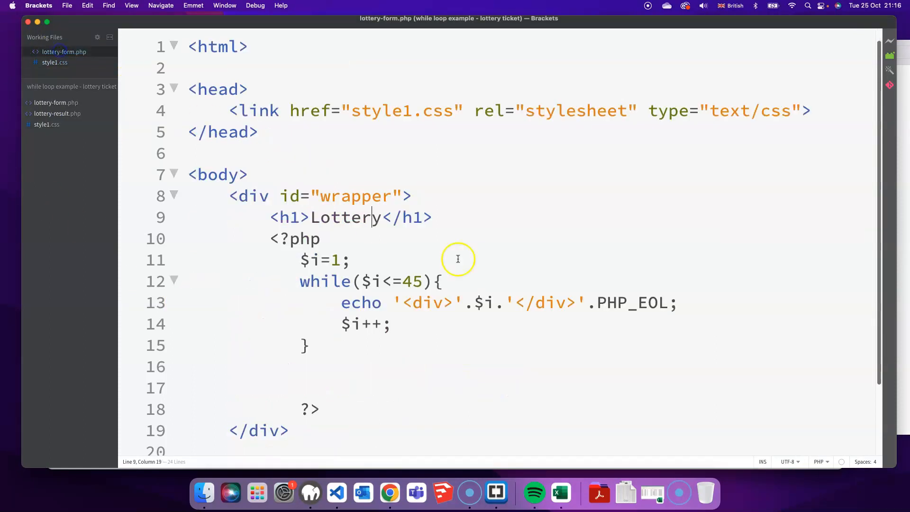
{"action": "mouse_move", "coordinate": [525, 360]}
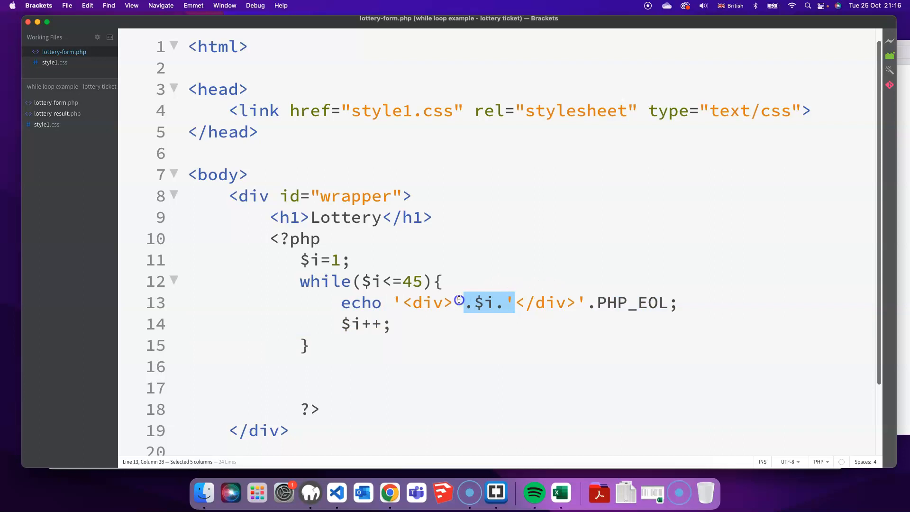
{"action": "left_click", "coordinate": [514, 302]}
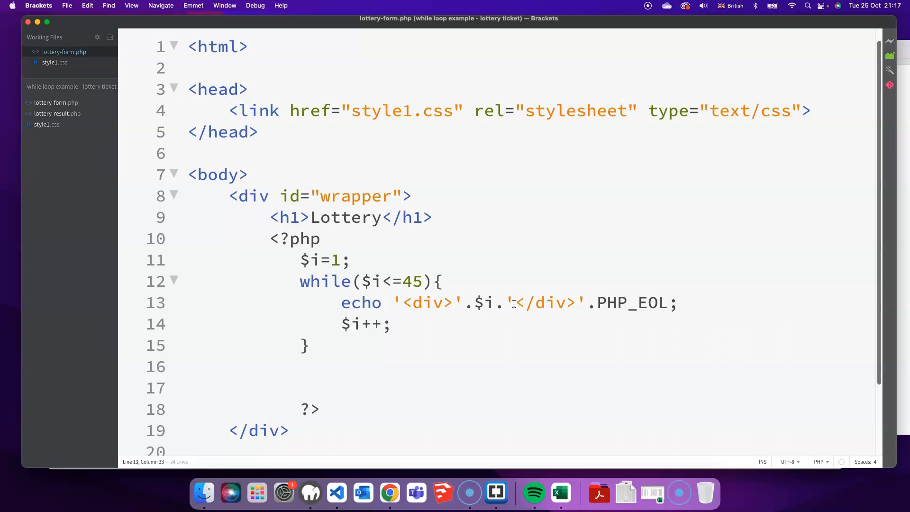
{"action": "left_click", "coordinate": [458, 302]}
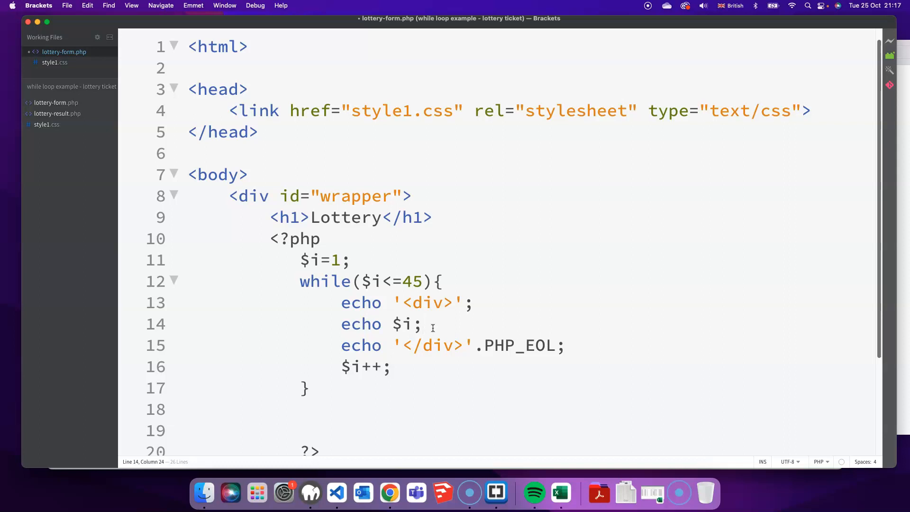
- Echo an '<input type="checkbox">' beneath each number and view the form in the browser
{"action": "type", "text": "echo '<"}
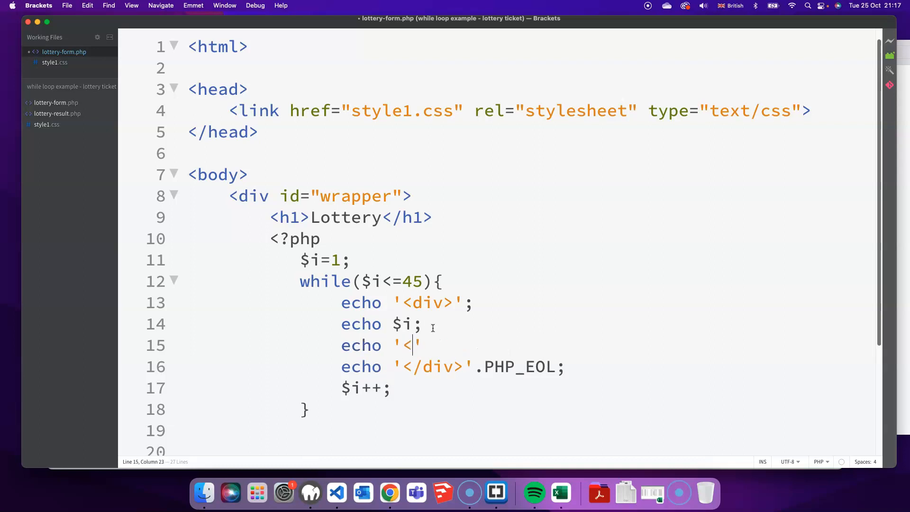
{"action": "type", "text": "input typ"}
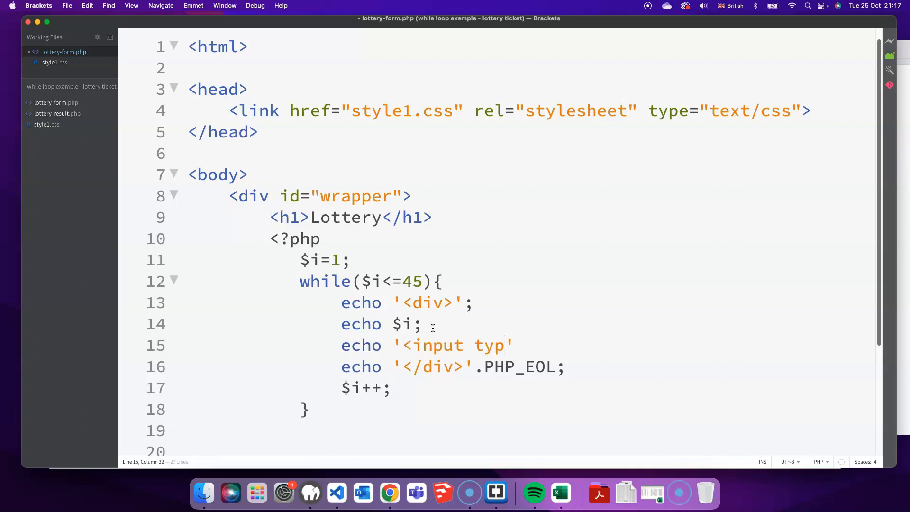
{"action": "type", "text": "e="}
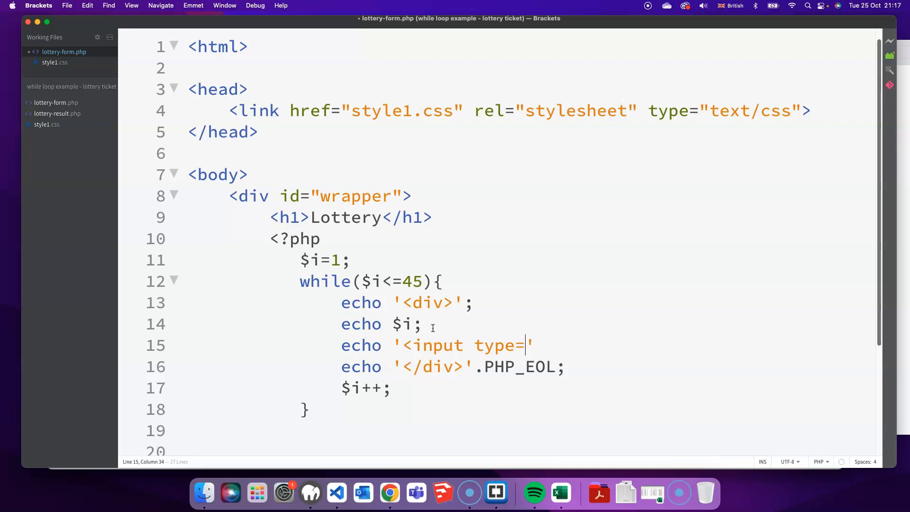
{"action": "type", "text": "\"check"}
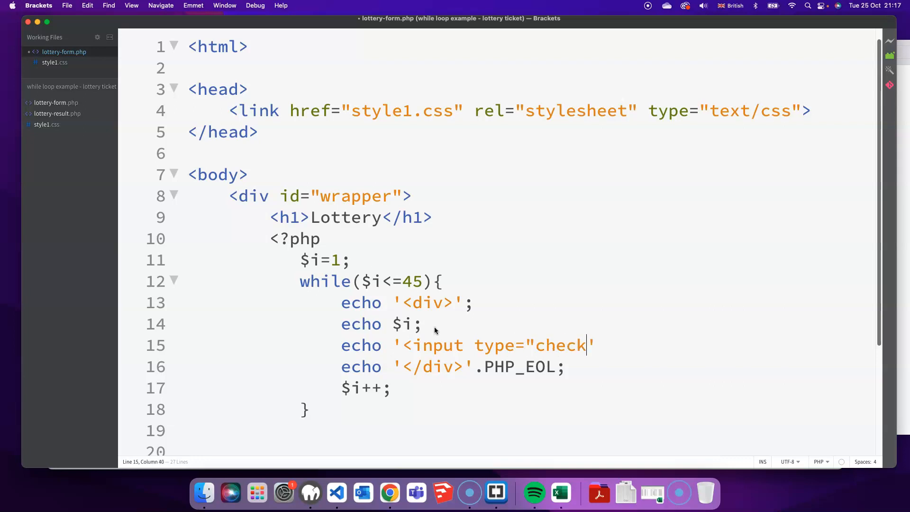
{"action": "left_click", "coordinate": [389, 493]}
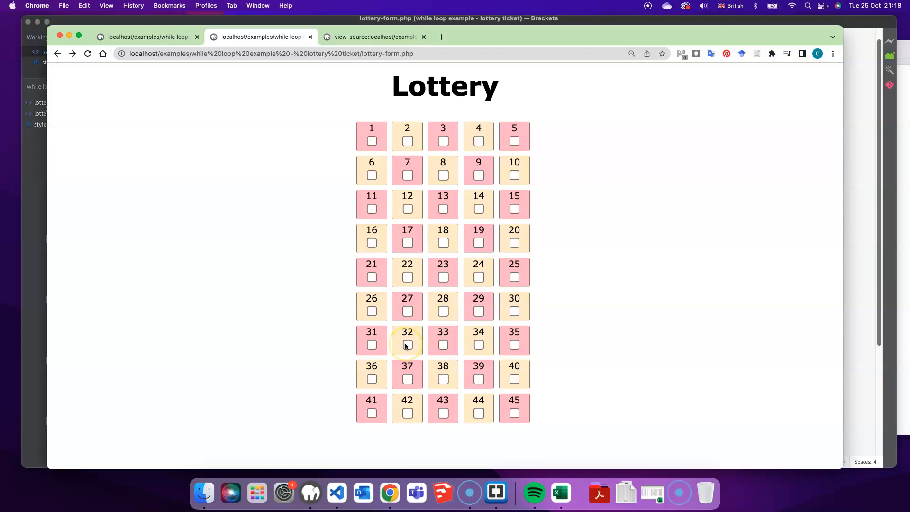
- Tick a couple of the numbered checkboxes on the rendered lottery form
{"action": "left_click", "coordinate": [406, 242]}
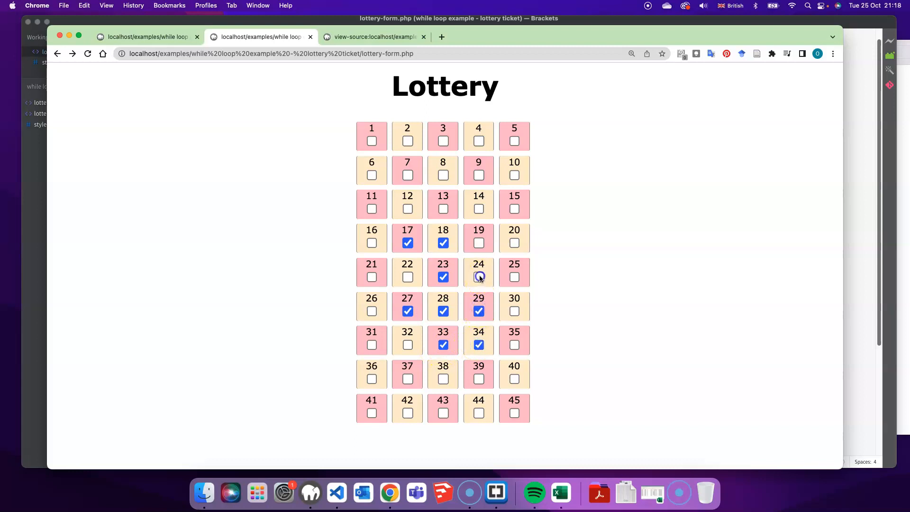
{"action": "left_click", "coordinate": [478, 276]}
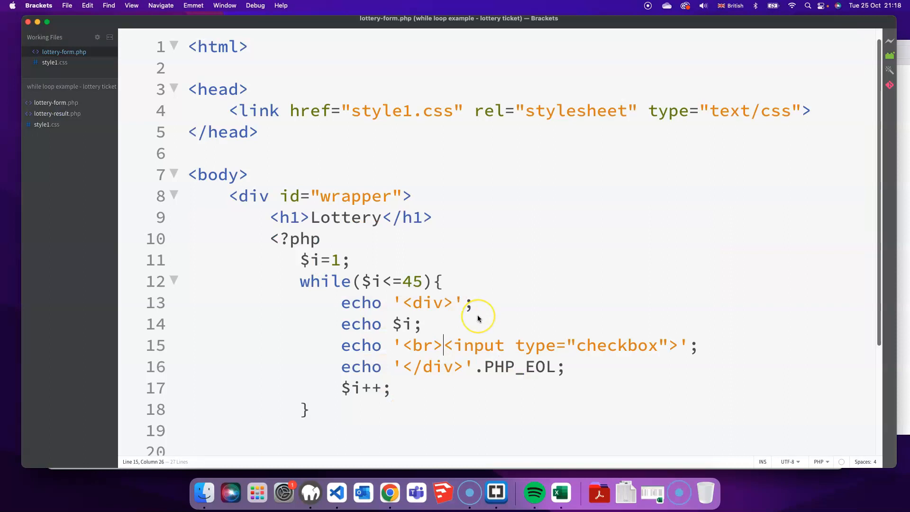
- After <body> add <form method="post" action="lottery-result.php">
{"action": "left_click", "coordinate": [389, 492]}
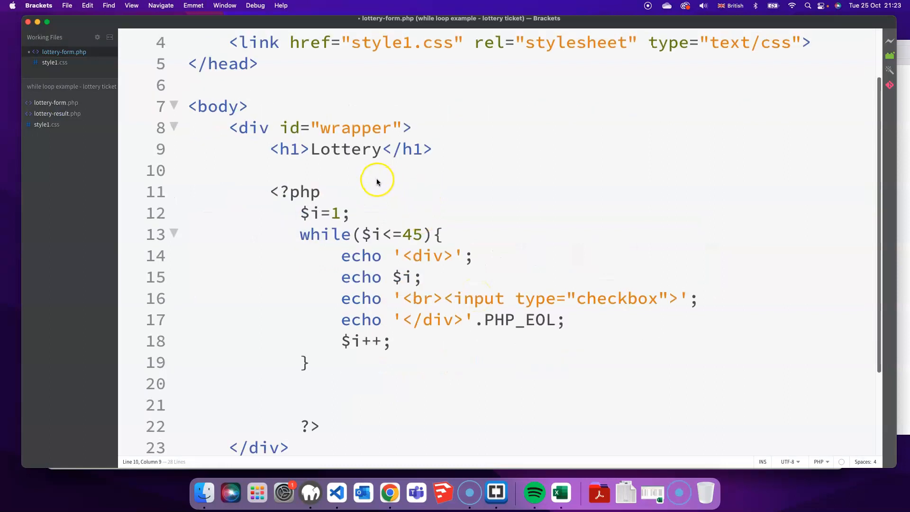
{"action": "key", "text": "Return"}
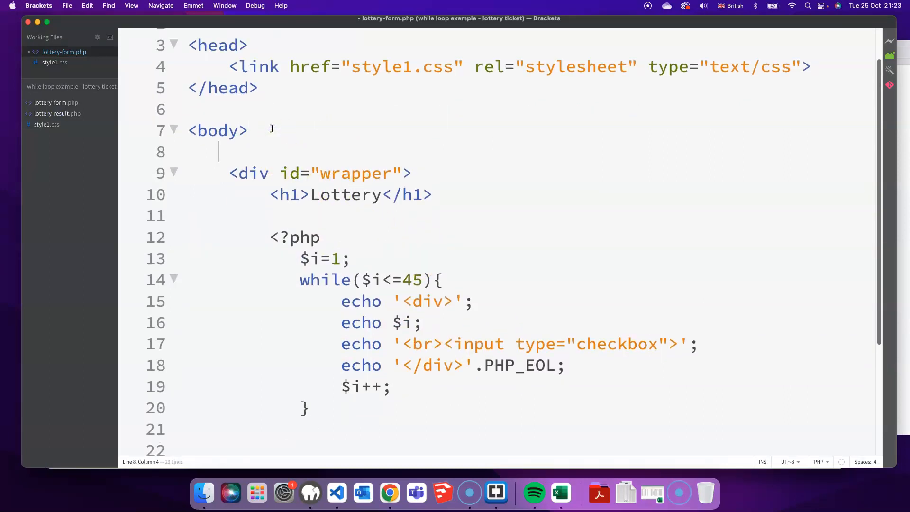
{"action": "type", "text": "<form method=\"post\" ac"}
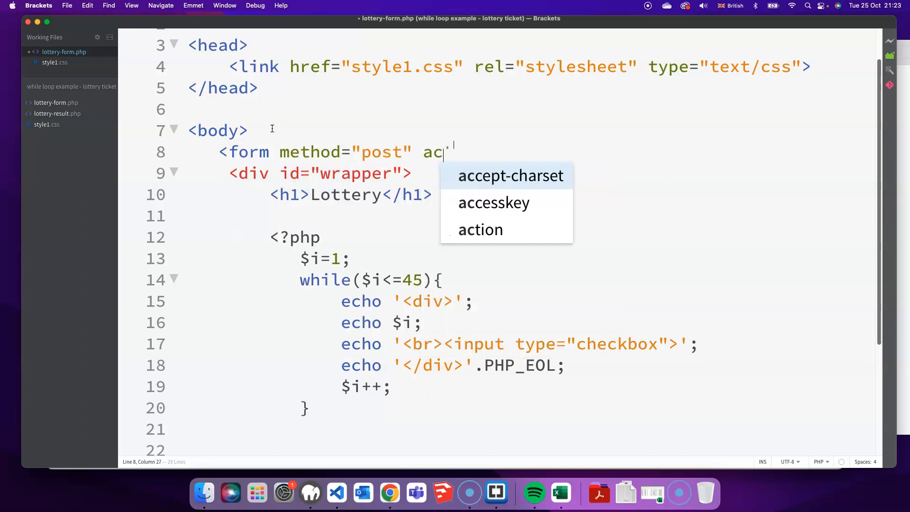
{"action": "left_click", "coordinate": [480, 229]}
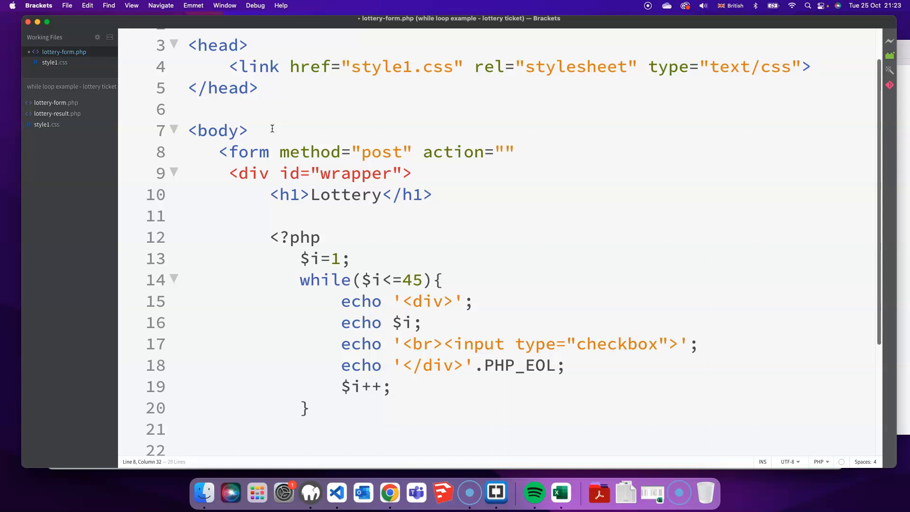
{"action": "type", "text": "lottery-result.php"}
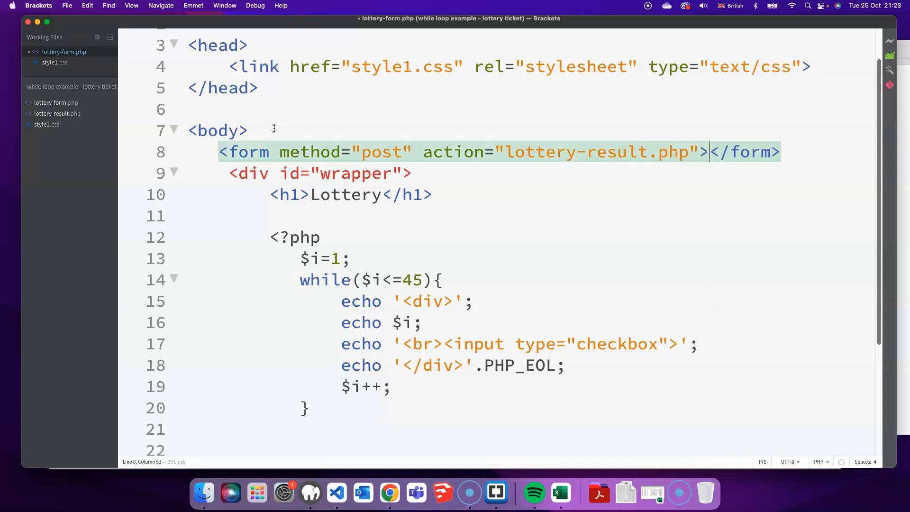
- Select the auto-inserted </form> so it can be moved below the wrapper div
{"action": "left_click", "coordinate": [780, 151]}
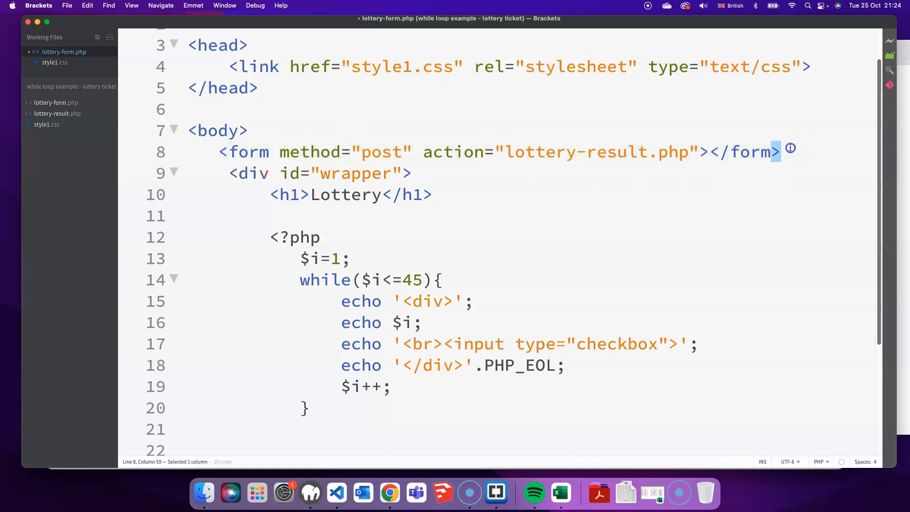
{"action": "double_click", "coordinate": [754, 151]}
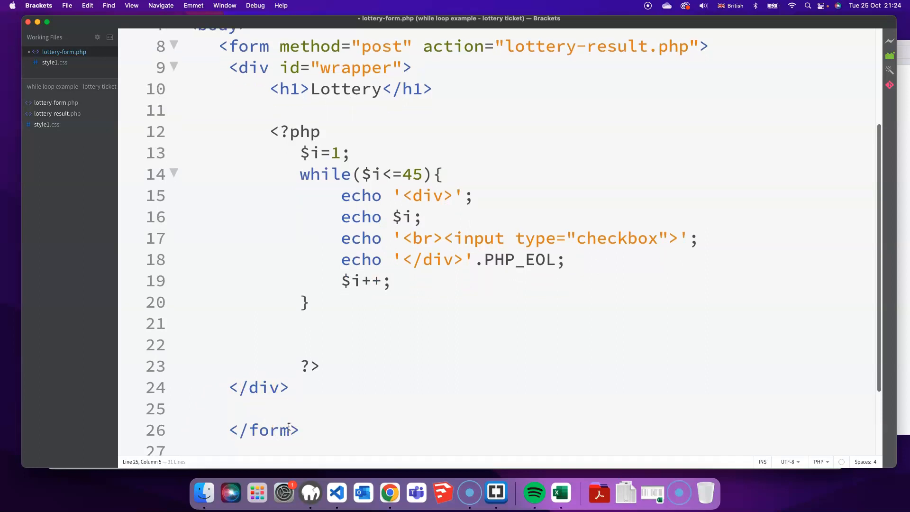
- Add <input type="submit" value="Play!"> after the loop inside the wrapper
{"action": "type", "text": "<input type=\"submit\" value="}
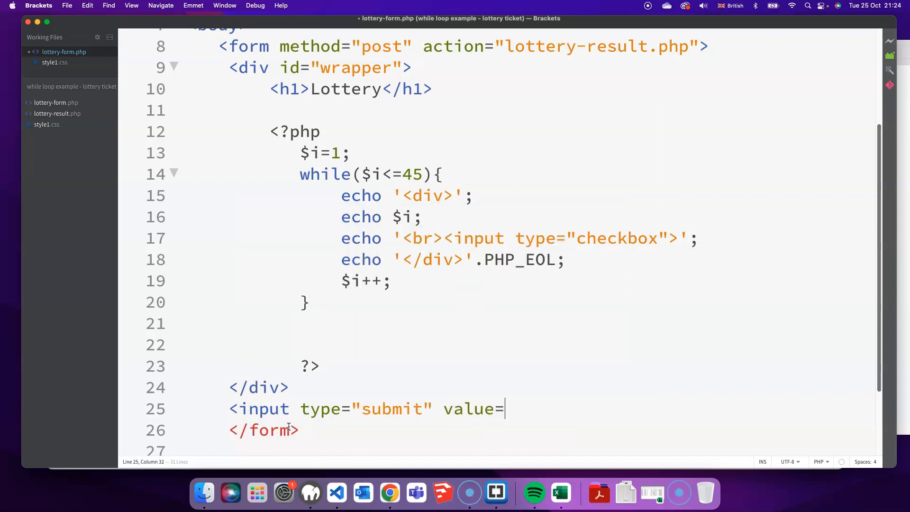
{"action": "type", "text": "\"\""}
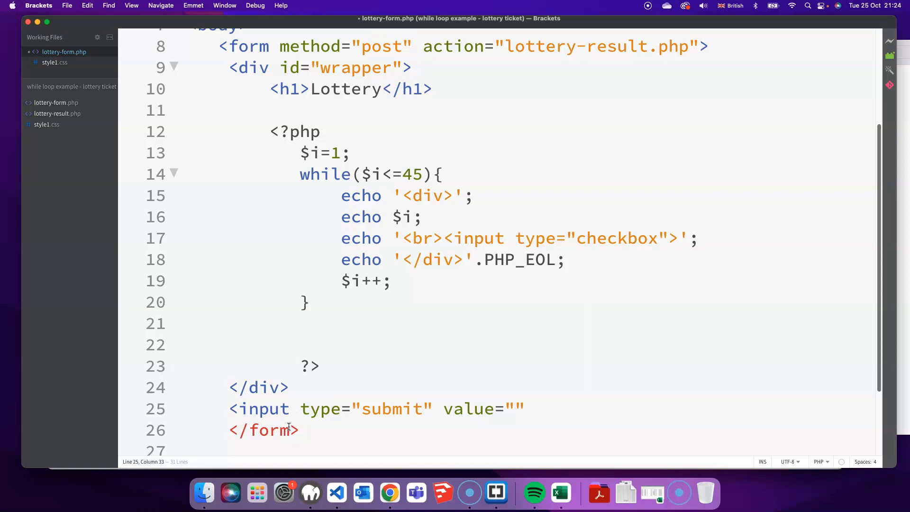
{"action": "type", "text": "Pla"}
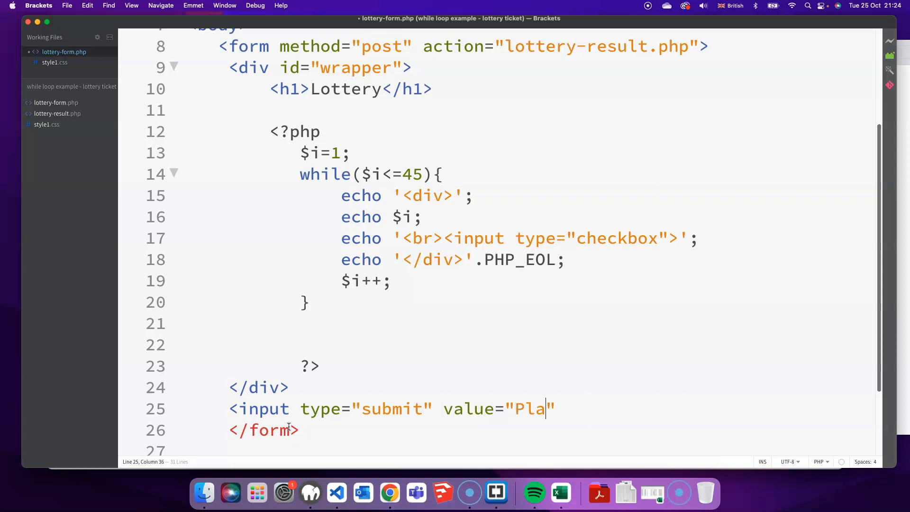
{"action": "left_click", "coordinate": [389, 493]}
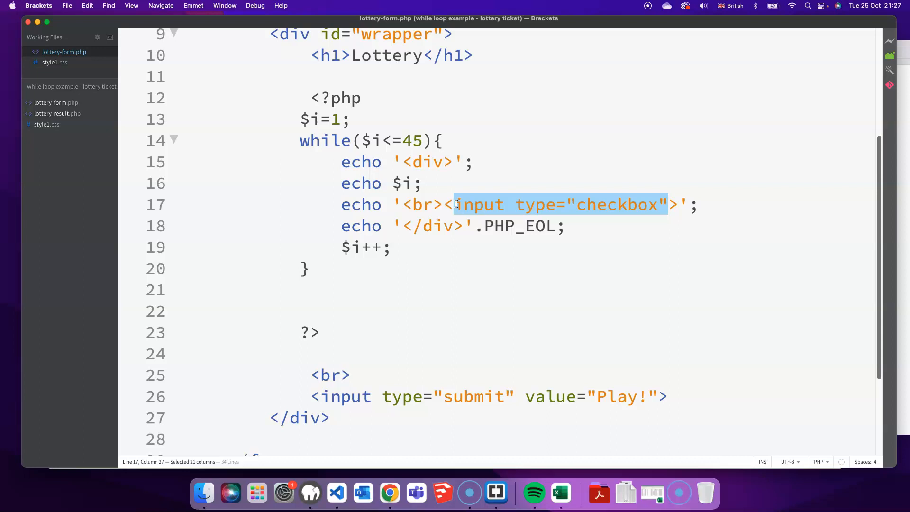
{"action": "mouse_move", "coordinate": [681, 229]}
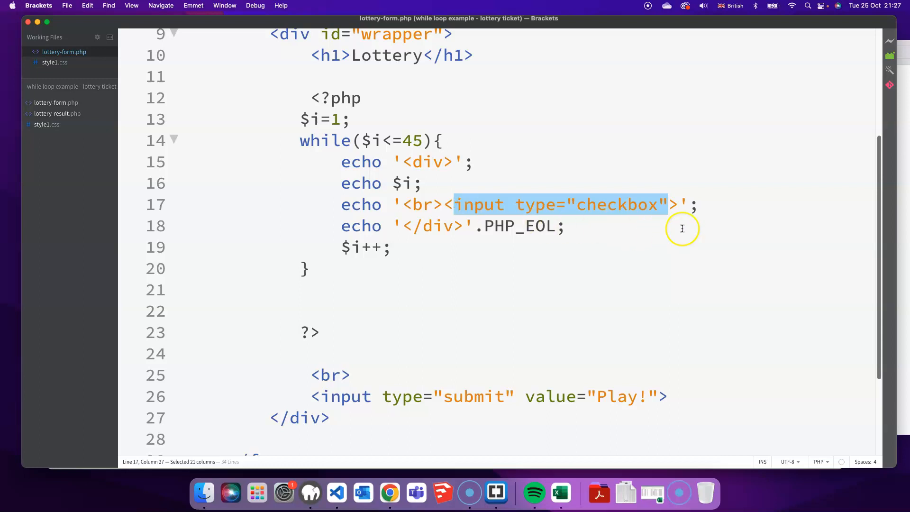
{"action": "mouse_move", "coordinate": [665, 204]}
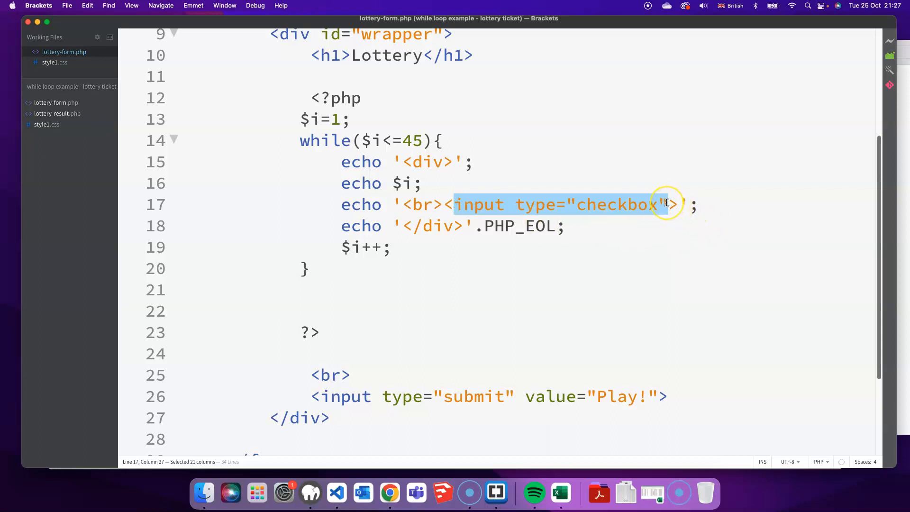
- Give the echoed checkbox a name attribute, initially name="box1"
{"action": "left_click", "coordinate": [675, 205]}
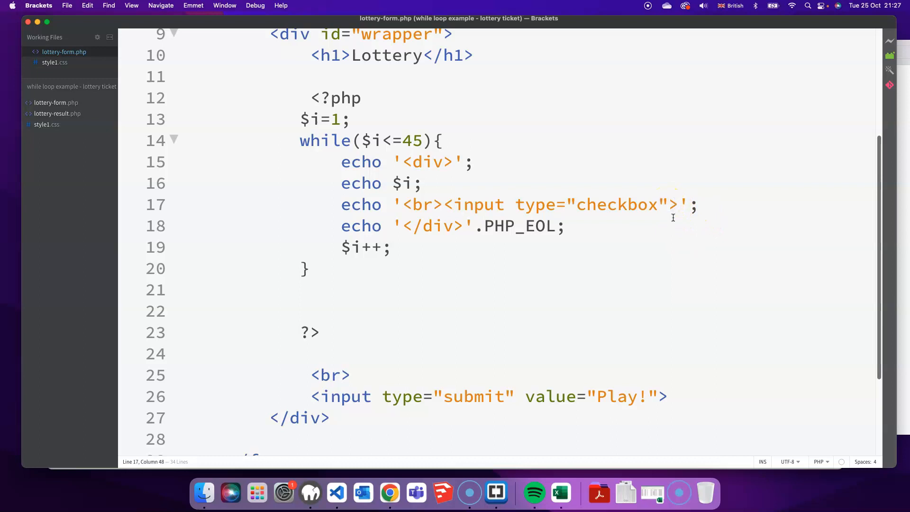
{"action": "type", "text": "name=\""}
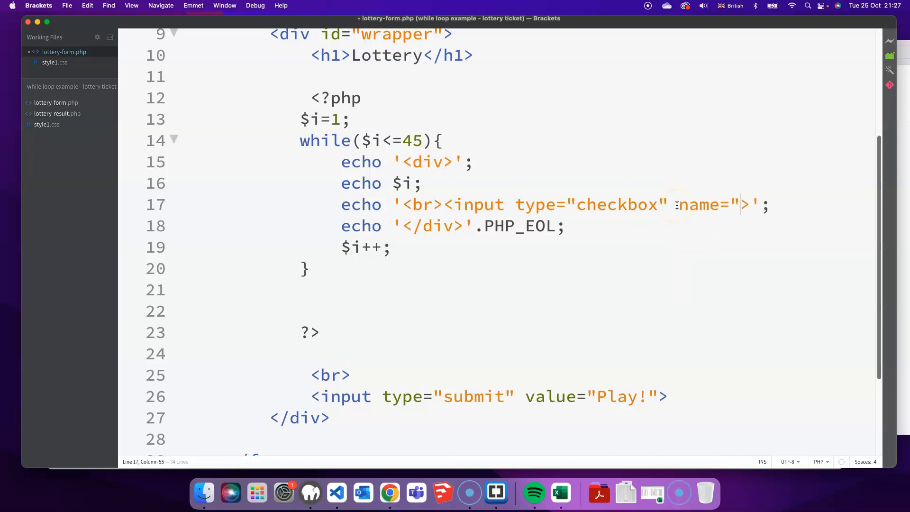
{"action": "type", "text": "\""}
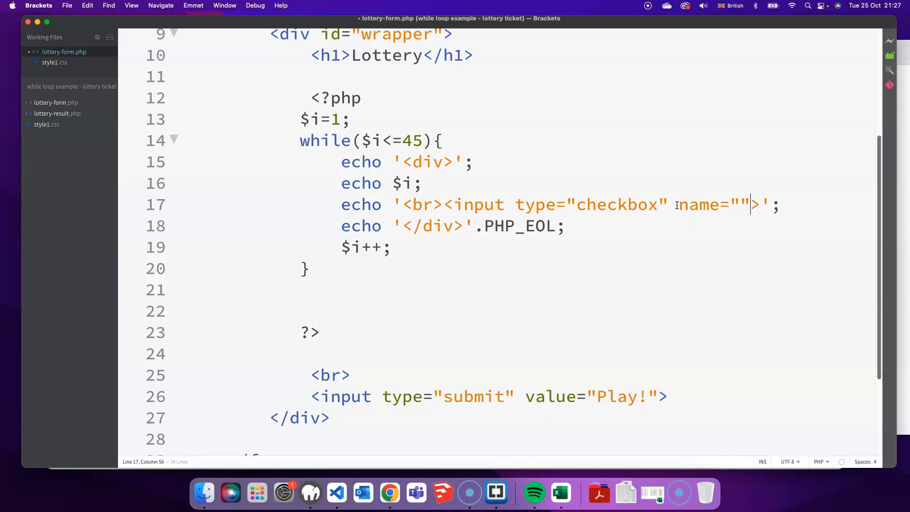
{"action": "type", "text": "box1"}
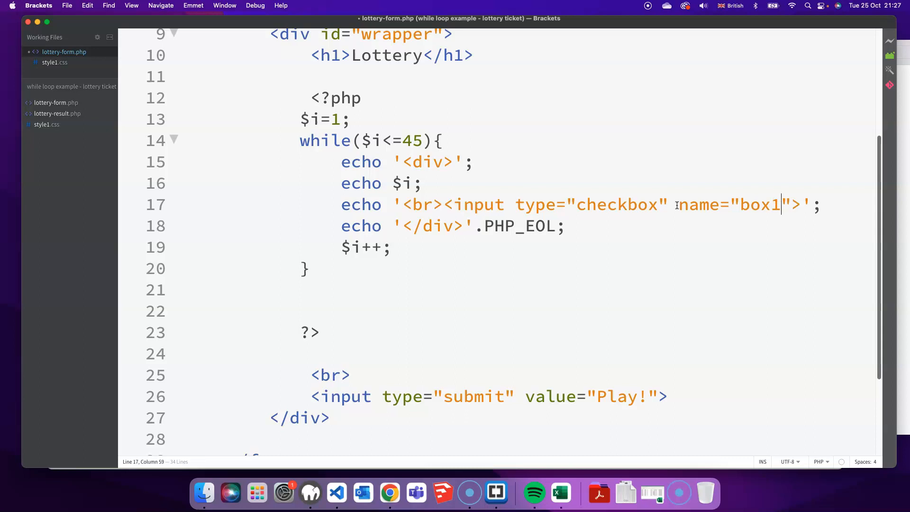
- Replace the 1 with '.$i.' so names run box1 to box45
{"action": "double_click", "coordinate": [775, 204]}
{"action": "type", "text": "'."}
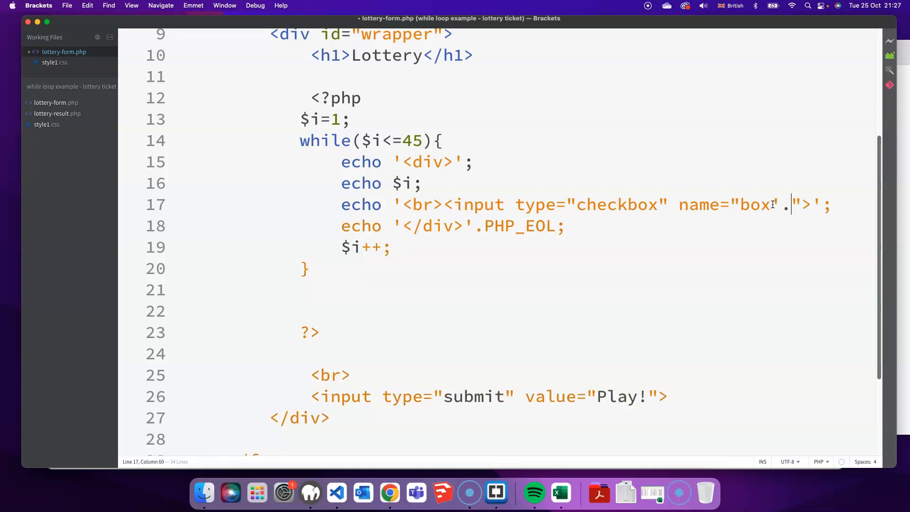
{"action": "type", "text": "$i"}
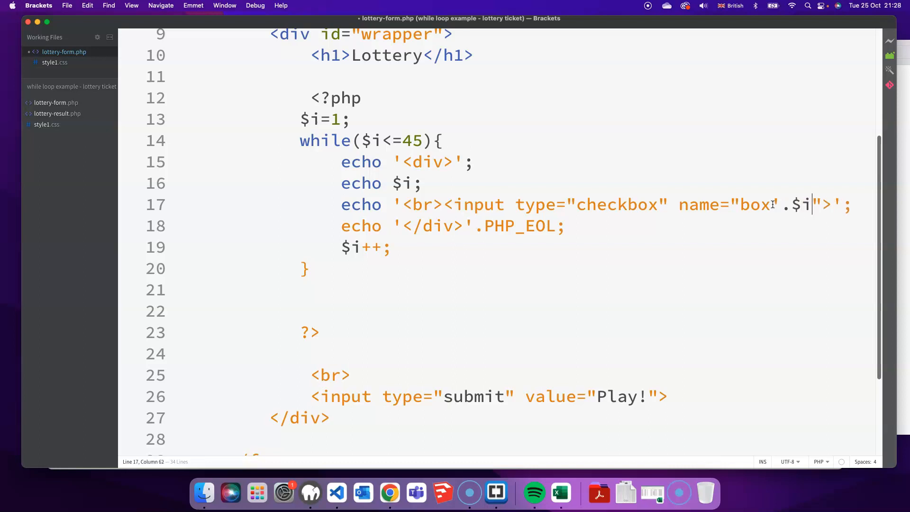
{"action": "type", "text": ".'"}
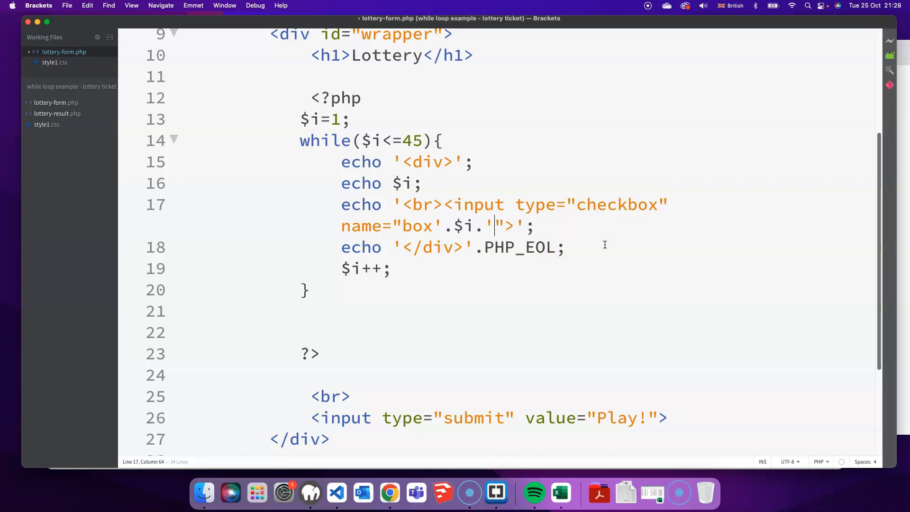
{"action": "double_click", "coordinate": [498, 225]}
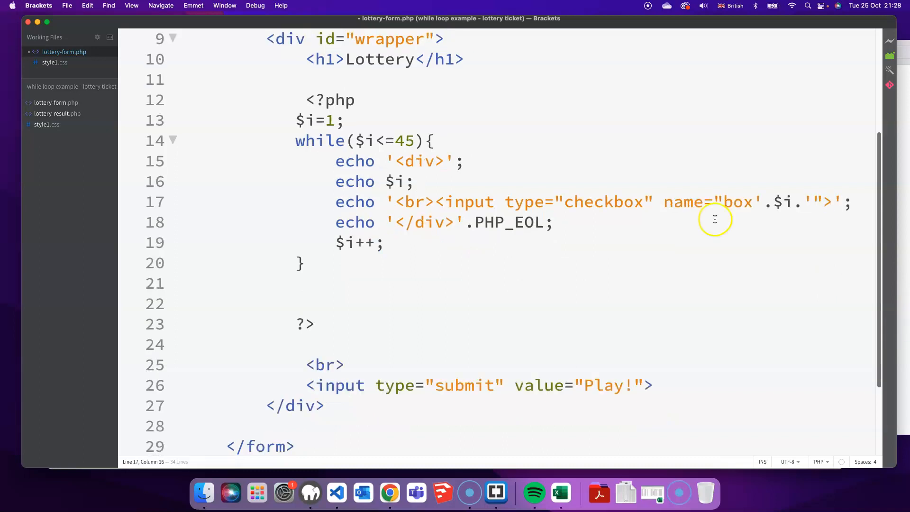
{"action": "mouse_move", "coordinate": [713, 234]}
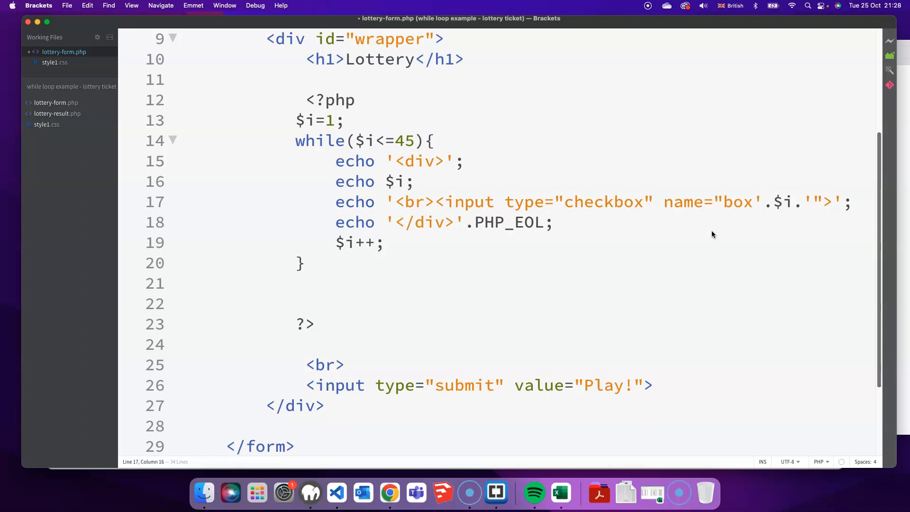
{"action": "left_click", "coordinate": [389, 493]}
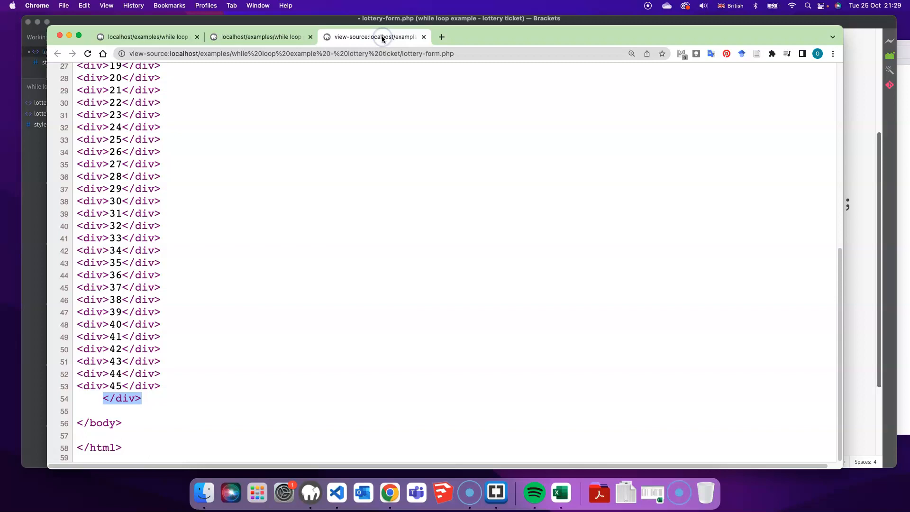
{"action": "scroll", "scroll_direction": "up", "scroll_amount": 3}
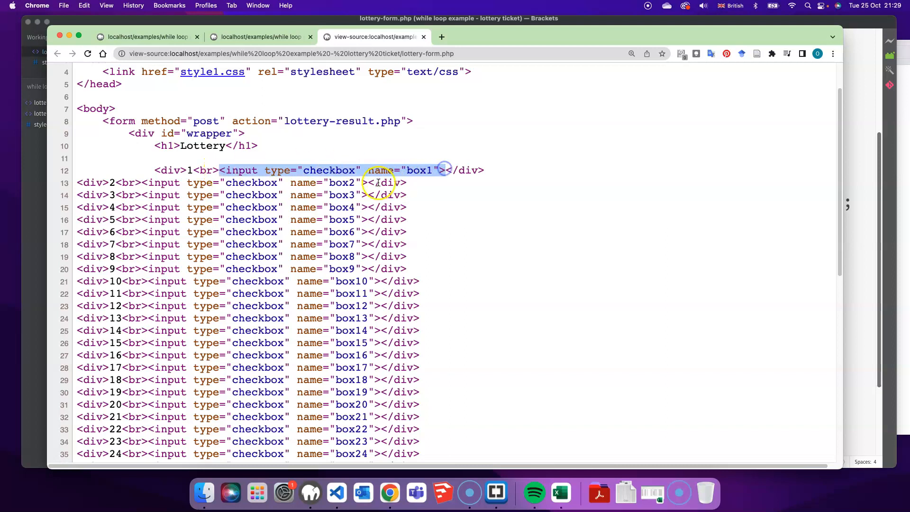
{"action": "double_click", "coordinate": [418, 169]}
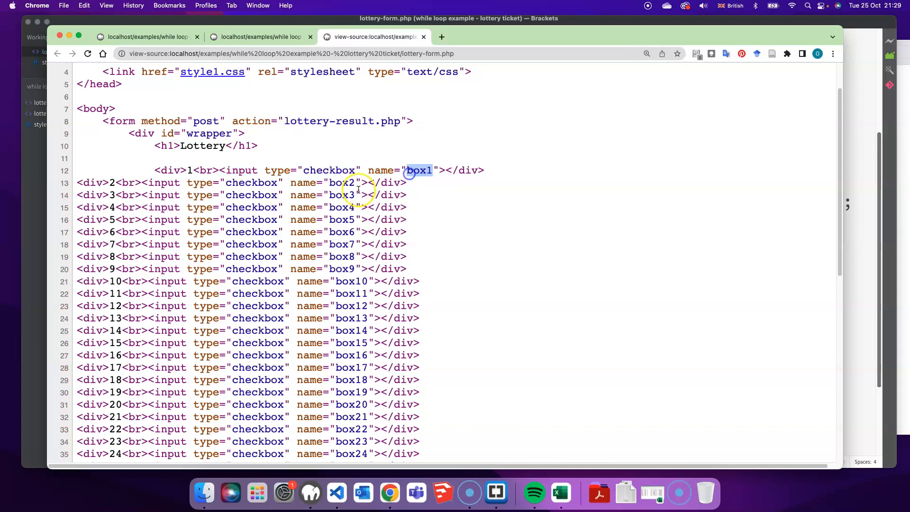
{"action": "double_click", "coordinate": [340, 182]}
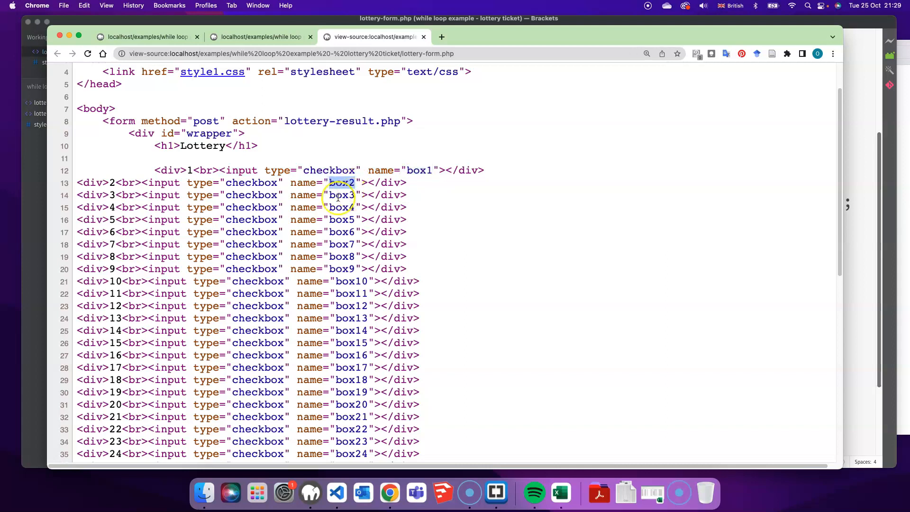
{"action": "scroll", "scroll_direction": "down", "scroll_amount": 3}
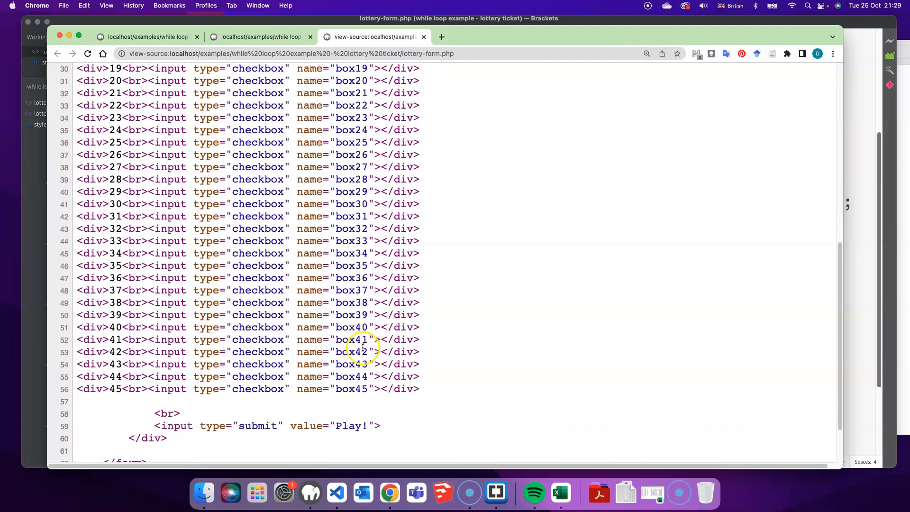
{"action": "scroll", "scroll_direction": "down", "scroll_amount": 3}
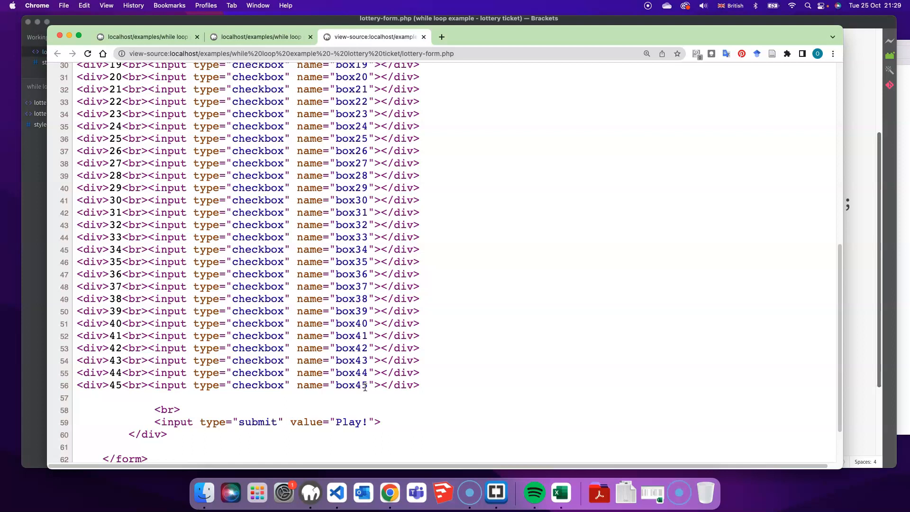
{"action": "scroll", "scroll_direction": "up", "scroll_amount": 3}
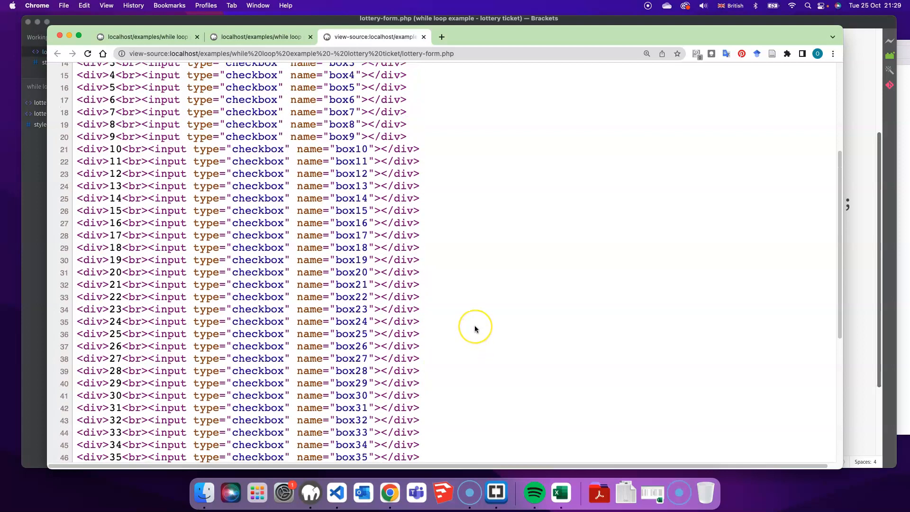
{"action": "scroll", "scroll_direction": "up", "scroll_amount": 3}
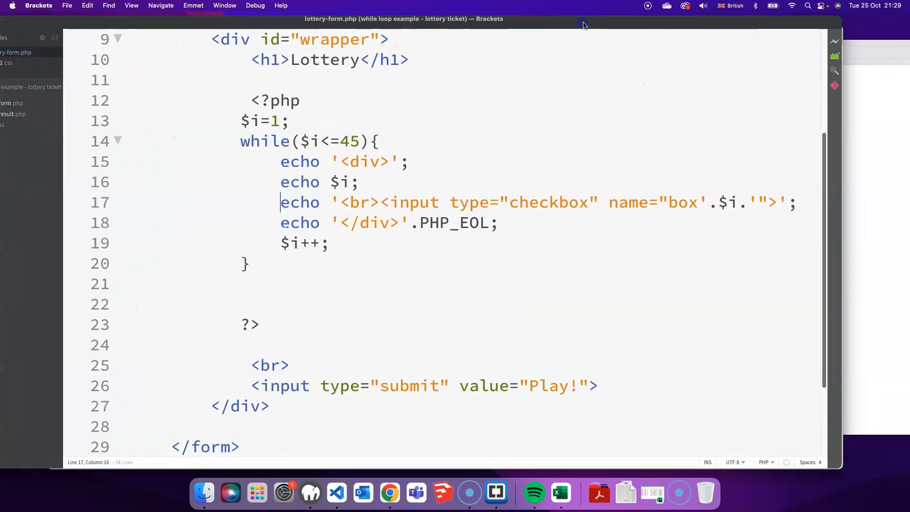
- Add an empty value="" attribute after the checkbox name on line 17
{"action": "left_click", "coordinate": [499, 223]}
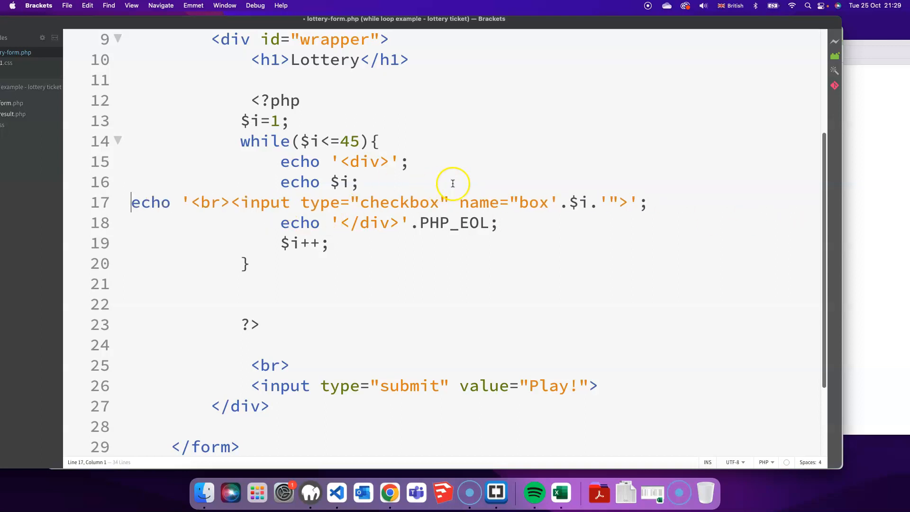
{"action": "mouse_move", "coordinate": [620, 202]}
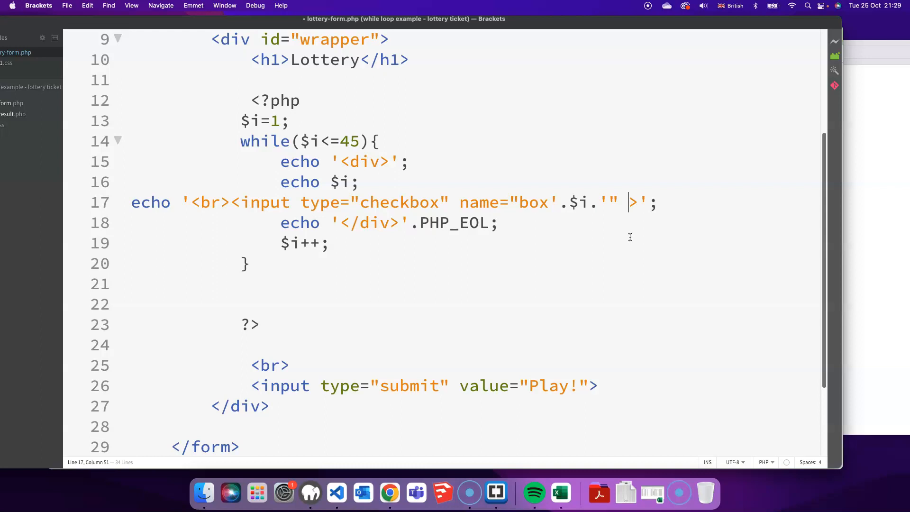
{"action": "type", "text": "value"}
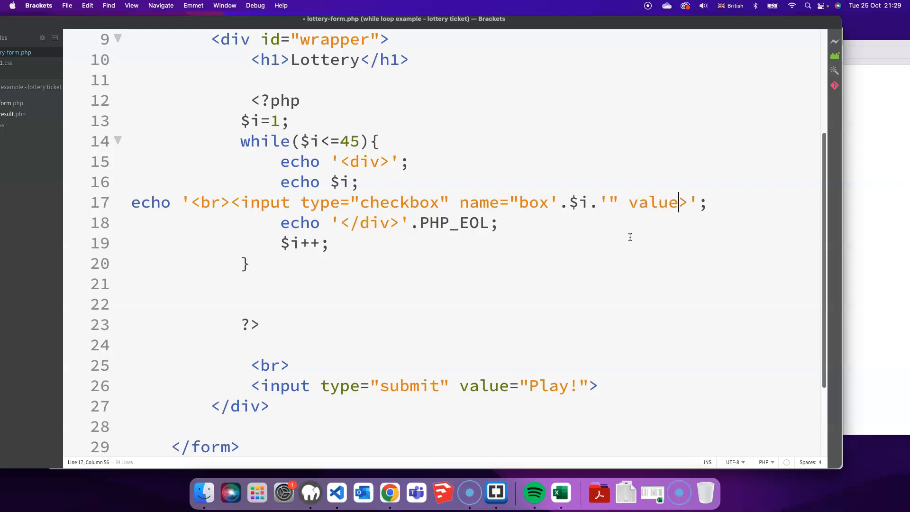
{"action": "type", "text": "="}
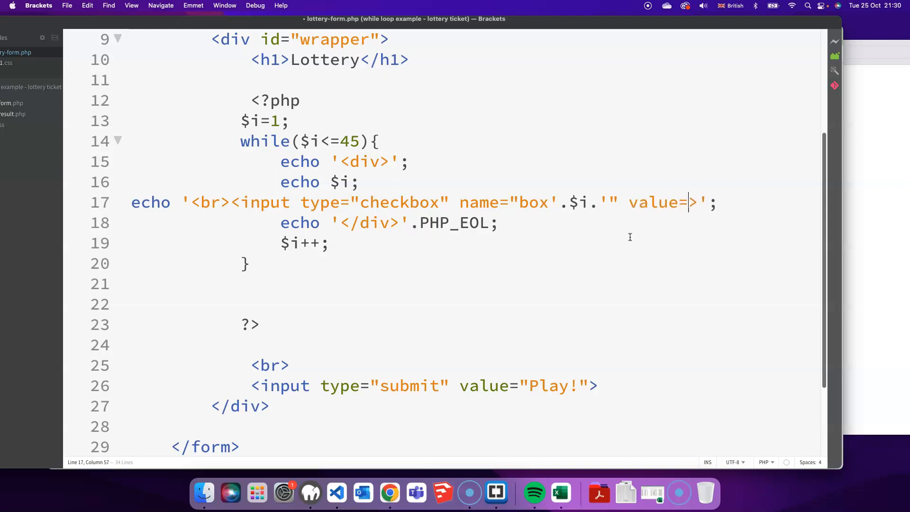
{"action": "type", "text": "\""}
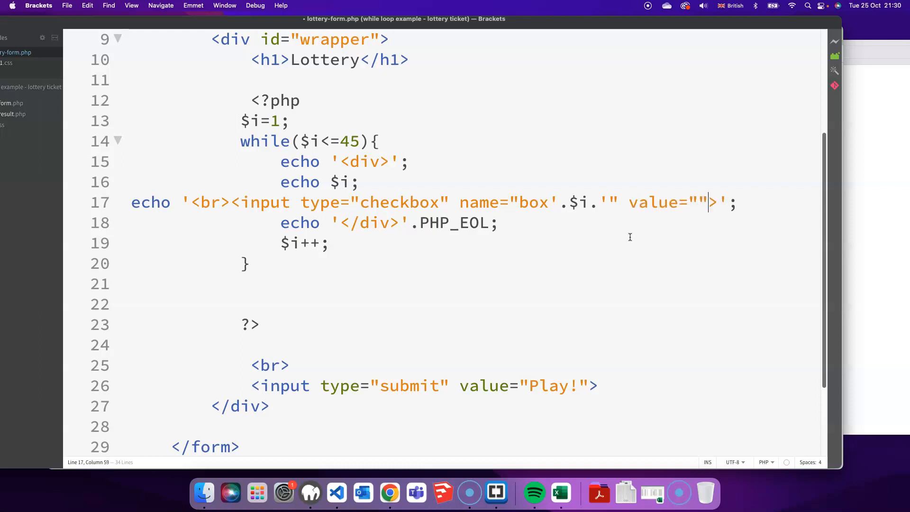
{"action": "key", "text": "Left"}
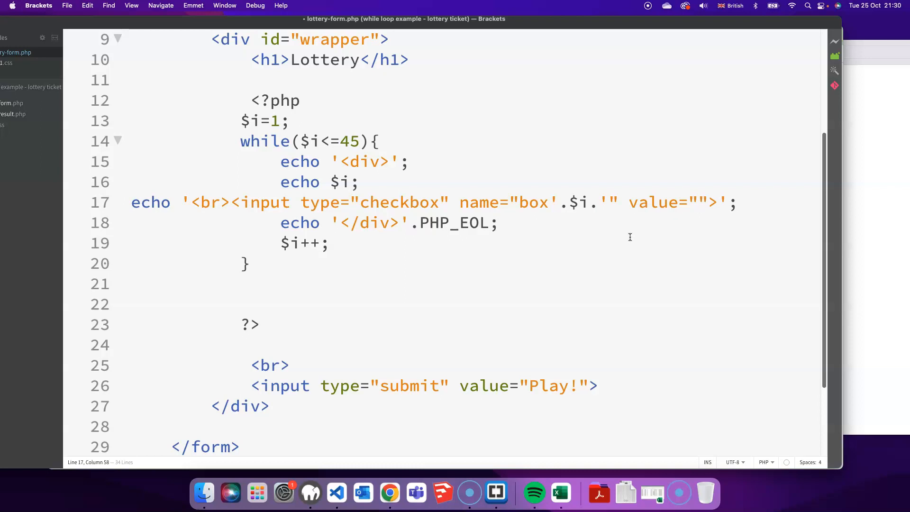
- Concatenate $i inside the value quotes, giving value="'.$i.'"
{"action": "left_click", "coordinate": [698, 203]}
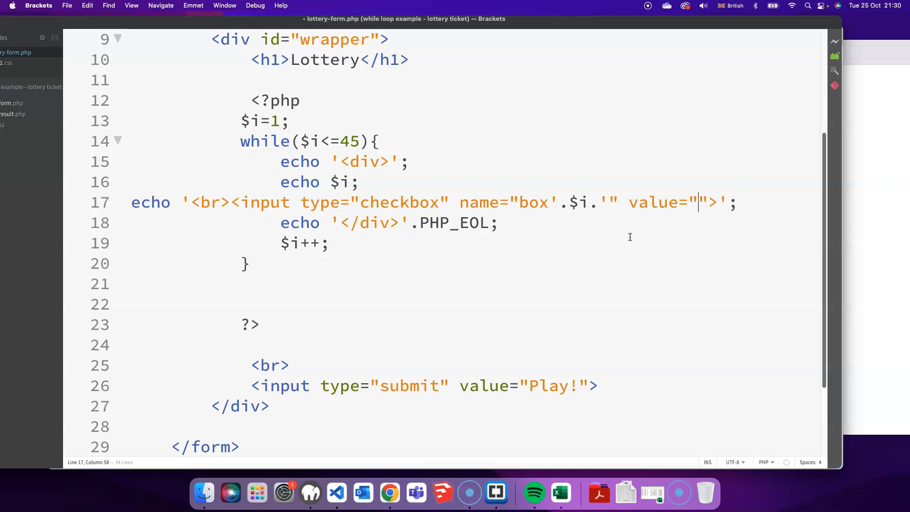
{"action": "type", "text": "'"}
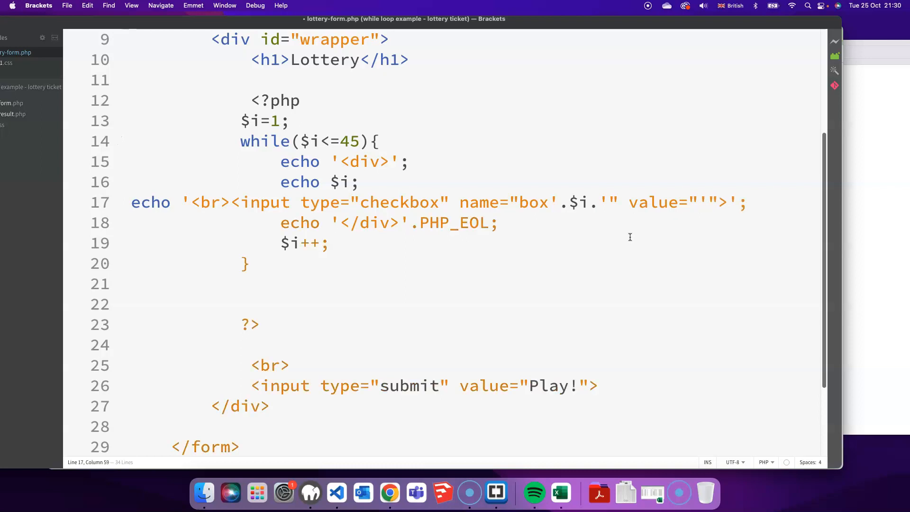
{"action": "type", "text": "."}
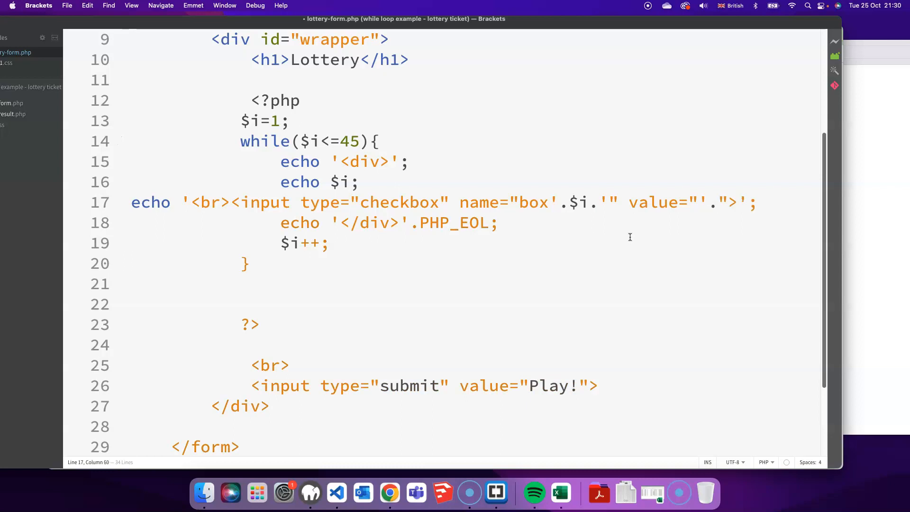
{"action": "type", "text": "$i"}
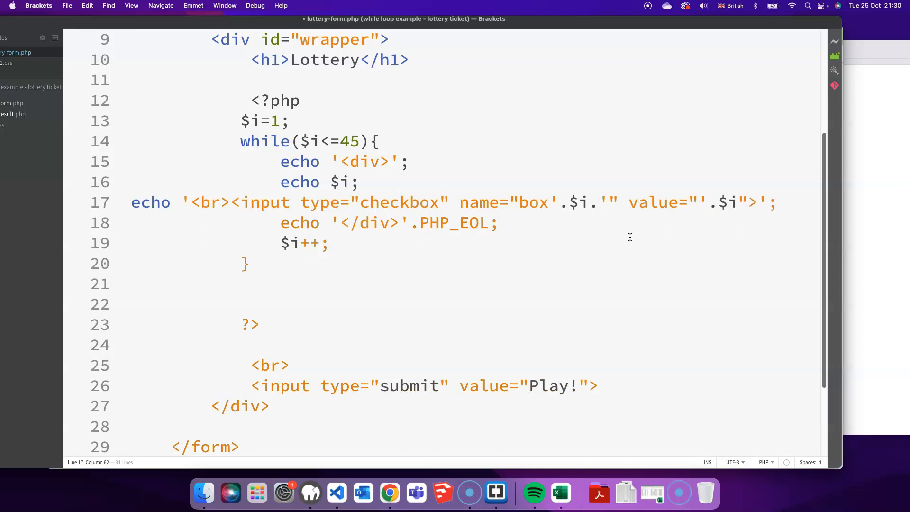
{"action": "type", "text": "\""}
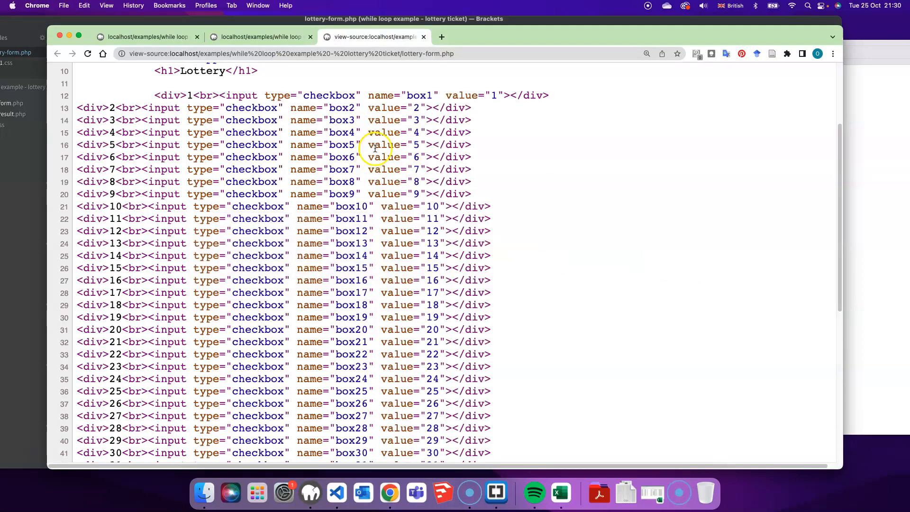
- Check the checkbox value attributes in page source, then return to the rendered form tab
{"action": "scroll", "scroll_direction": "up", "scroll_amount": 3}
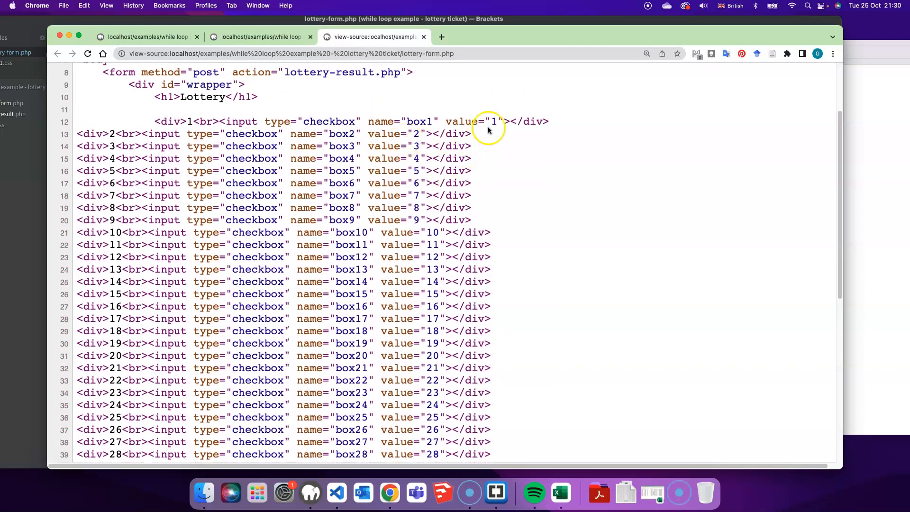
{"action": "double_click", "coordinate": [468, 121]}
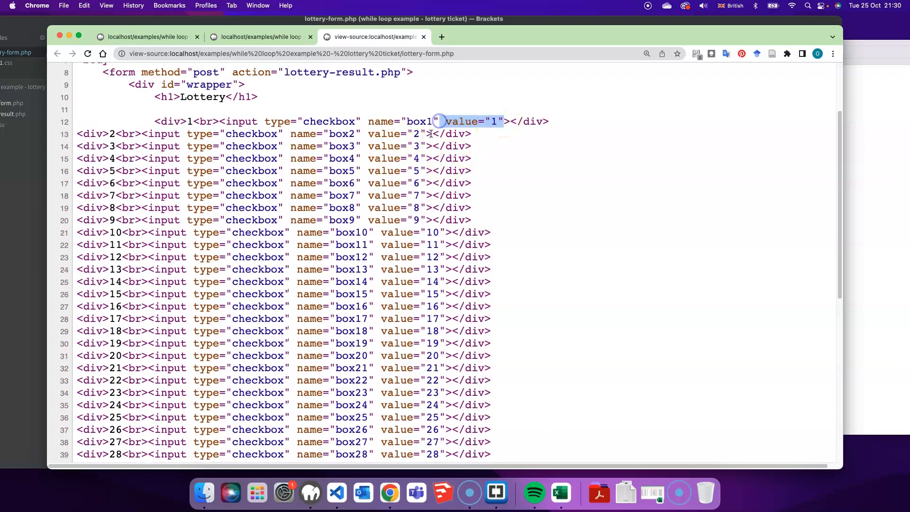
{"action": "scroll", "scroll_direction": "down", "scroll_amount": 3}
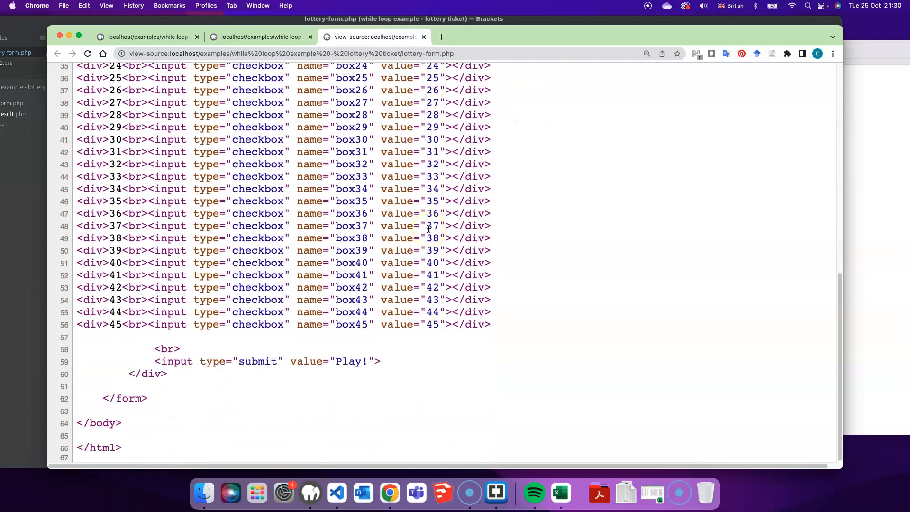
{"action": "scroll", "scroll_direction": "up", "scroll_amount": 3}
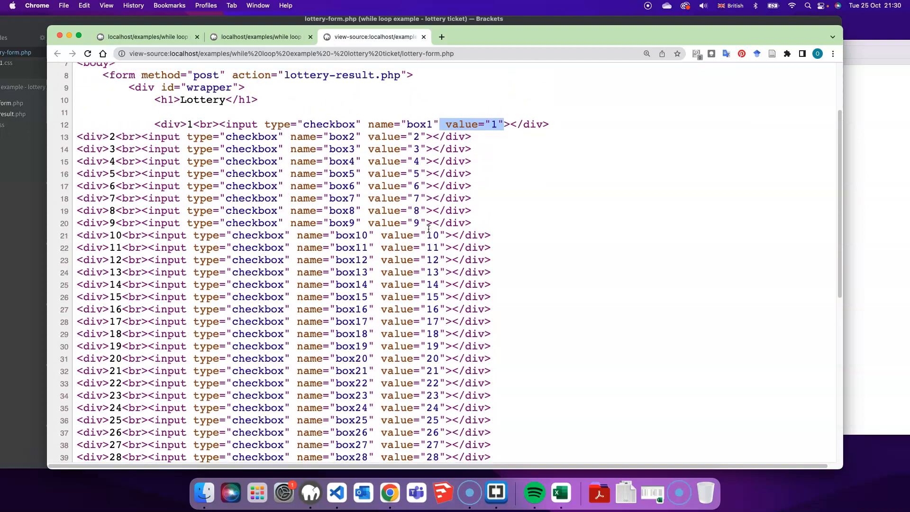
{"action": "left_click", "coordinate": [257, 37]}
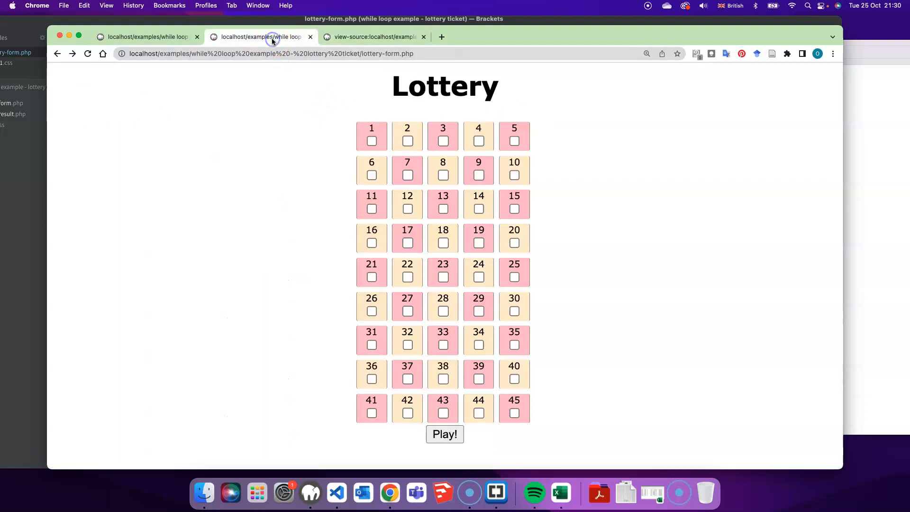
{"action": "mouse_move", "coordinate": [521, 71]}
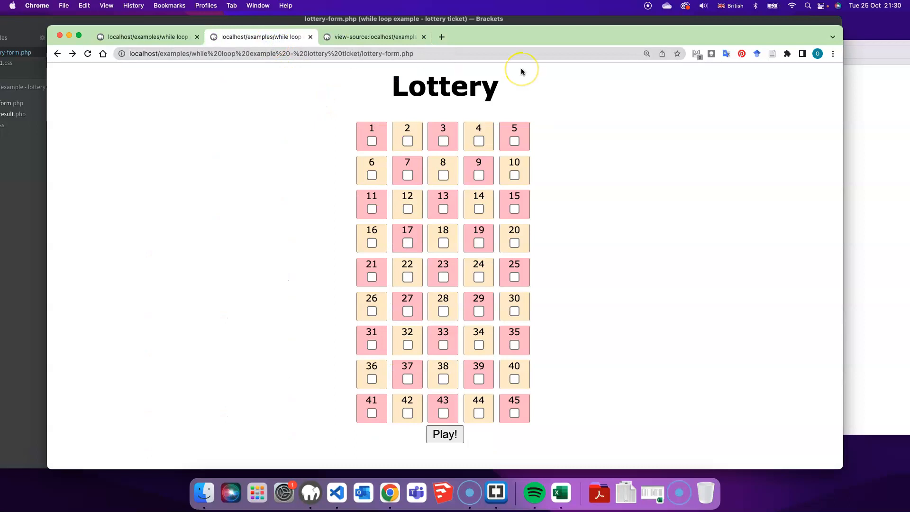
{"action": "mouse_move", "coordinate": [521, 72]}
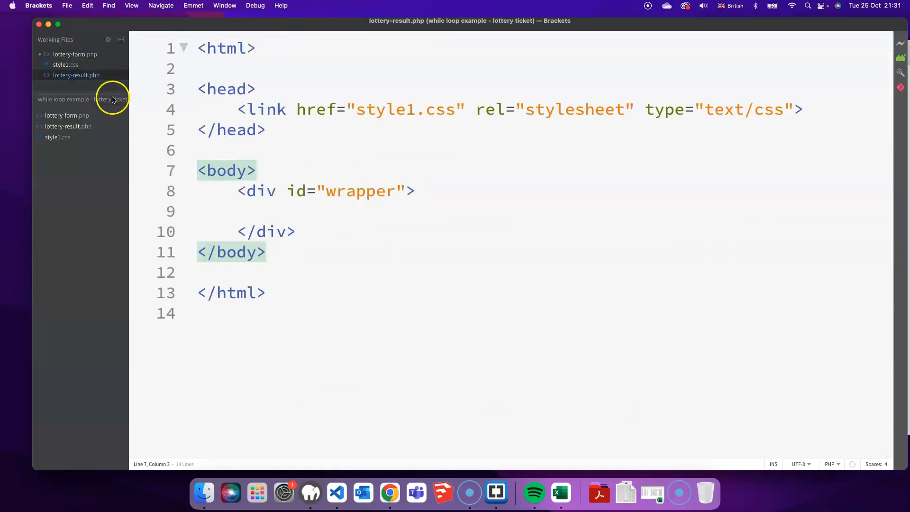
{"action": "mouse_move", "coordinate": [393, 215]}
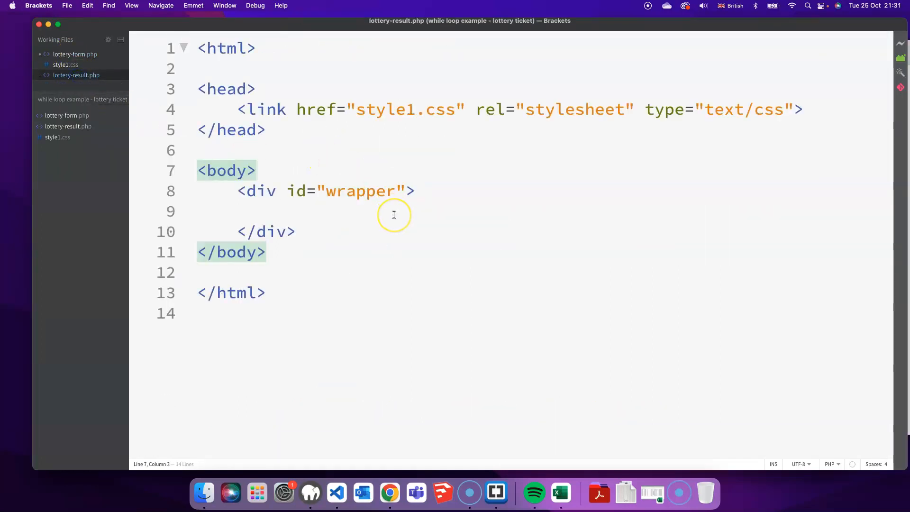
- Open a <?php ... ?> block inside the wrapper div of lottery-result.php
{"action": "left_click", "coordinate": [289, 210]}
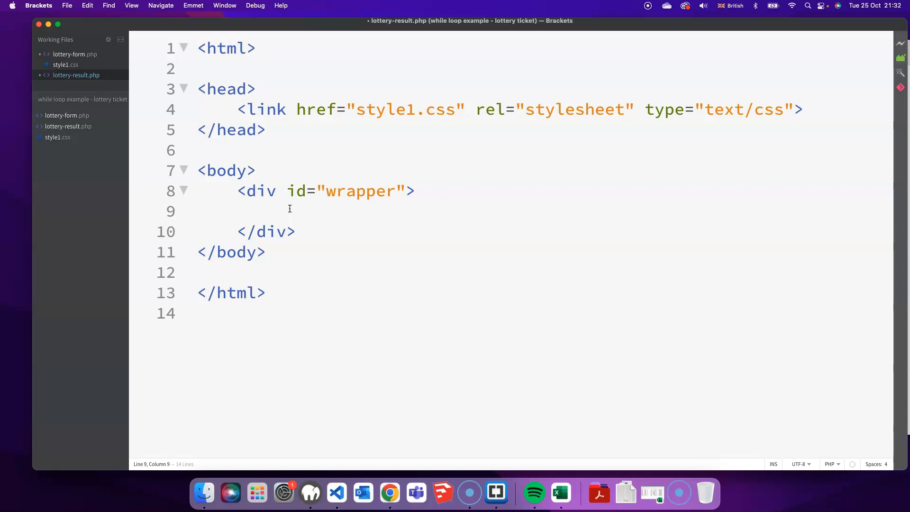
{"action": "left_click", "coordinate": [278, 210]}
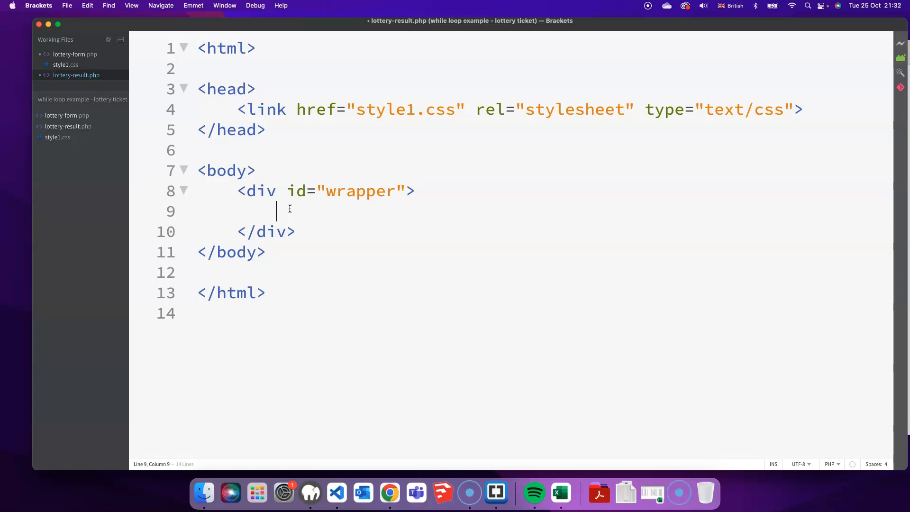
{"action": "type", "text": "<?"}
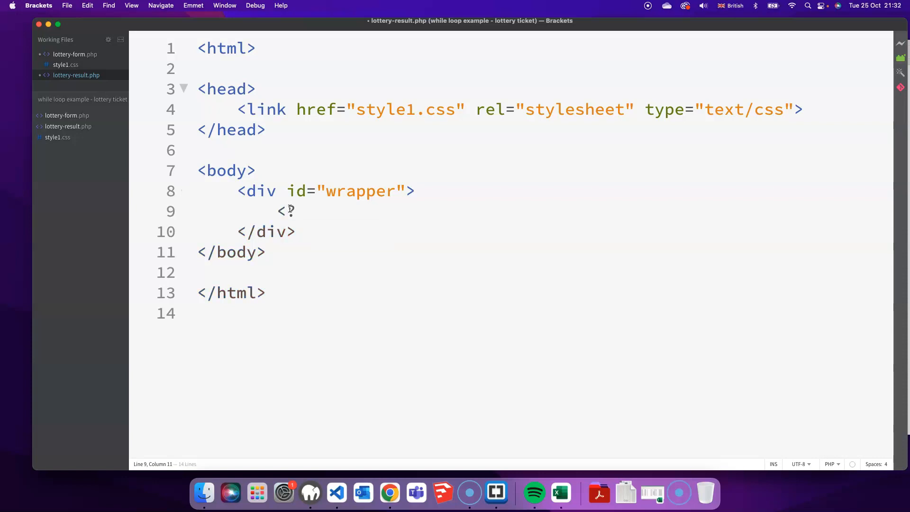
{"action": "type", "text": "php"}
{"action": "type", "text": "?>"}
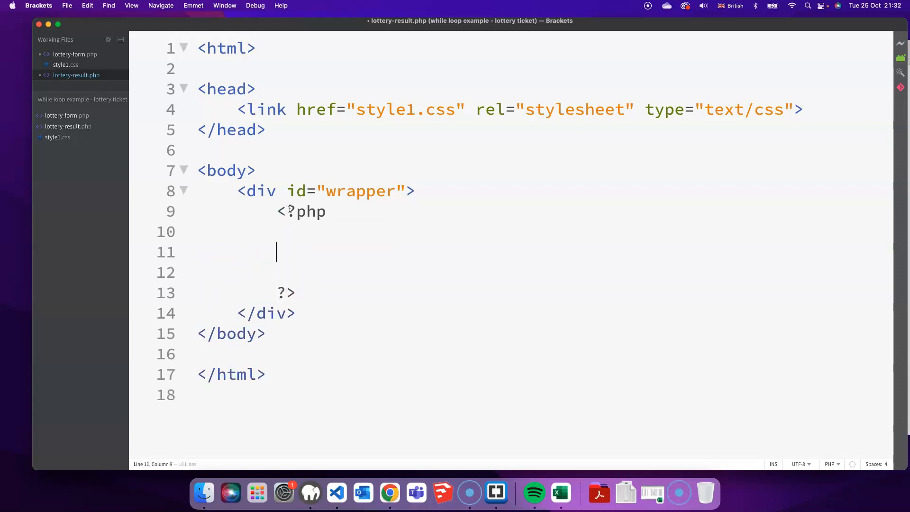
- Write echo $_POST['box3']; inside the PHP block
{"action": "type", "text": "$_POST["}
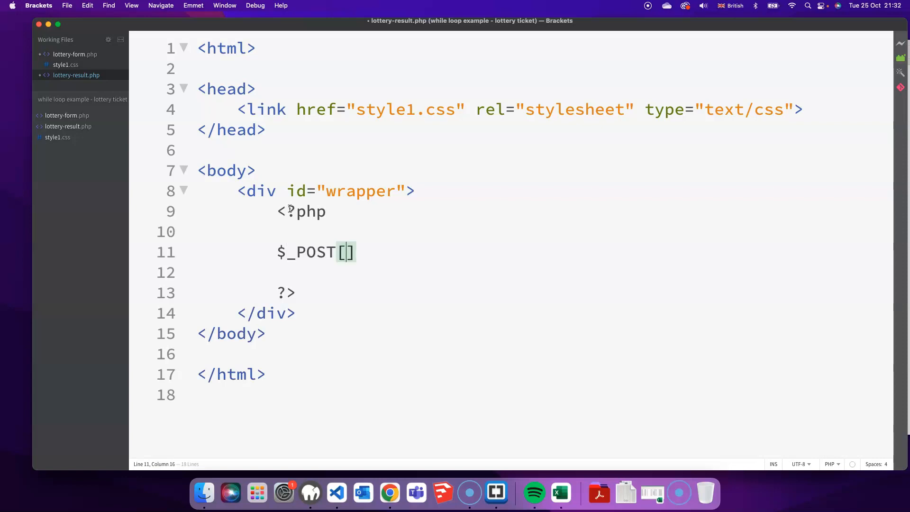
{"action": "type", "text": "''"}
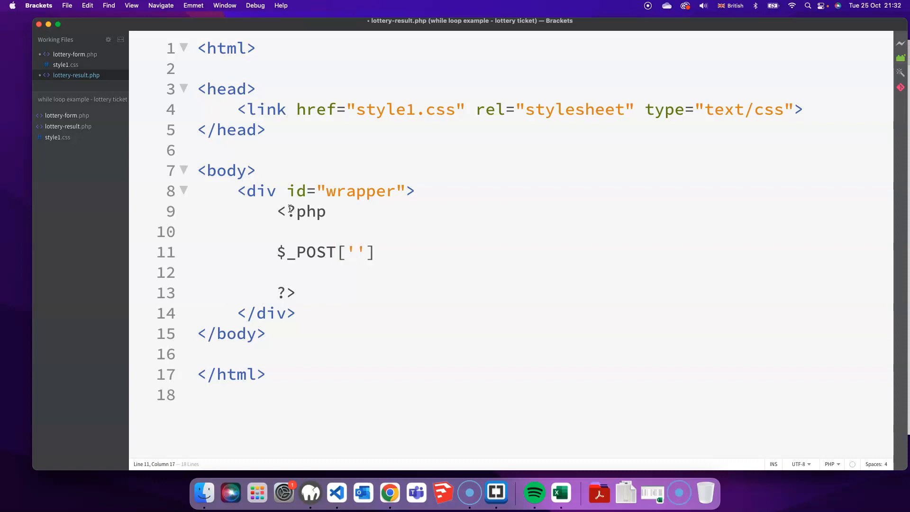
{"action": "left_click", "coordinate": [356, 252]}
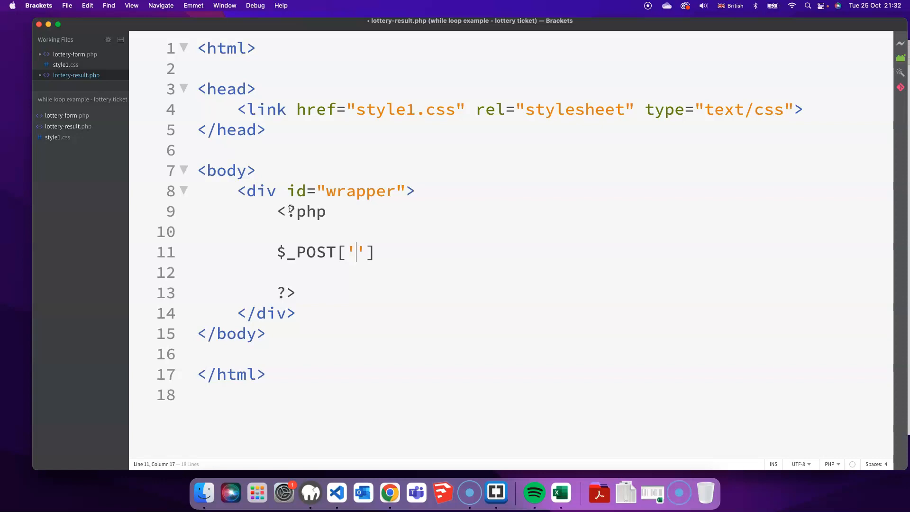
{"action": "type", "text": "box3"}
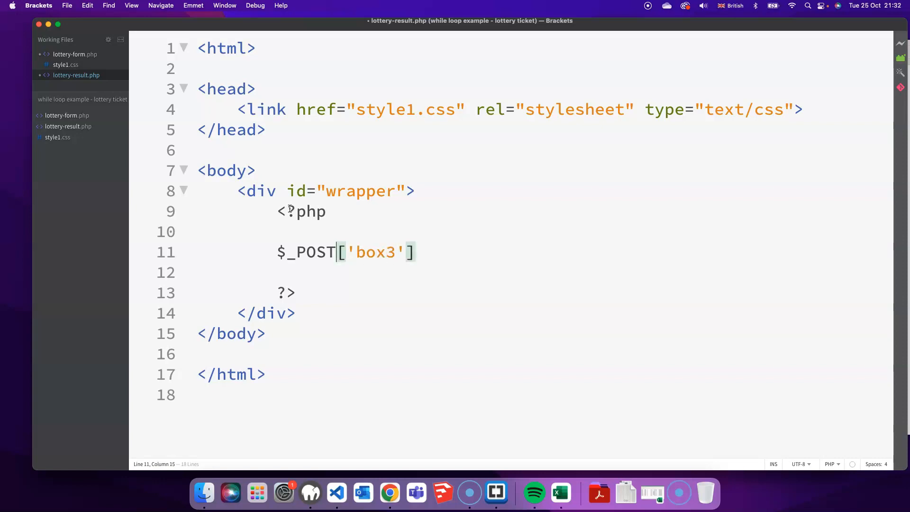
{"action": "left_click", "coordinate": [279, 252]}
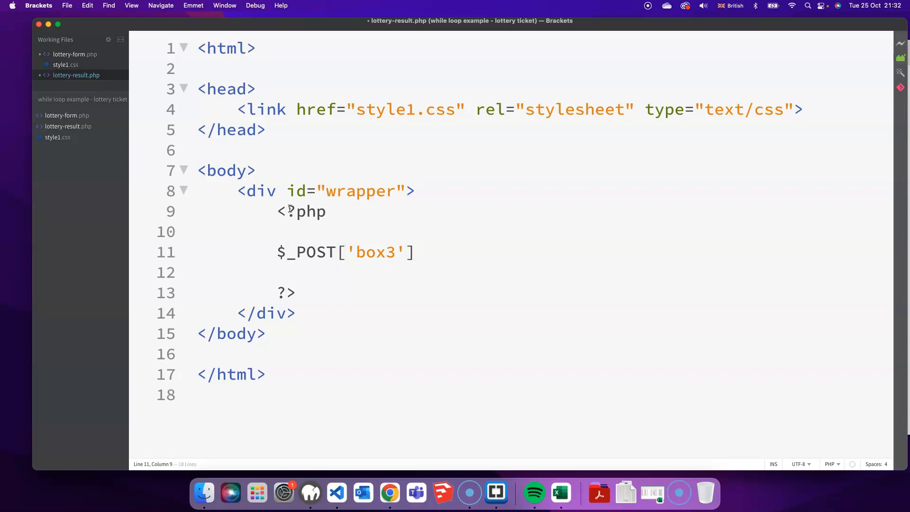
{"action": "type", "text": "echo"}
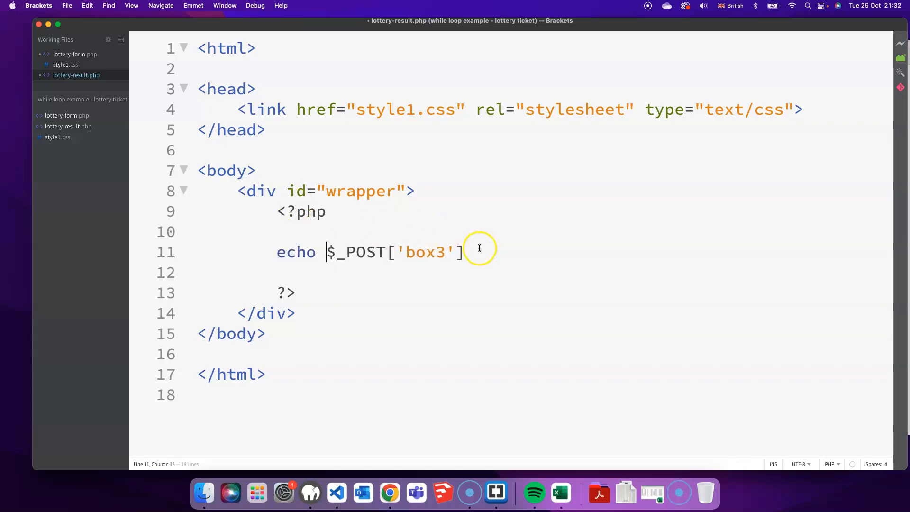
{"action": "type", "text": ";"}
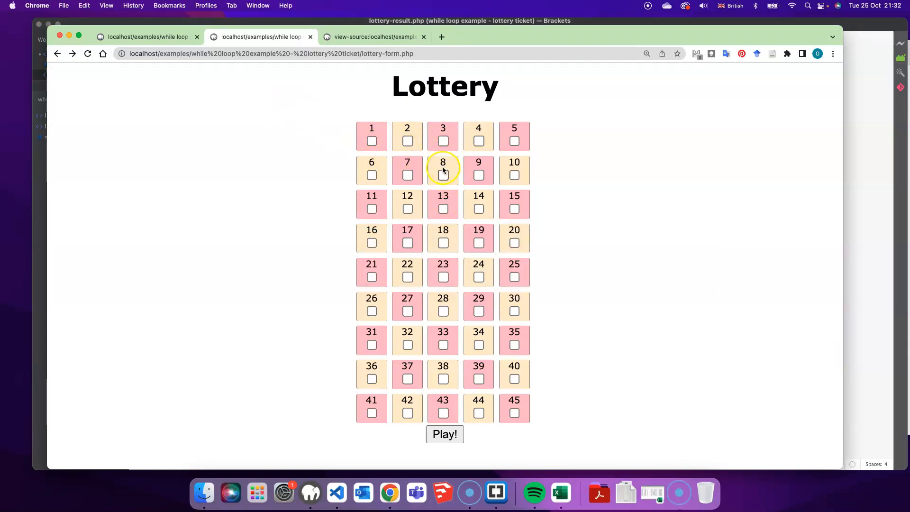
- Tick numbers including 3, submit with Play! to see 3 on the result page, then go back
{"action": "left_click", "coordinate": [407, 141]}
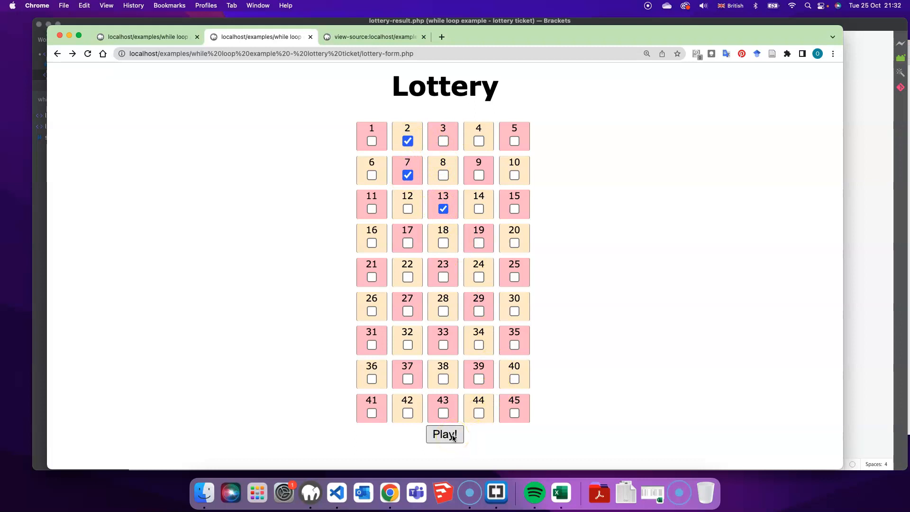
{"action": "left_click", "coordinate": [443, 141]}
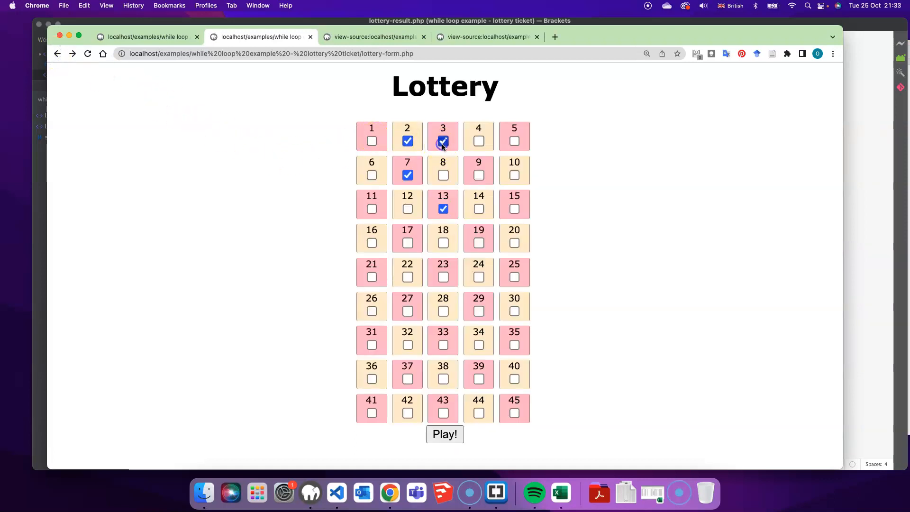
{"action": "left_click", "coordinate": [444, 434]}
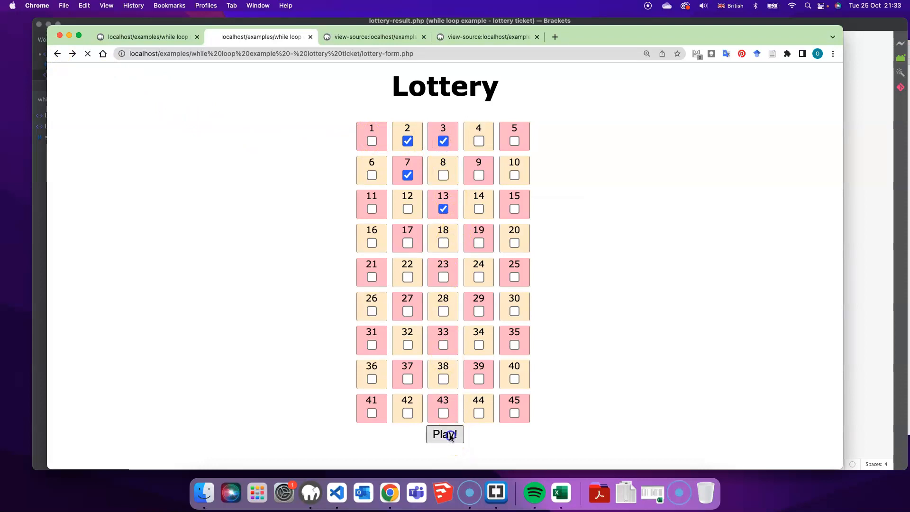
{"action": "left_click", "coordinate": [444, 433]}
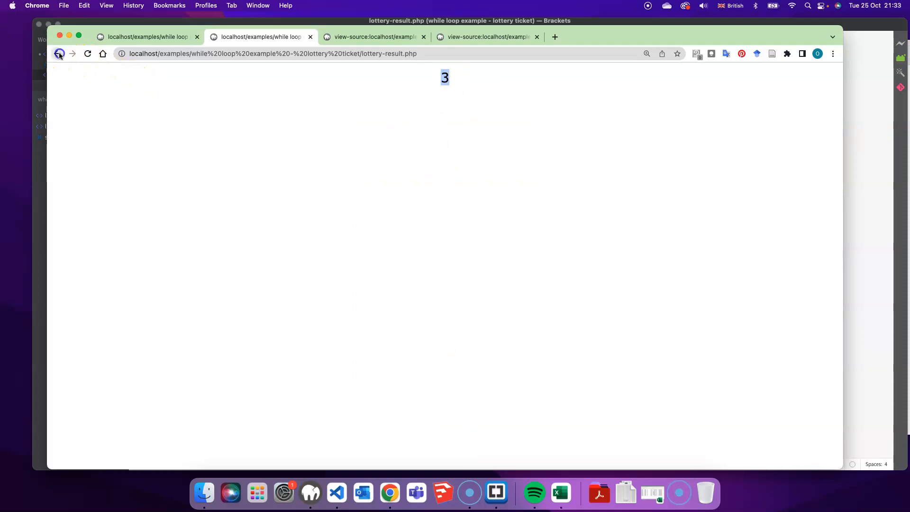
{"action": "left_click", "coordinate": [57, 54]}
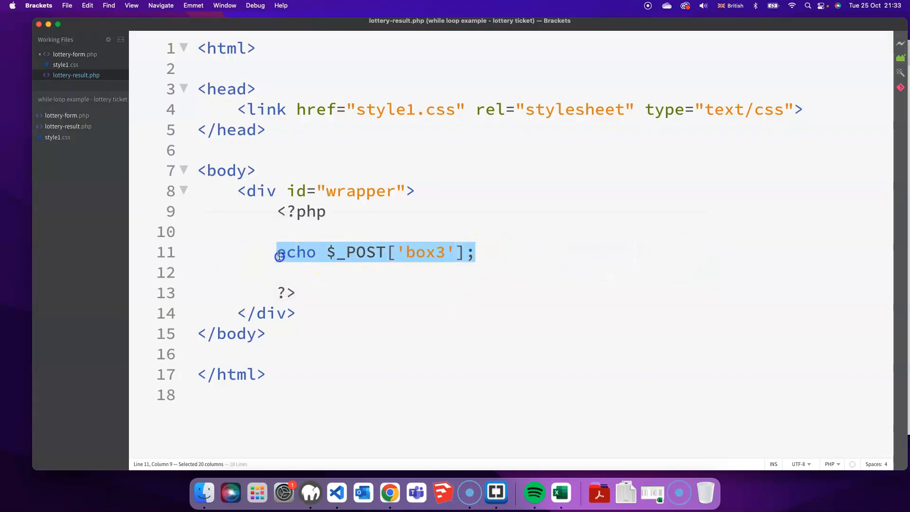
{"action": "mouse_move", "coordinate": [292, 252]}
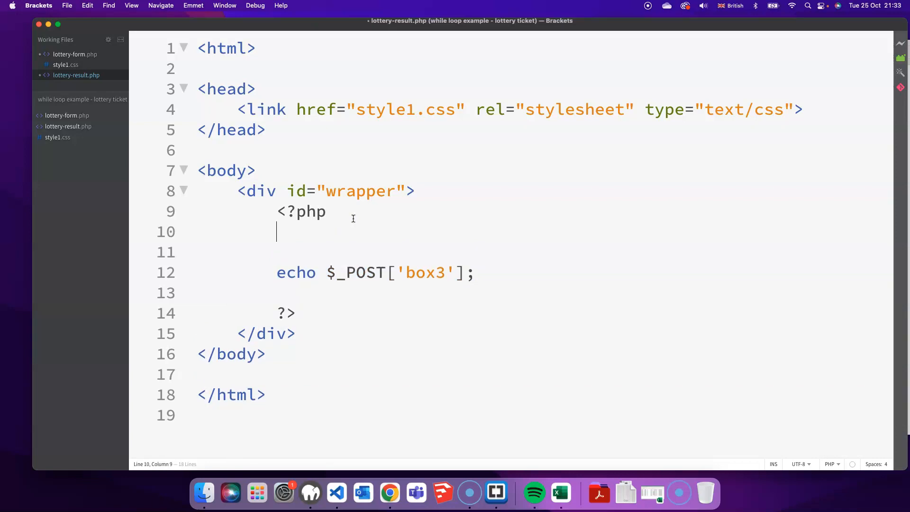
- Write $i=1; and the while($i<=45){ loop header in lottery-result.php
{"action": "type", "text": "$"}
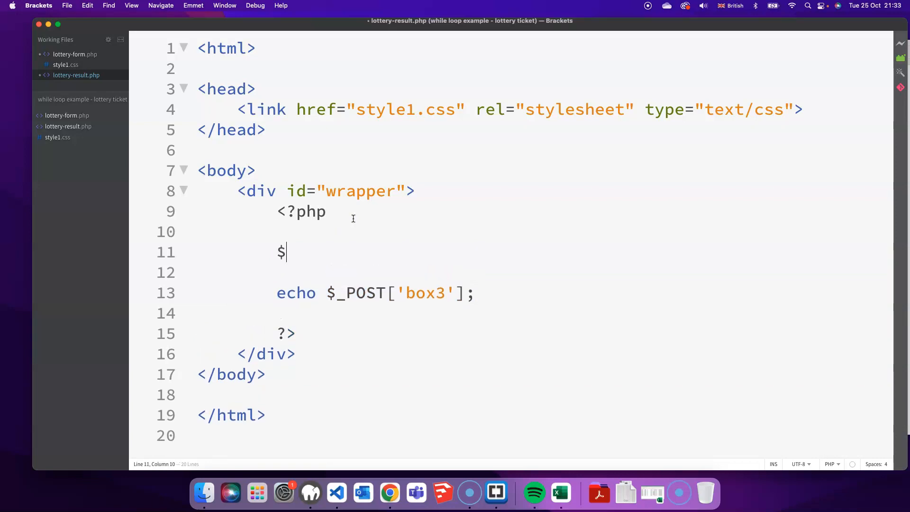
{"action": "type", "text": "i="}
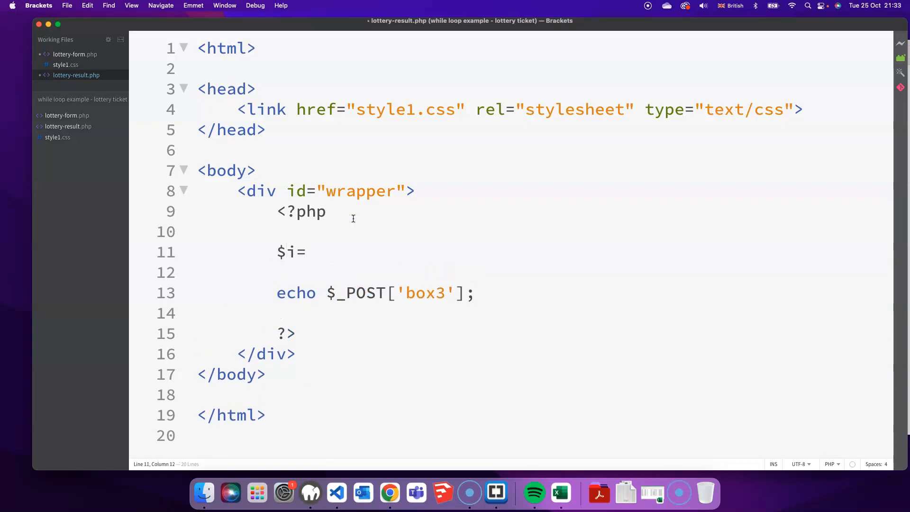
{"action": "type", "text": "1;"}
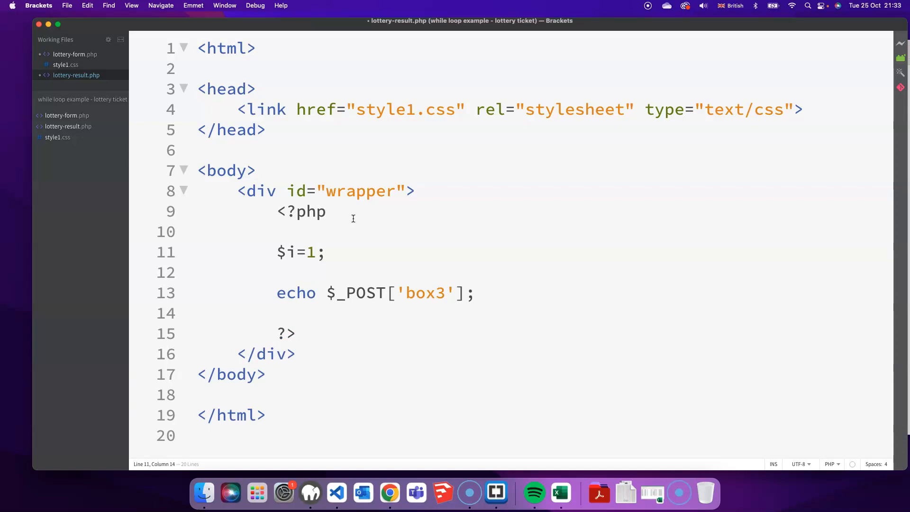
{"action": "type", "text": "while"}
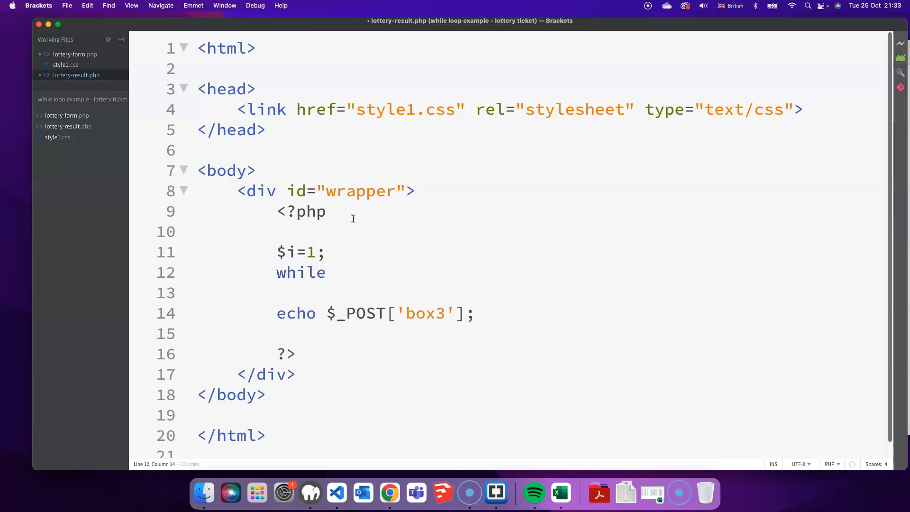
{"action": "type", "text": "()"}
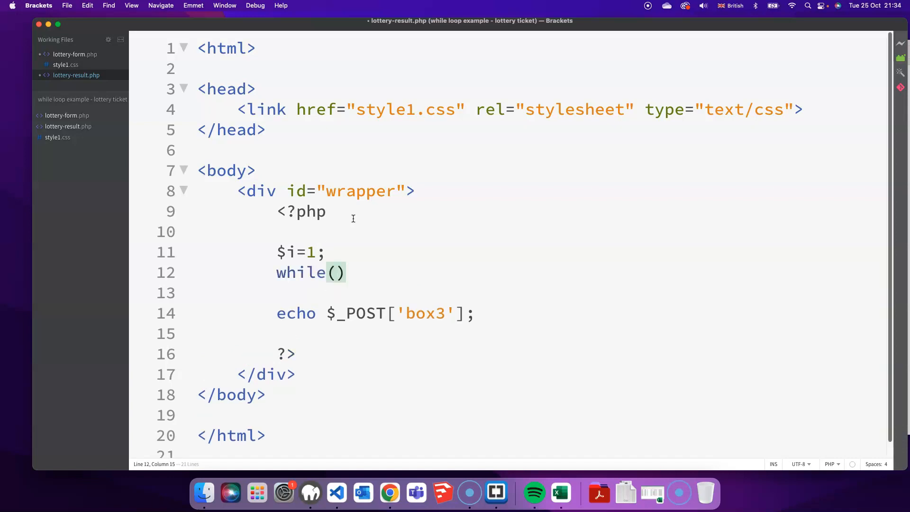
{"action": "type", "text": "$i"}
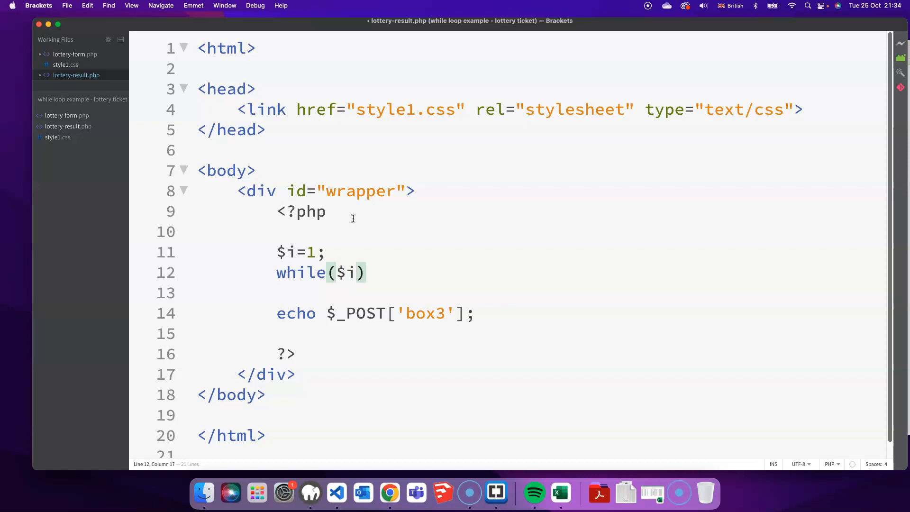
{"action": "type", "text": "<=45"}
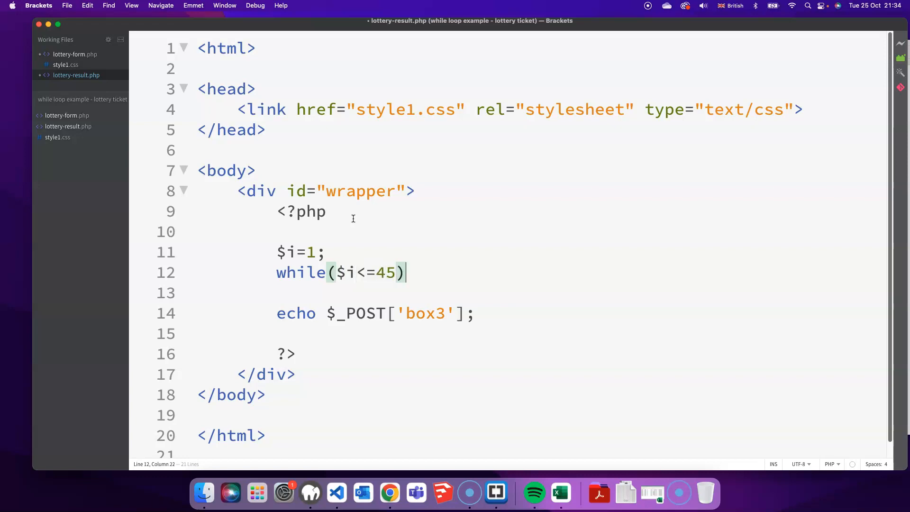
{"action": "type", "text": "{"}
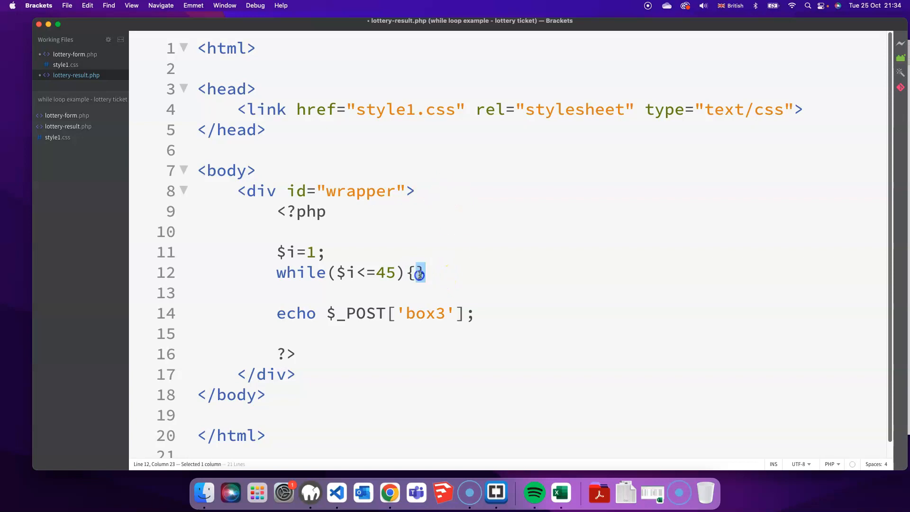
- Tidy the loop body and add the $i++; counter increment
{"action": "left_click", "coordinate": [474, 314]}
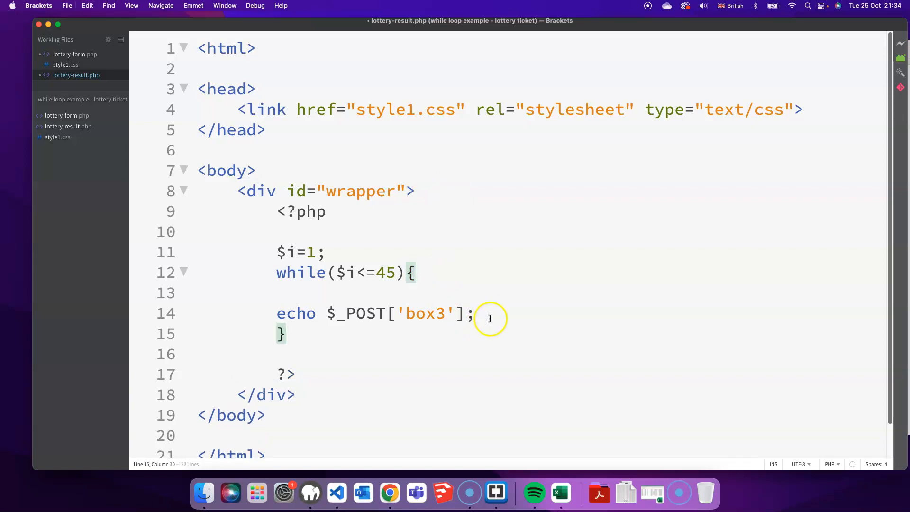
{"action": "left_click", "coordinate": [300, 313]}
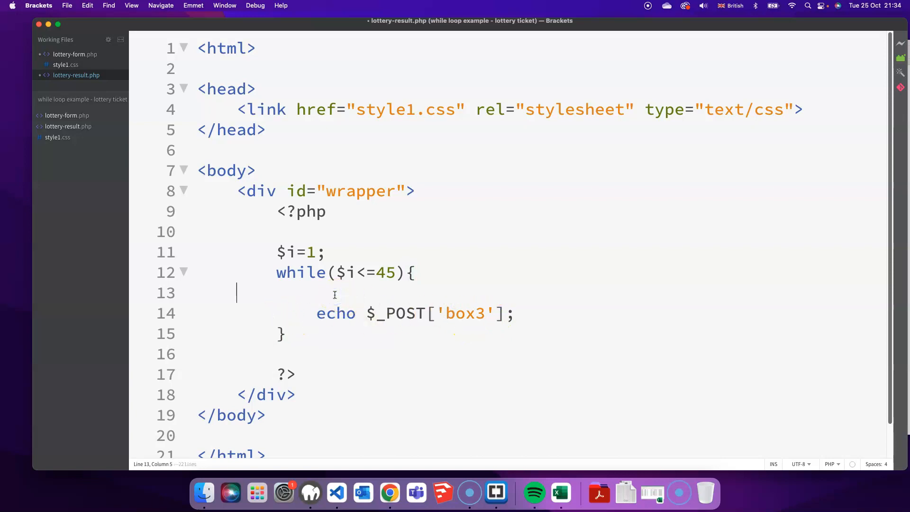
{"action": "key", "text": "Backspace"}
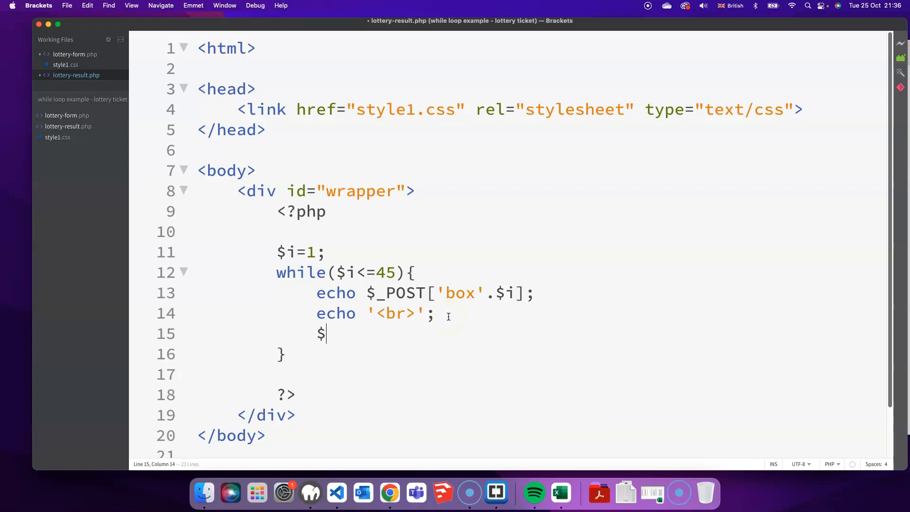
{"action": "type", "text": "i"}
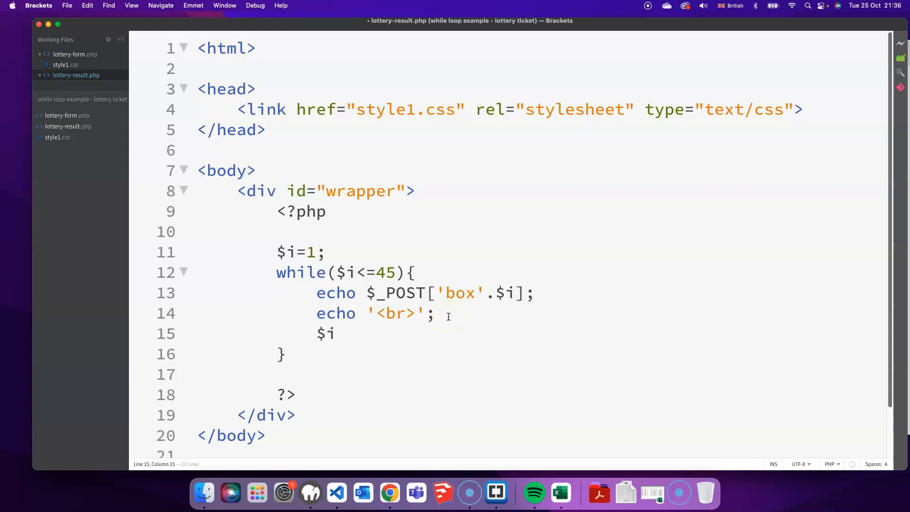
{"action": "type", "text": "++;"}
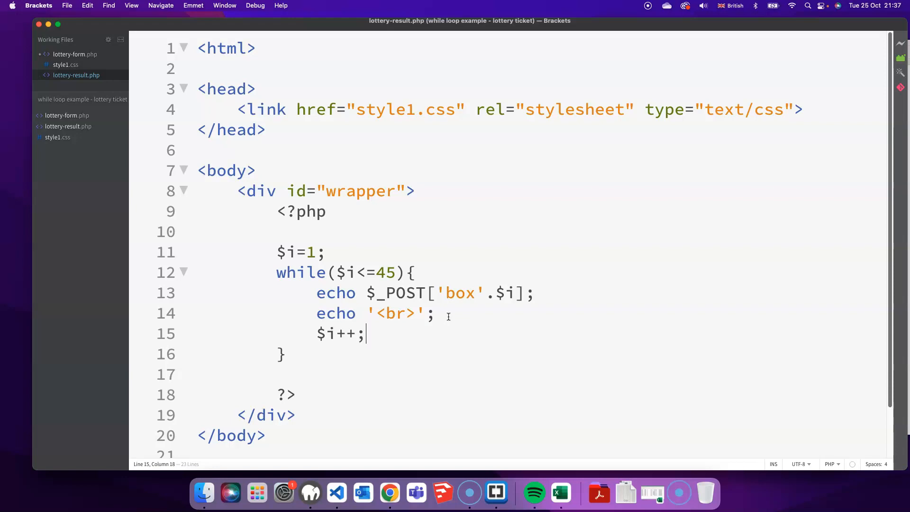
- Tick numbers including 7 on the lottery form, hit Play! and view the result page listing them one per line
{"action": "left_click", "coordinate": [390, 492]}
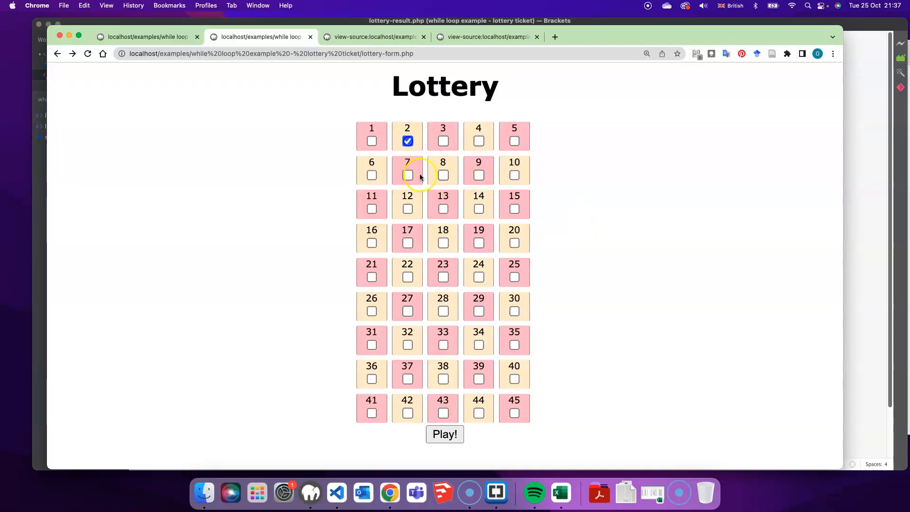
{"action": "left_click", "coordinate": [442, 242]}
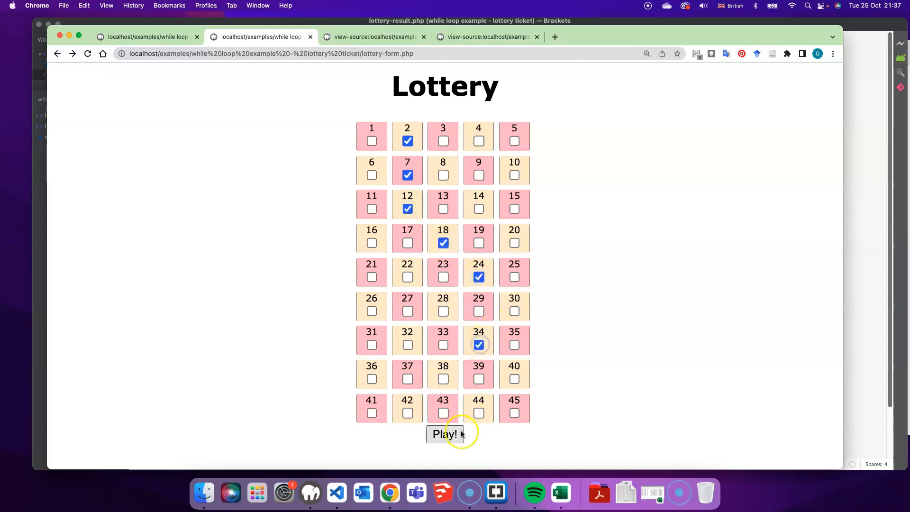
{"action": "left_click", "coordinate": [444, 434]}
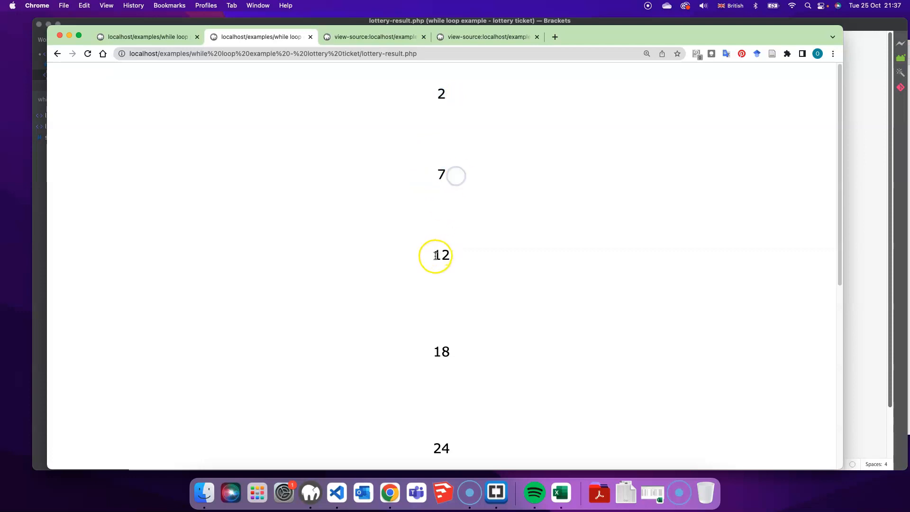
{"action": "right_click", "coordinate": [433, 447]}
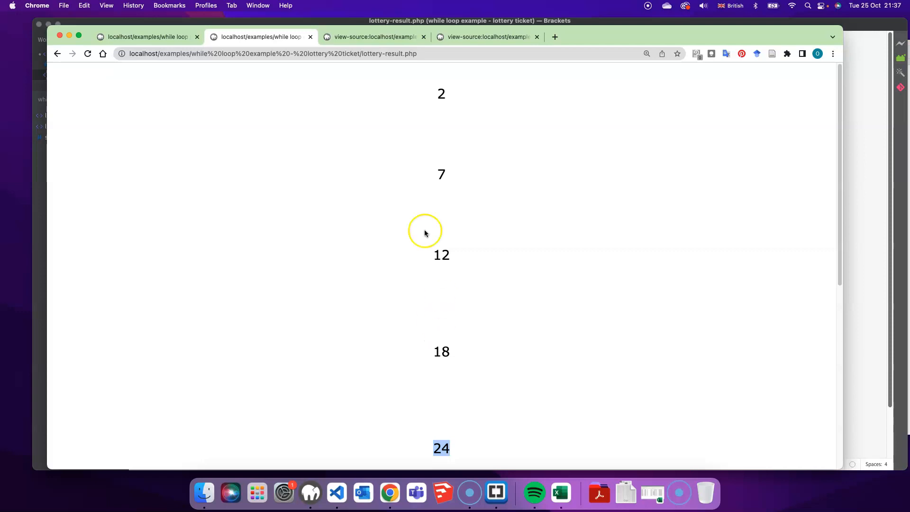
{"action": "mouse_move", "coordinate": [56, 53]}
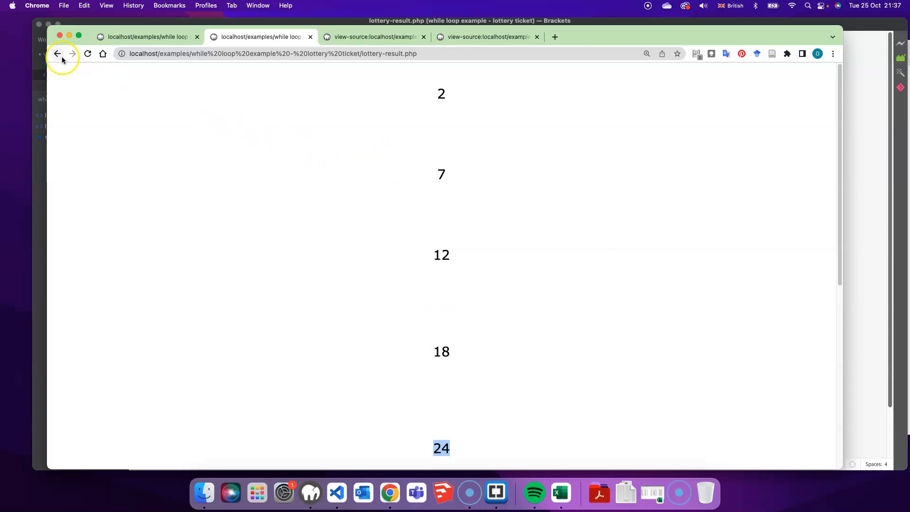
{"action": "mouse_move", "coordinate": [57, 53]}
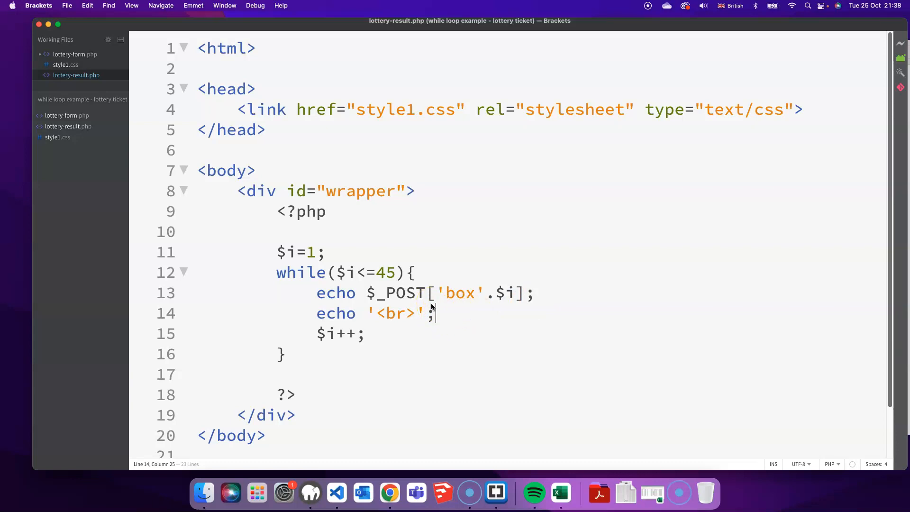
{"action": "mouse_move", "coordinate": [432, 313]}
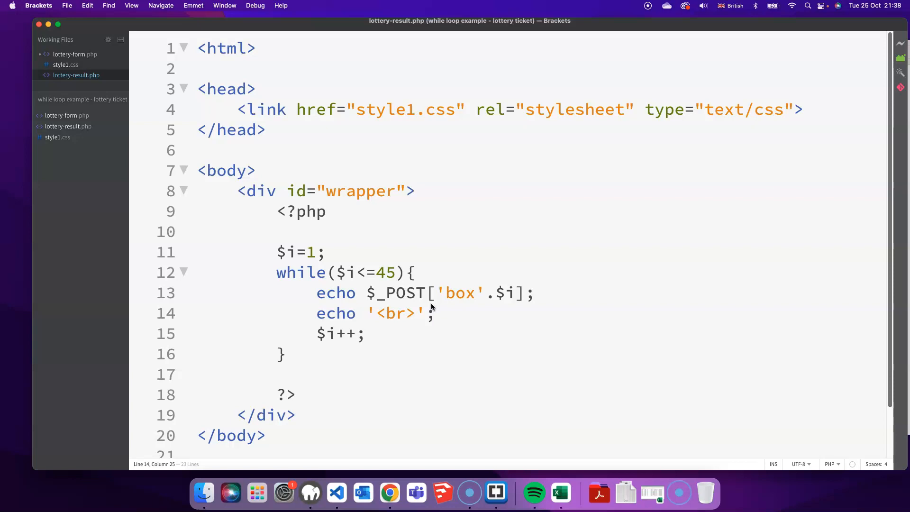
- Wrap the echo lines in if($_POST['box'.$i]>0){ ... } and indent the guarded block
{"action": "left_click", "coordinate": [318, 293]}
{"action": "type", "text": "if("}
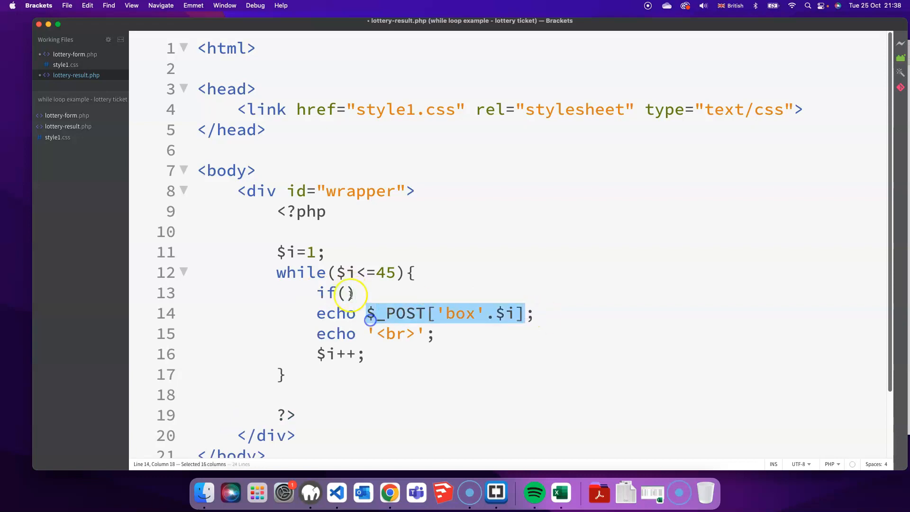
{"action": "type", "text": "$_POST['box'.$i]>0){"}
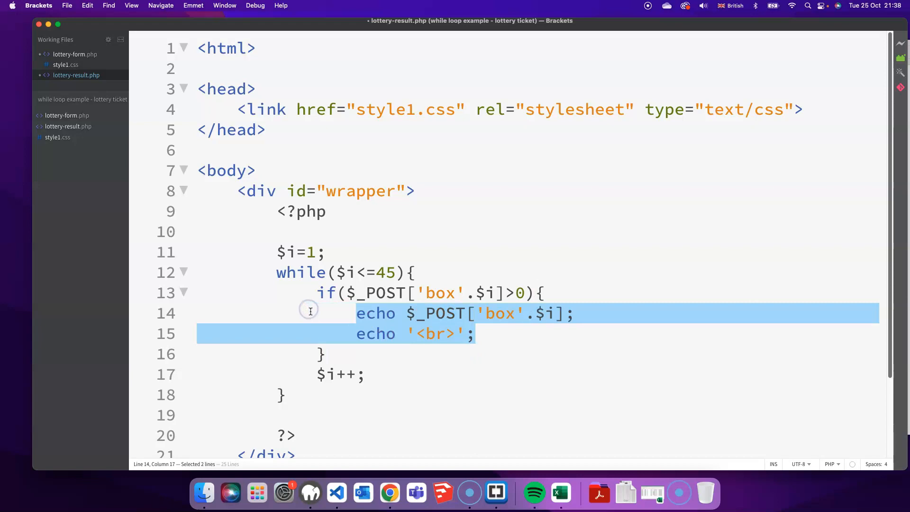
{"action": "left_click", "coordinate": [439, 333]}
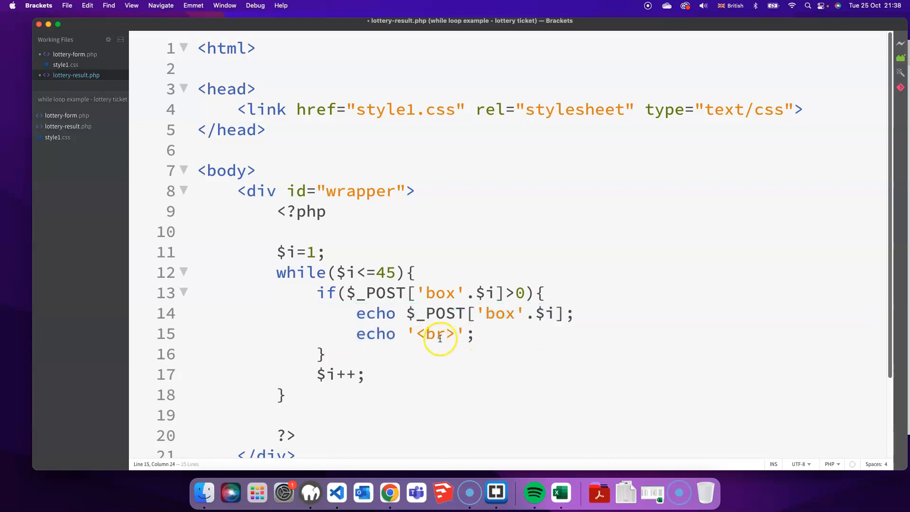
{"action": "left_click", "coordinate": [352, 374]}
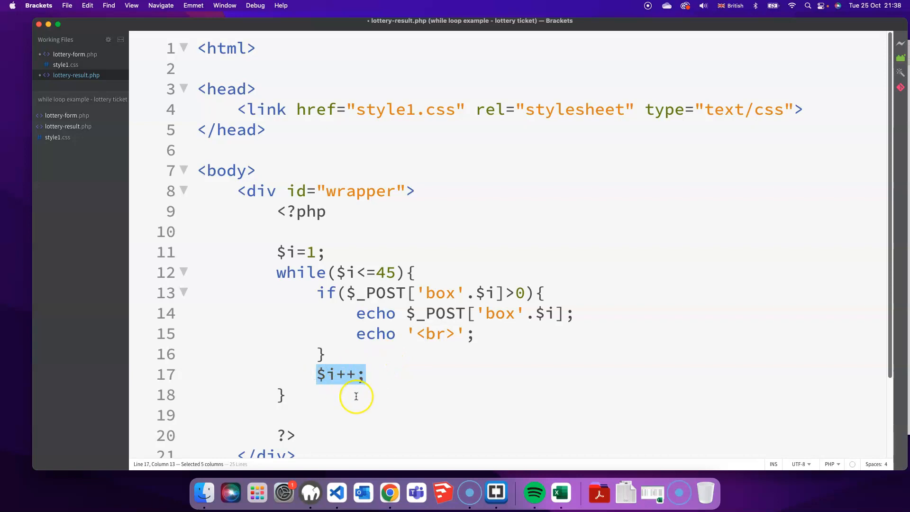
{"action": "mouse_move", "coordinate": [336, 276]}
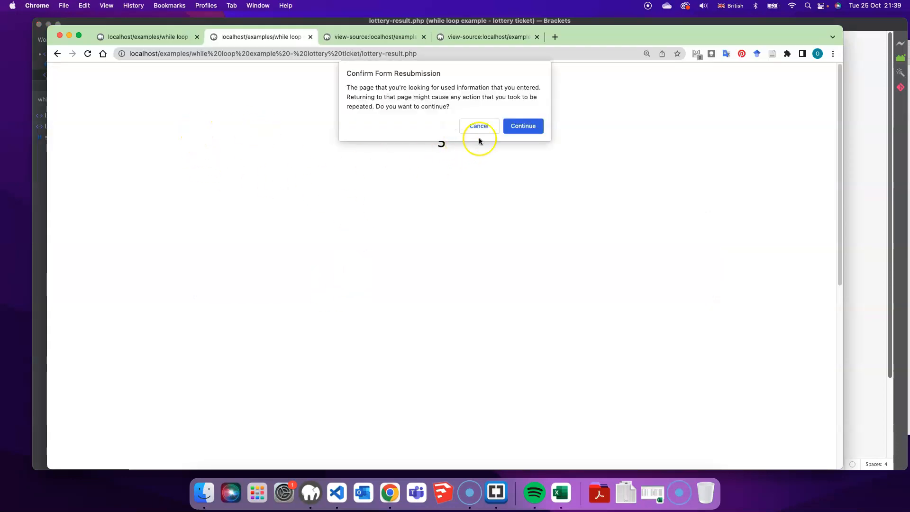
- Dismiss the resubmission prompt and return to Chrome to see only 3, 4, 5, 34, 39 and 44 listed
{"action": "left_click", "coordinate": [521, 126]}
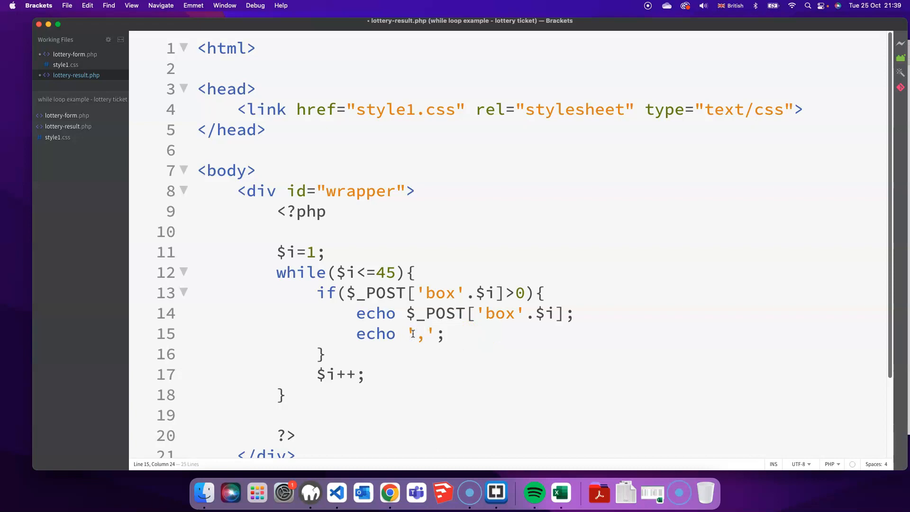
{"action": "left_click", "coordinate": [390, 493]}
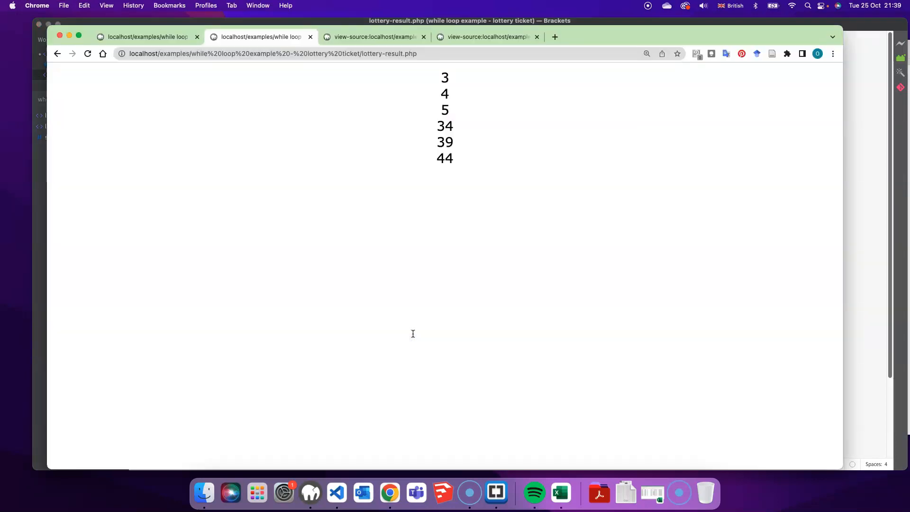
- Reload the results, return to the lottery form and reload it to clear the ticks
{"action": "left_click", "coordinate": [88, 53]}
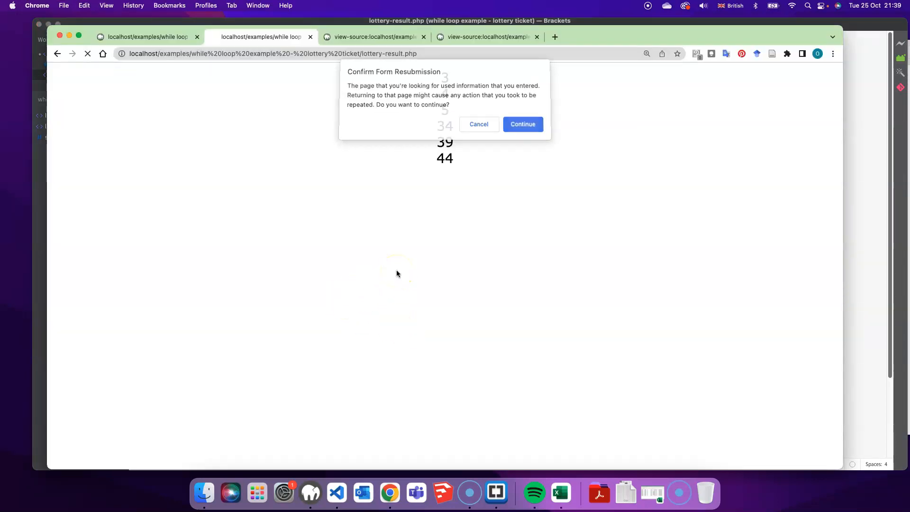
{"action": "left_click", "coordinate": [521, 124]}
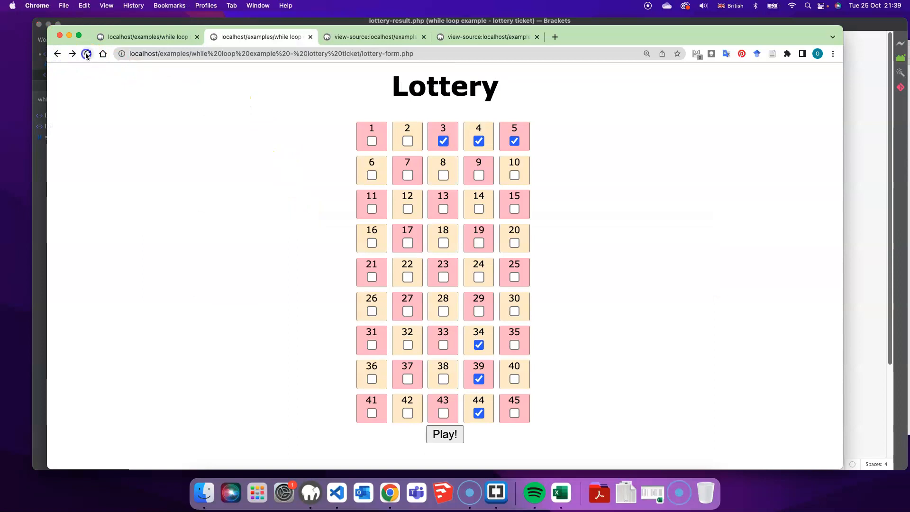
{"action": "left_click", "coordinate": [87, 53]}
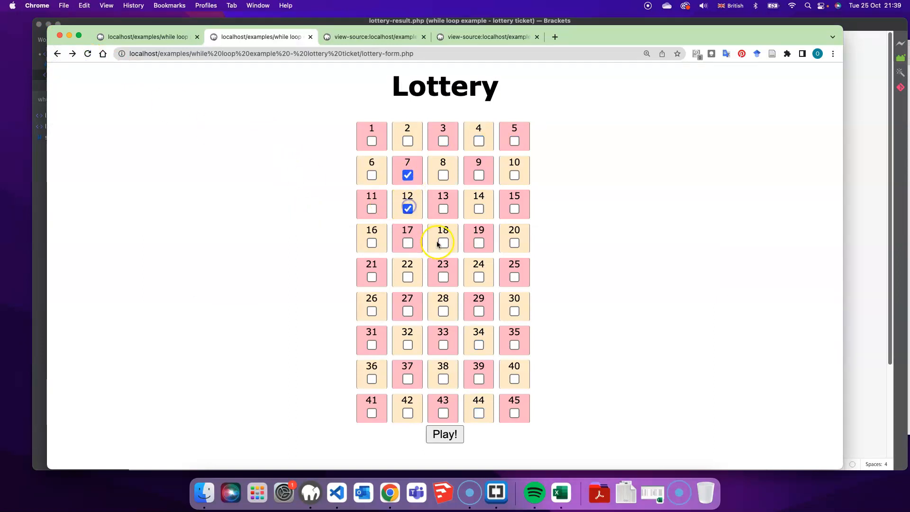
- Play 7, 12, 18, 24, 32 and 37, see them comma-separated under Your Numbers, then go back to the form
{"action": "left_click", "coordinate": [407, 344]}
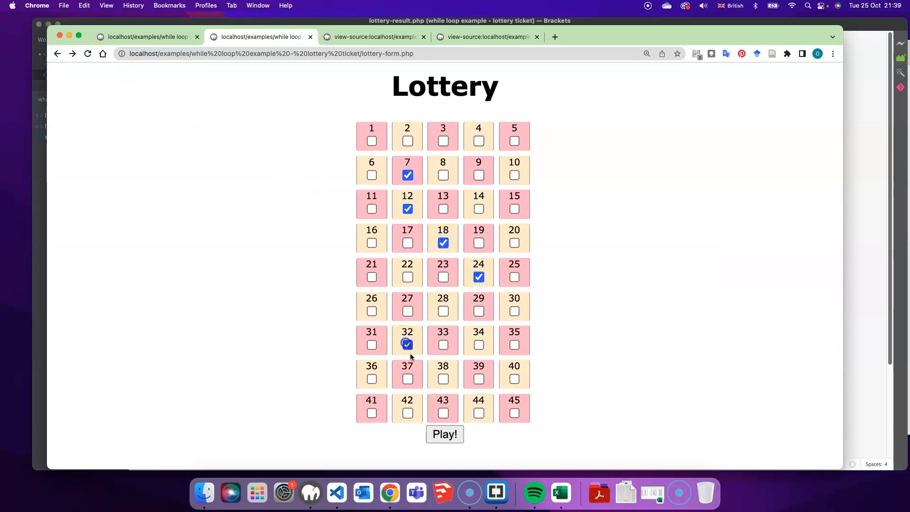
{"action": "left_click", "coordinate": [445, 434]}
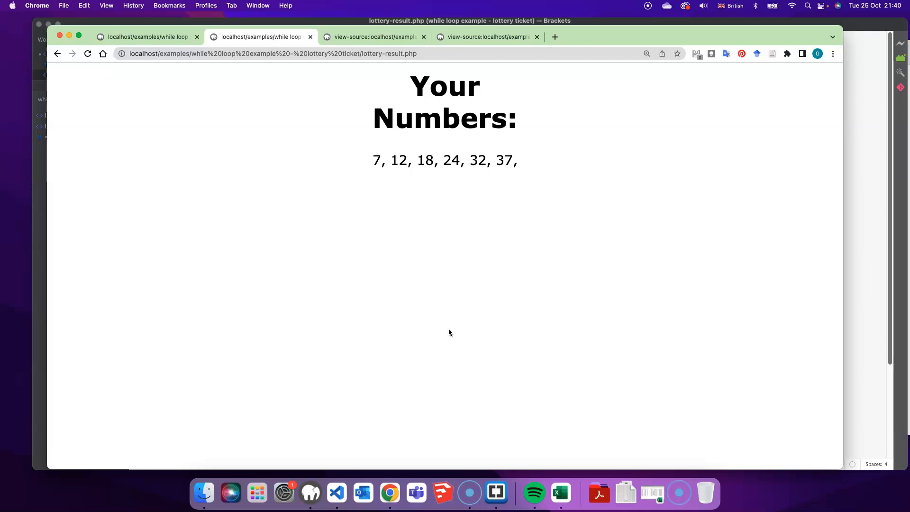
{"action": "mouse_move", "coordinate": [186, 66]}
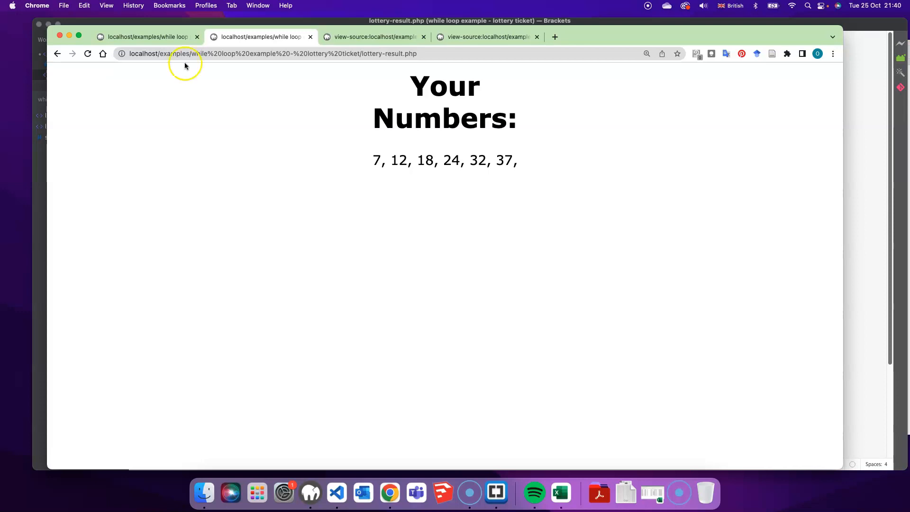
{"action": "left_click", "coordinate": [56, 53]}
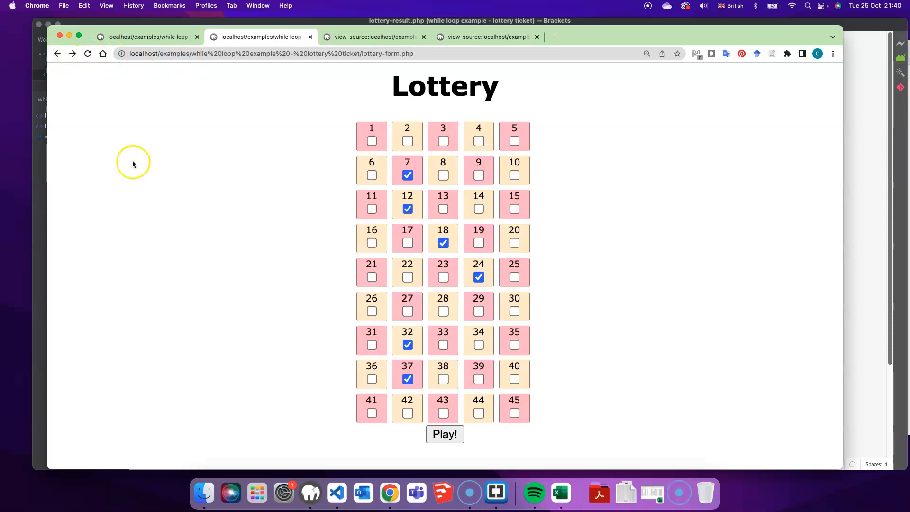